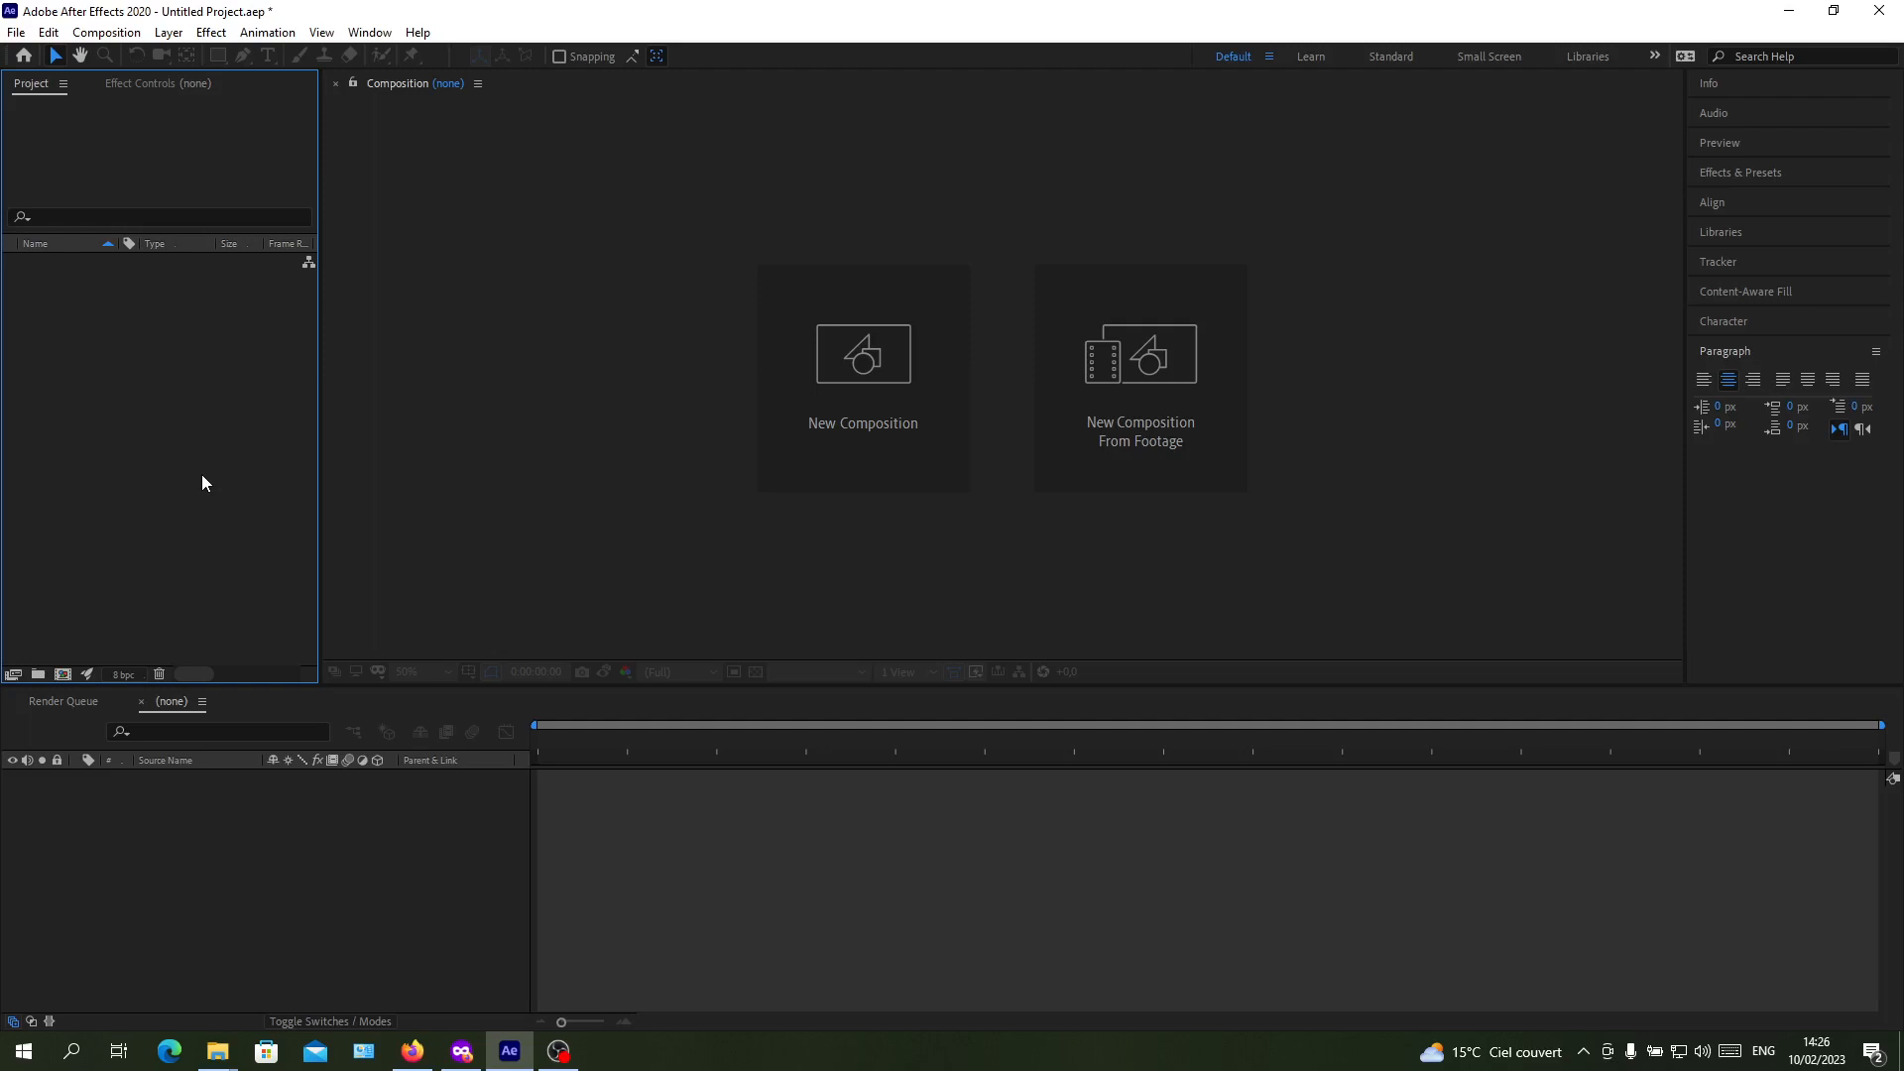
mouse_move(102, 132)
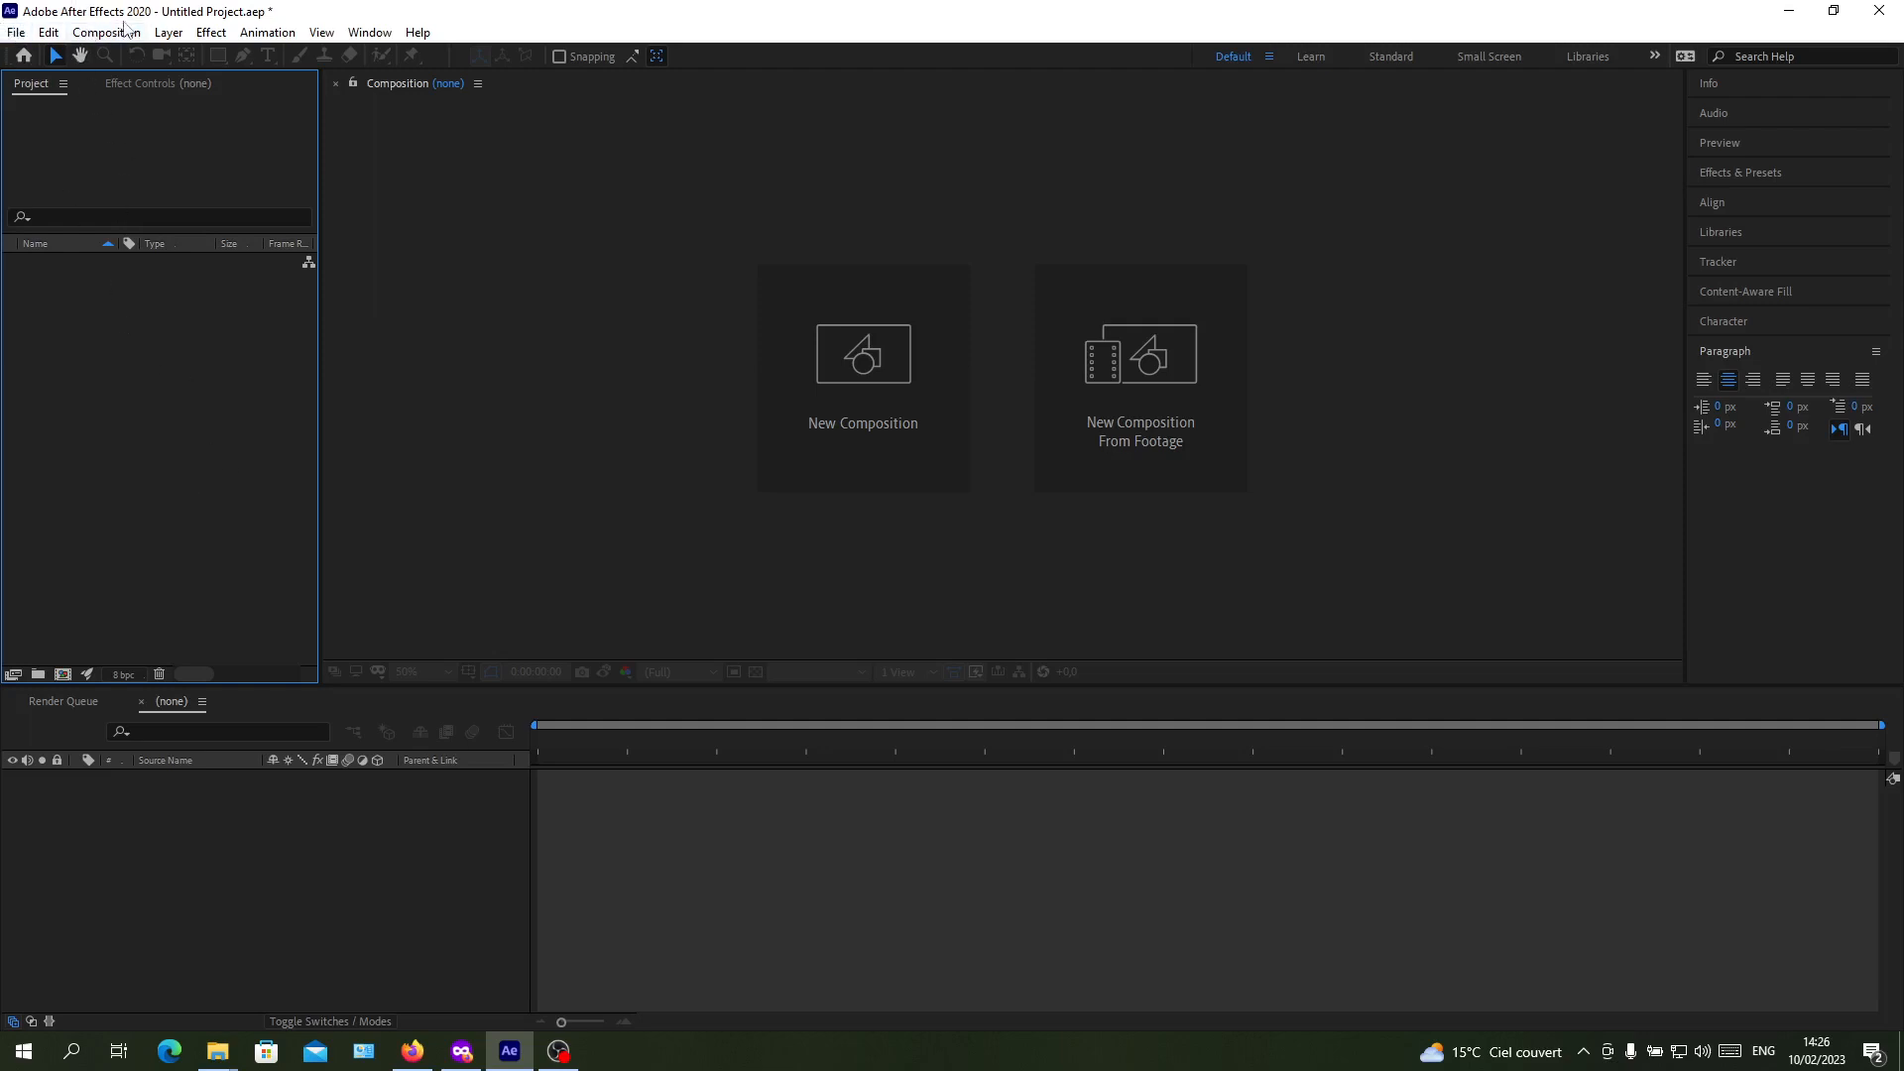
Step: Open New Composition from the Composition menu, then cancel without creating anything
click(109, 31)
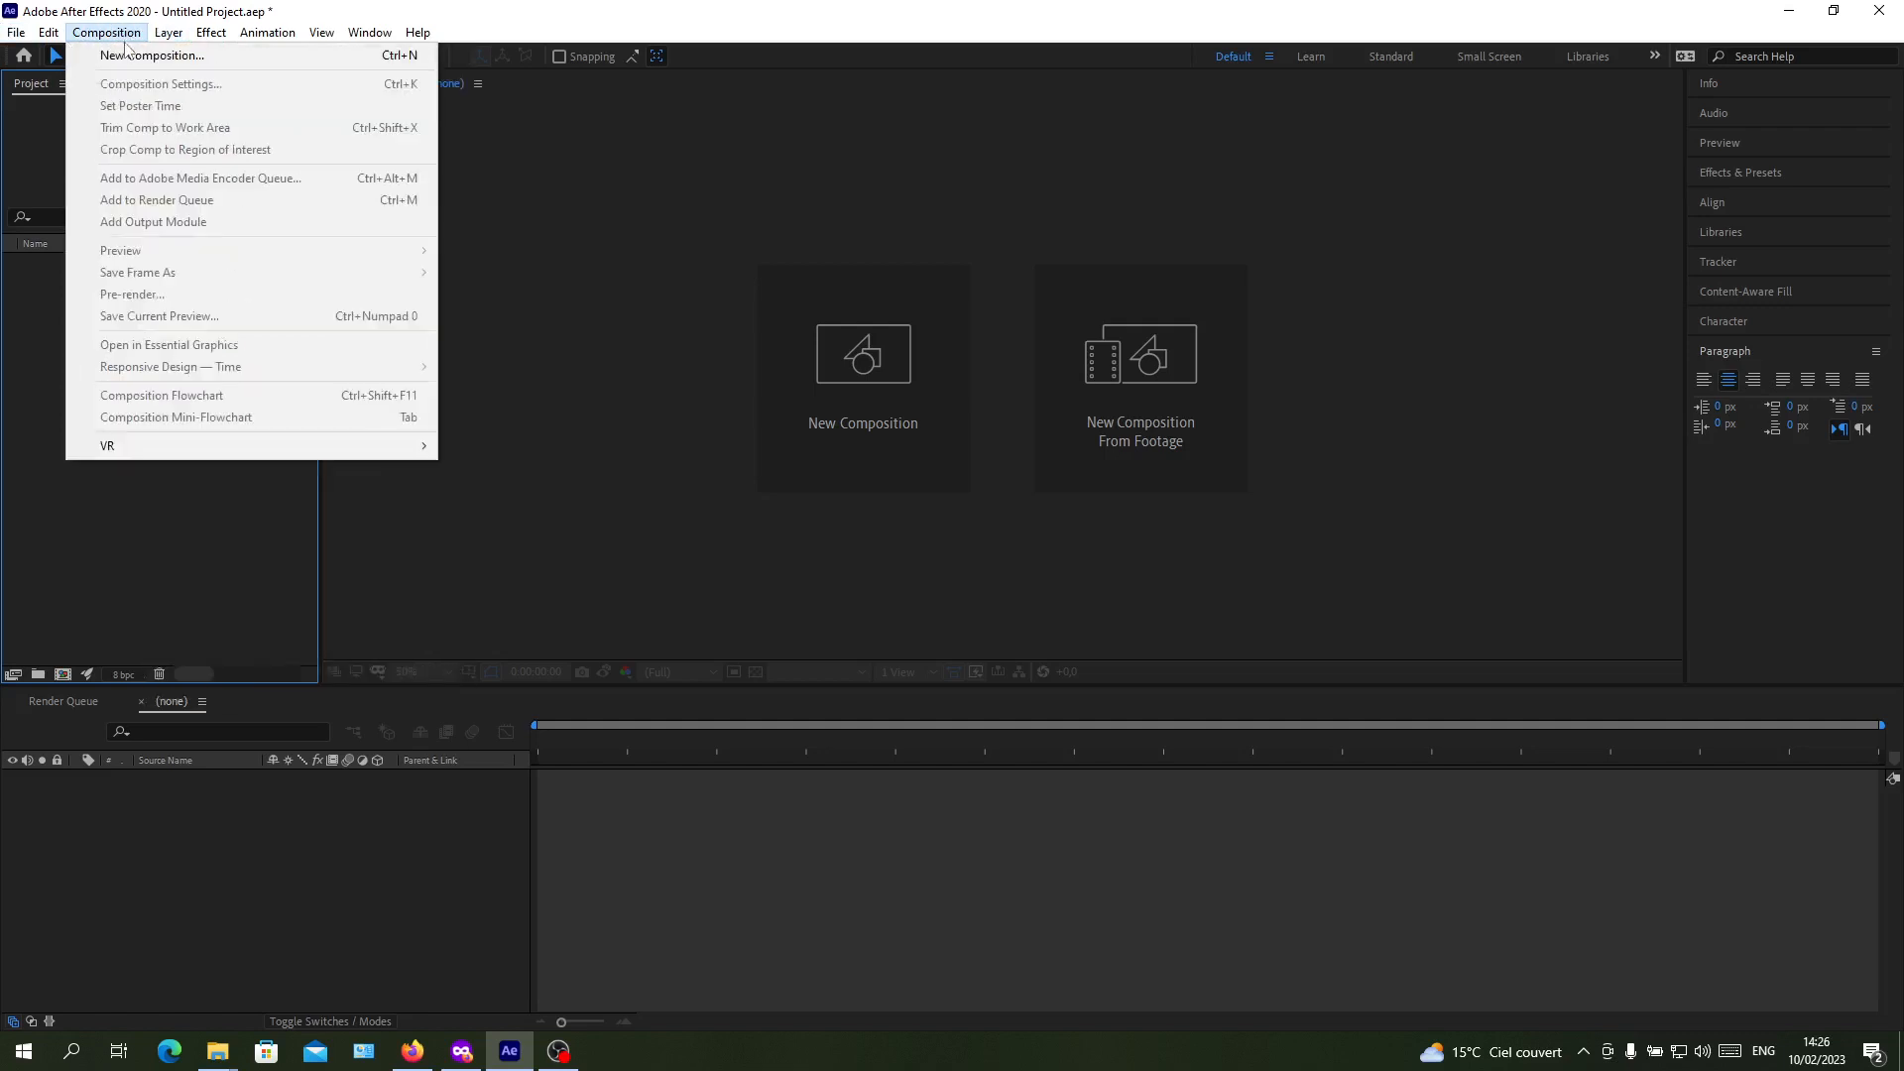
click(139, 56)
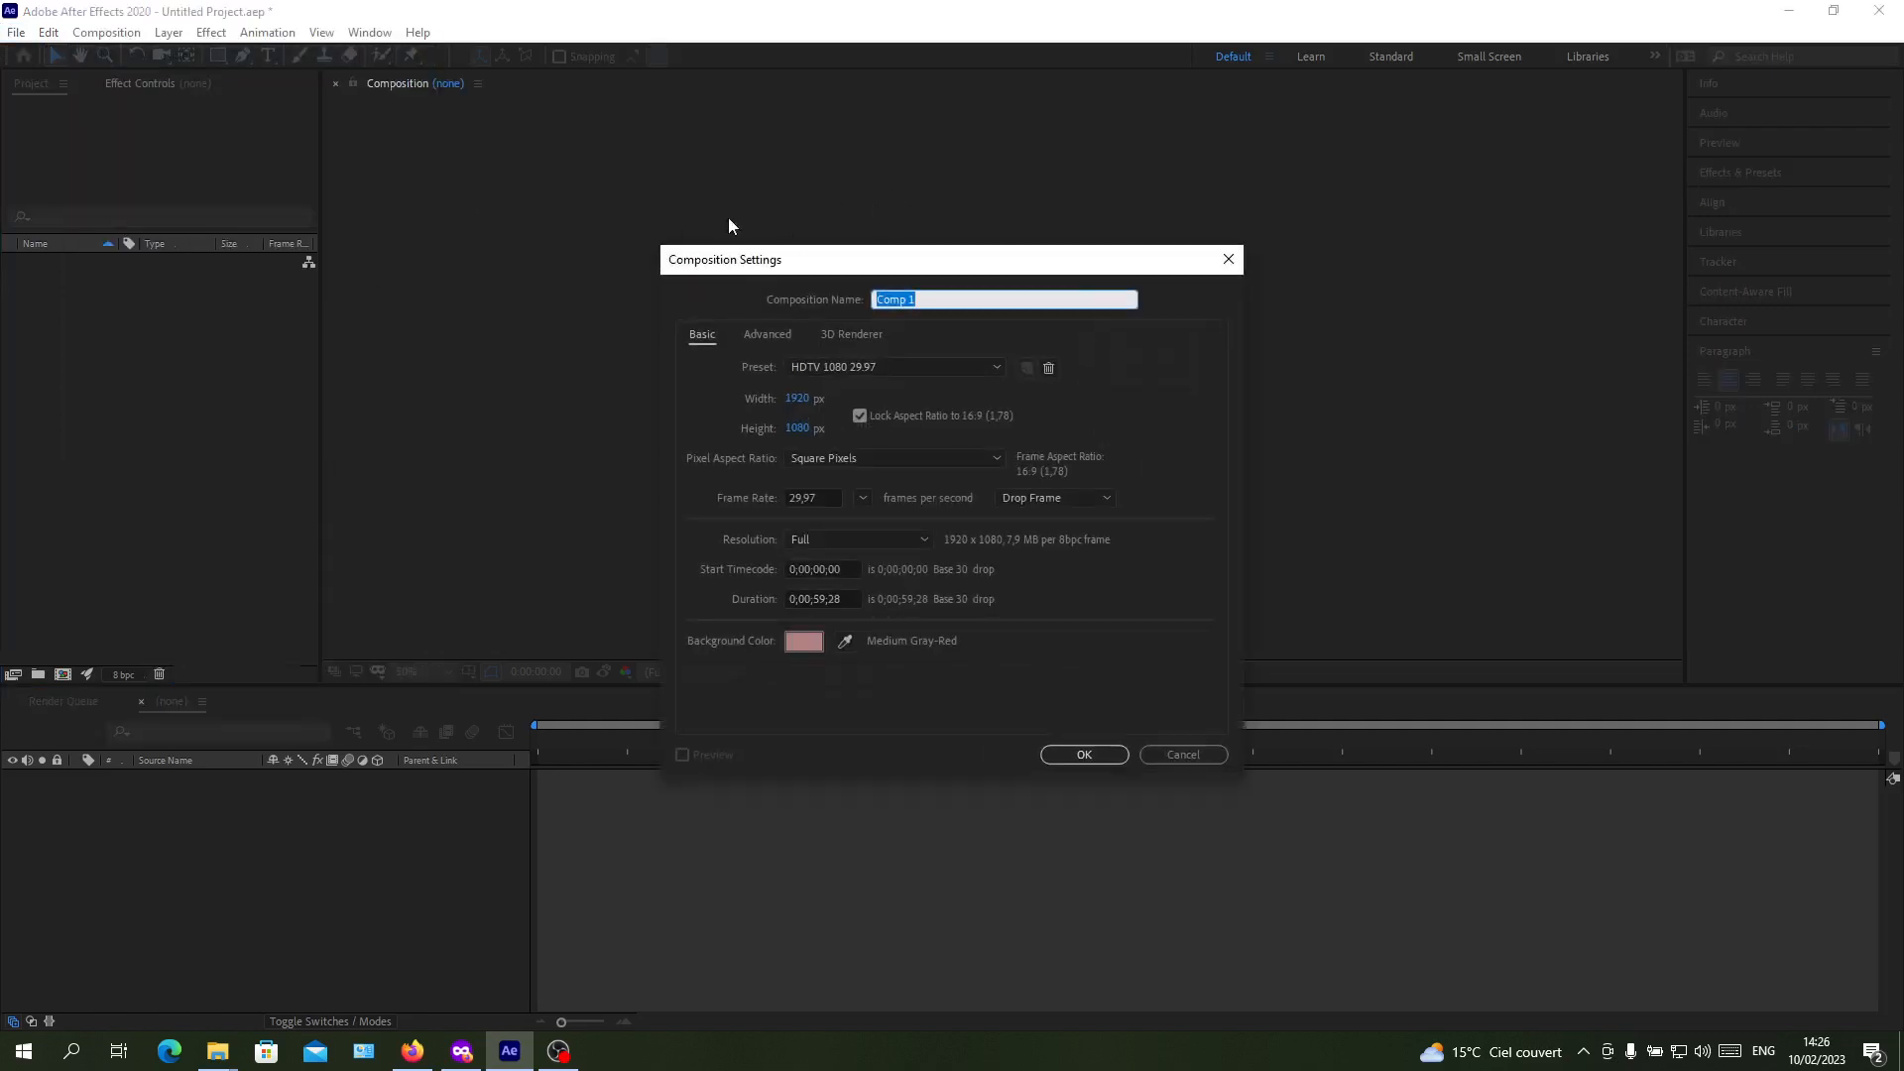
mouse_move(938, 299)
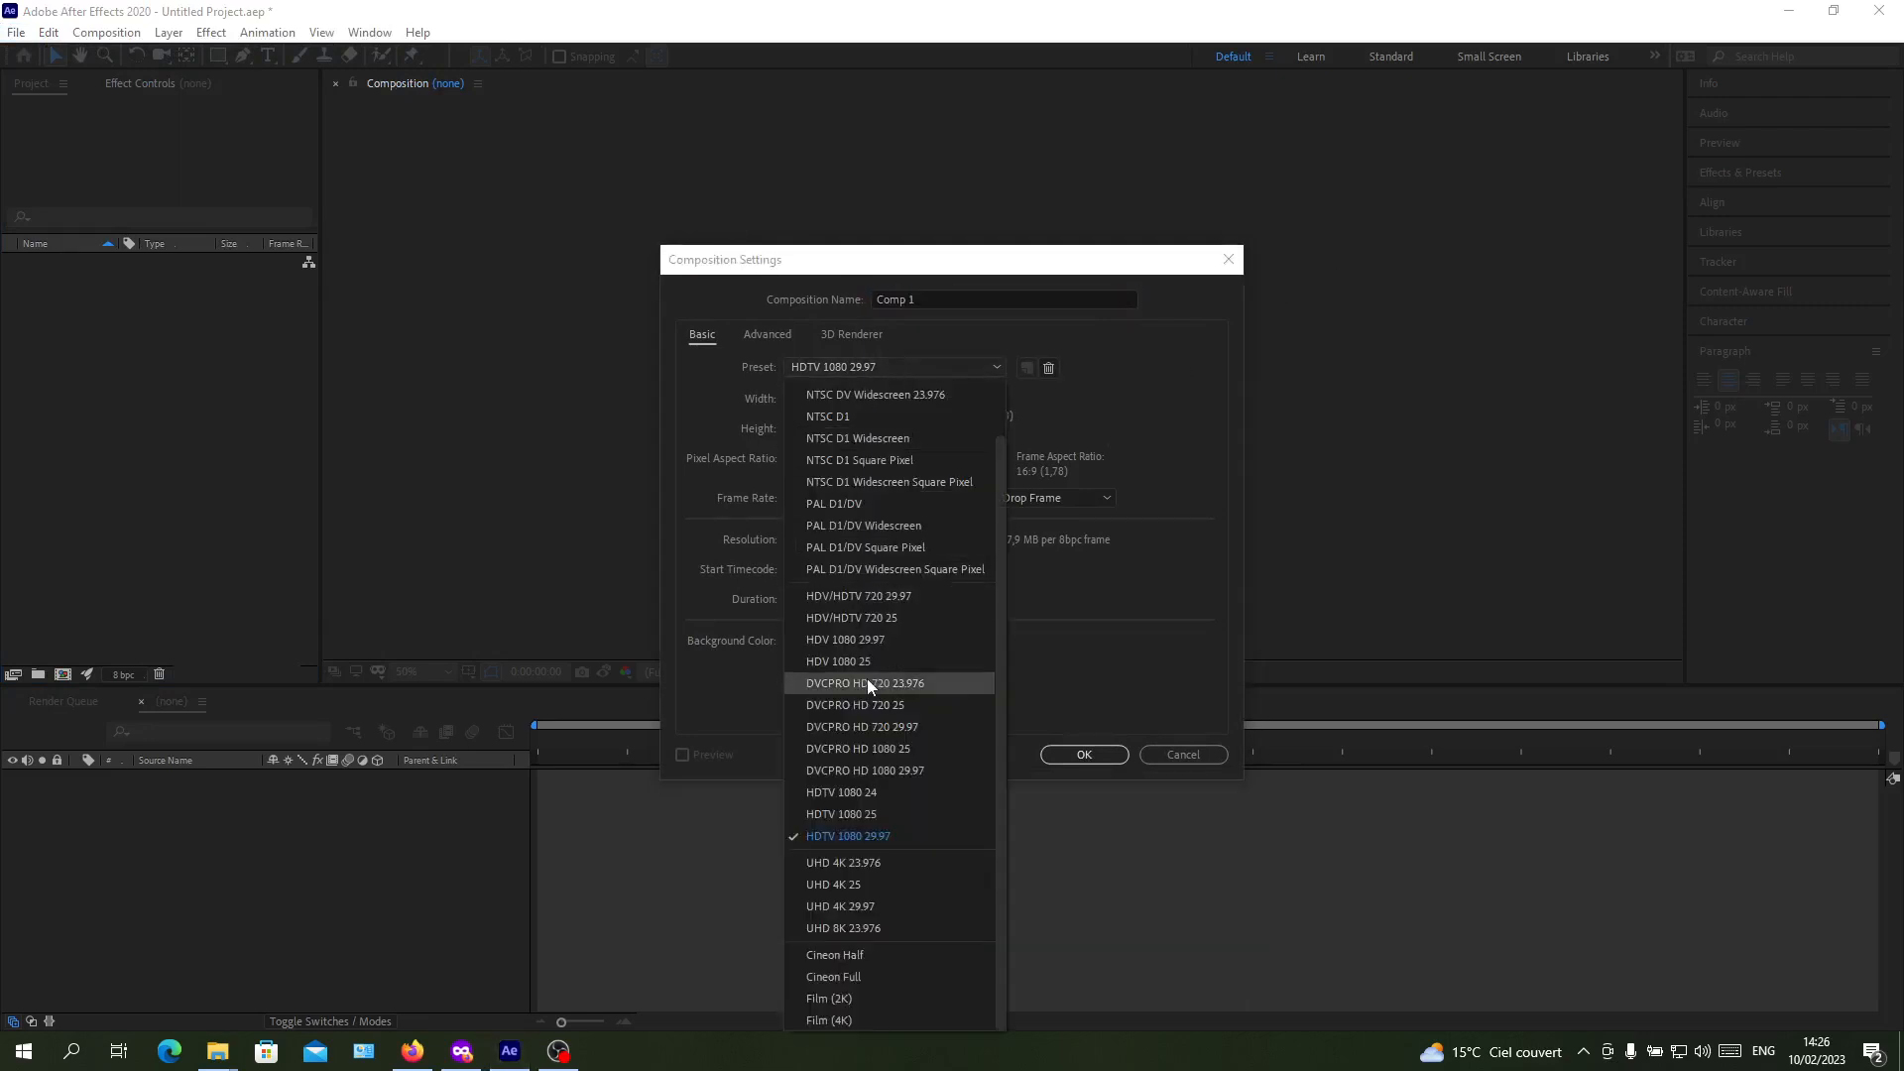
mouse_move(963, 884)
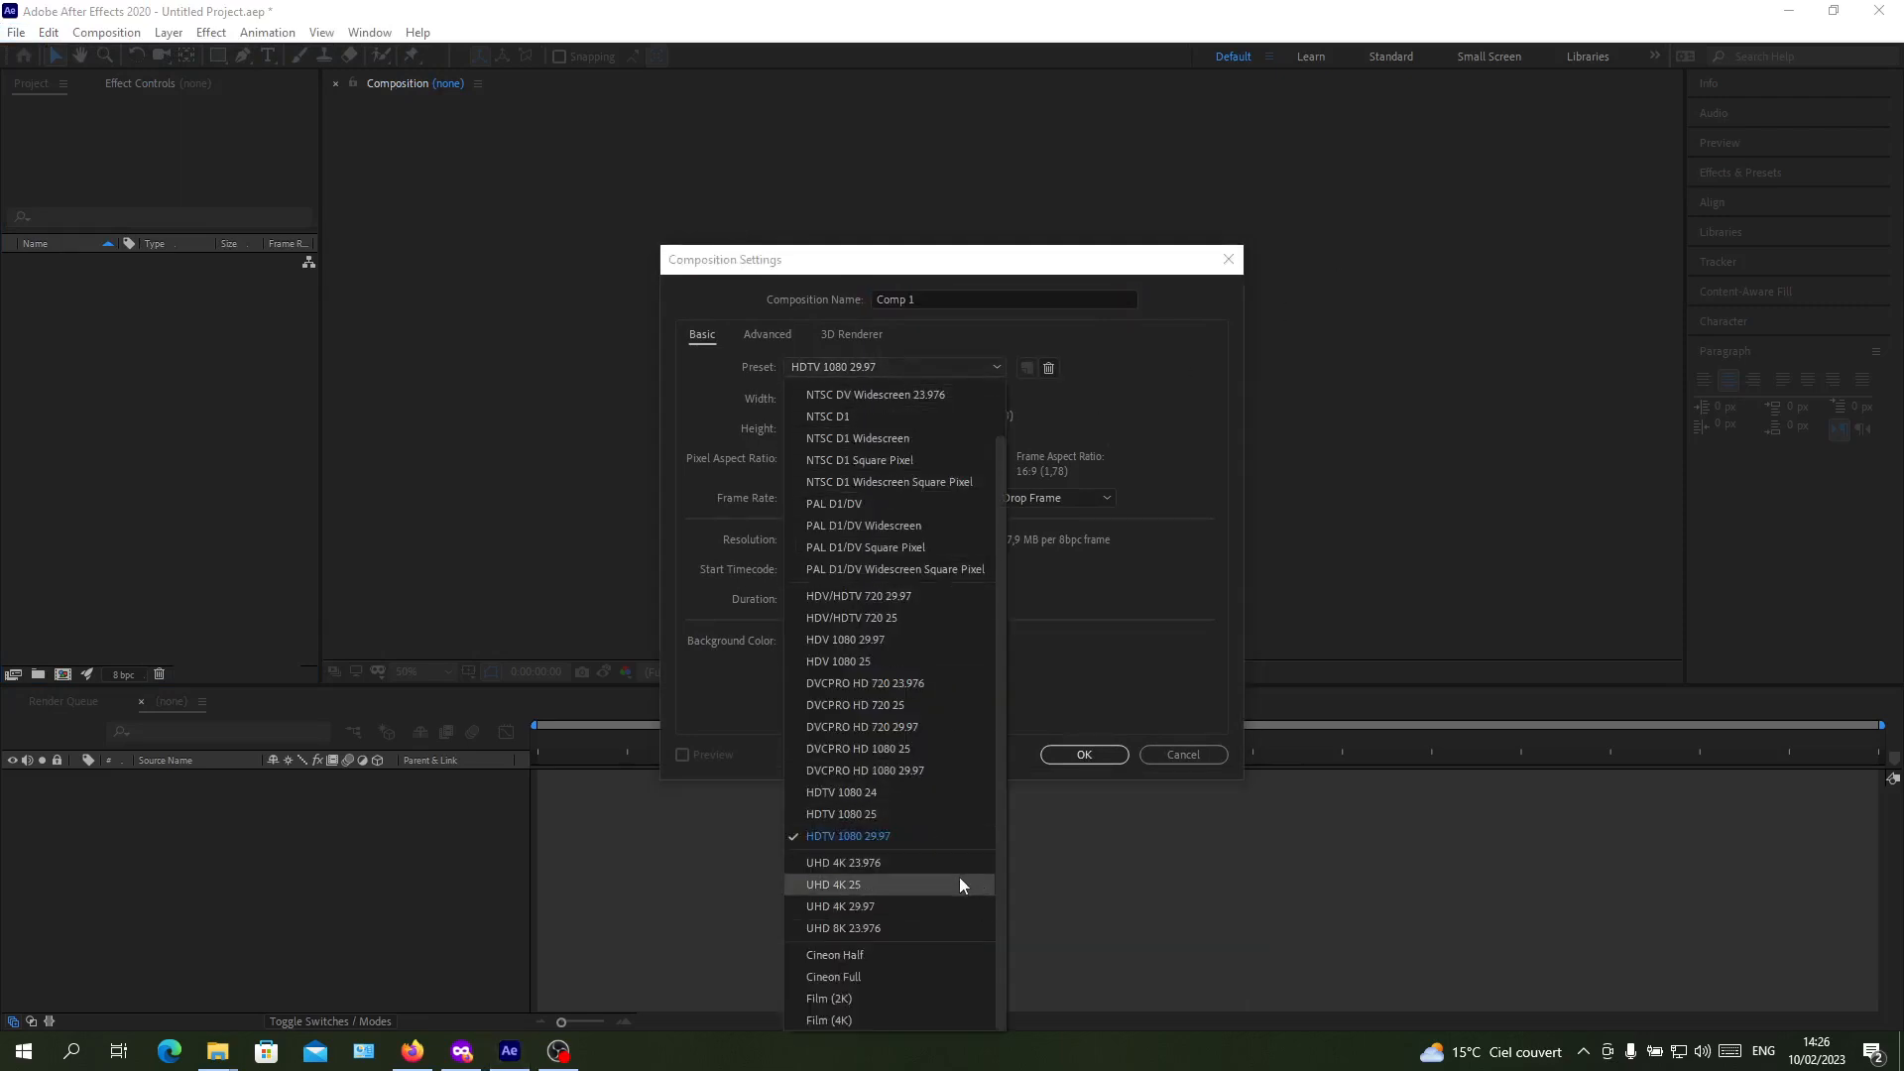
mouse_move(768, 893)
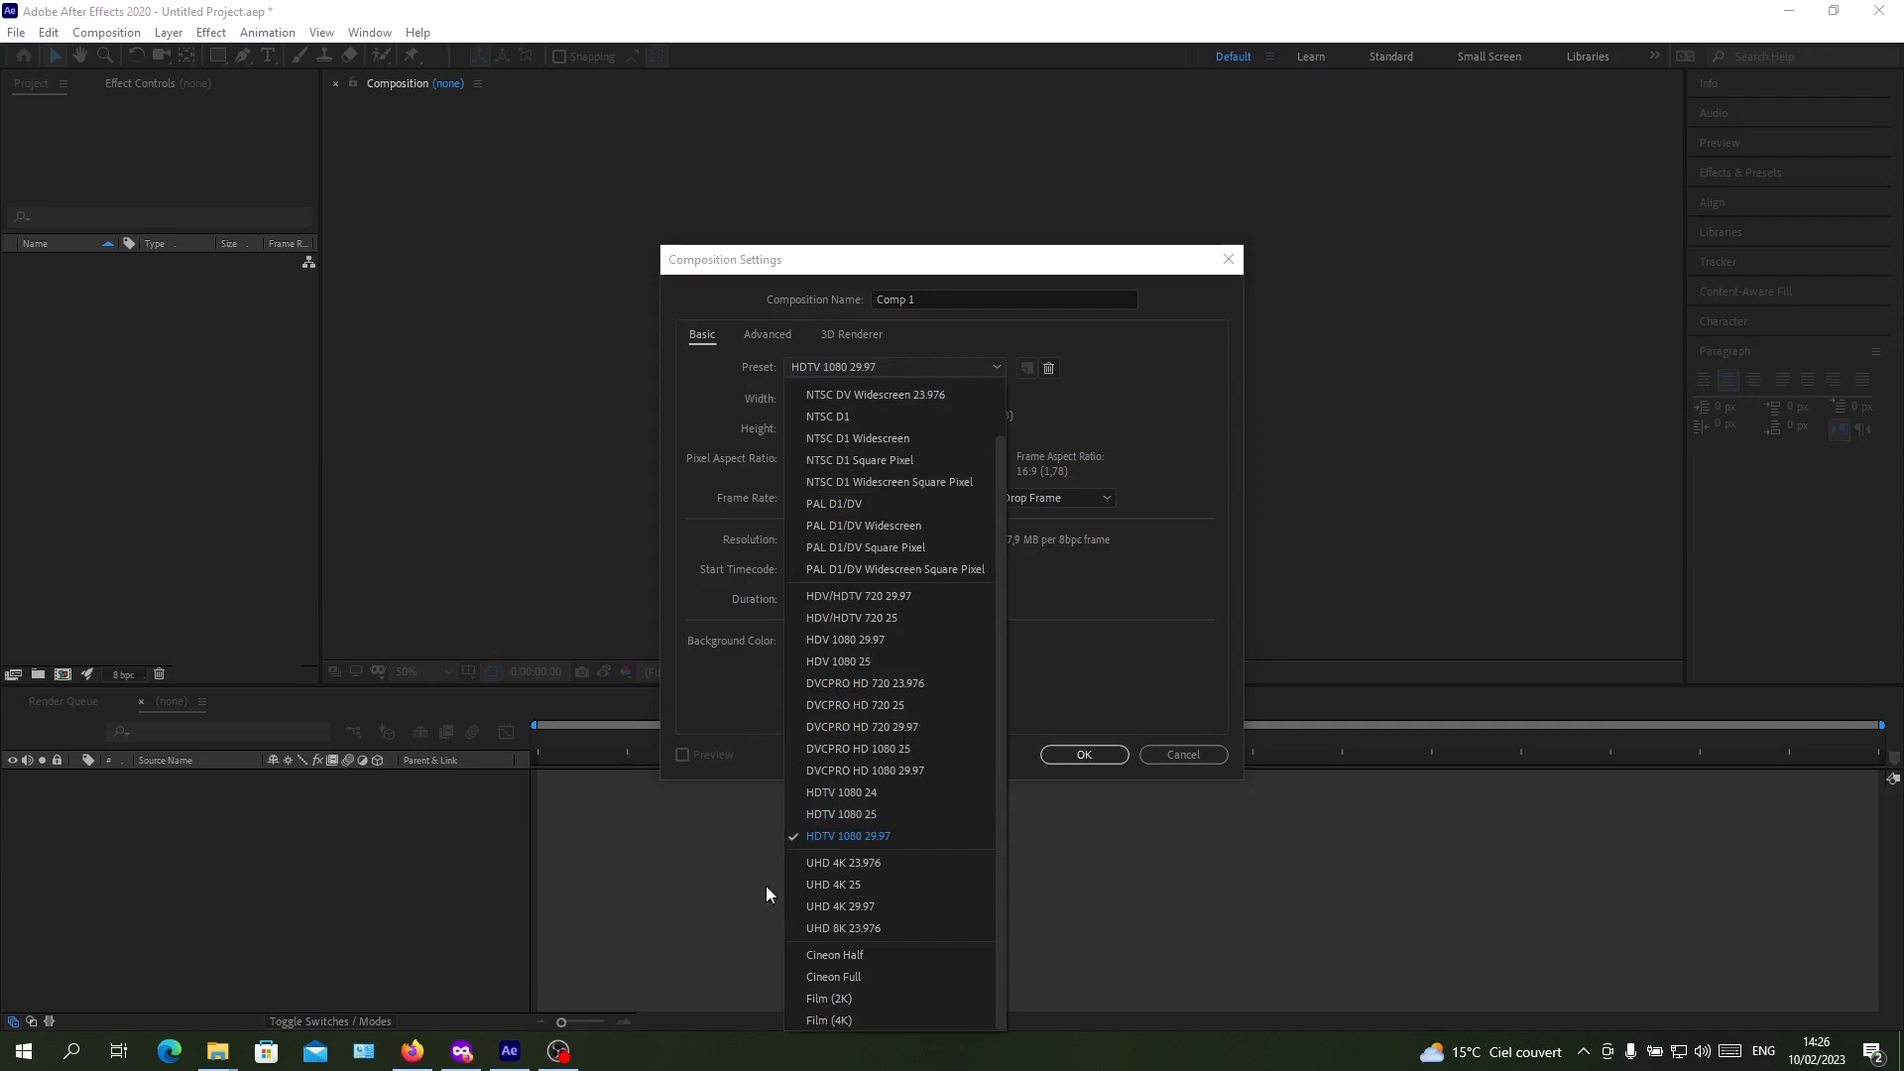
click(848, 836)
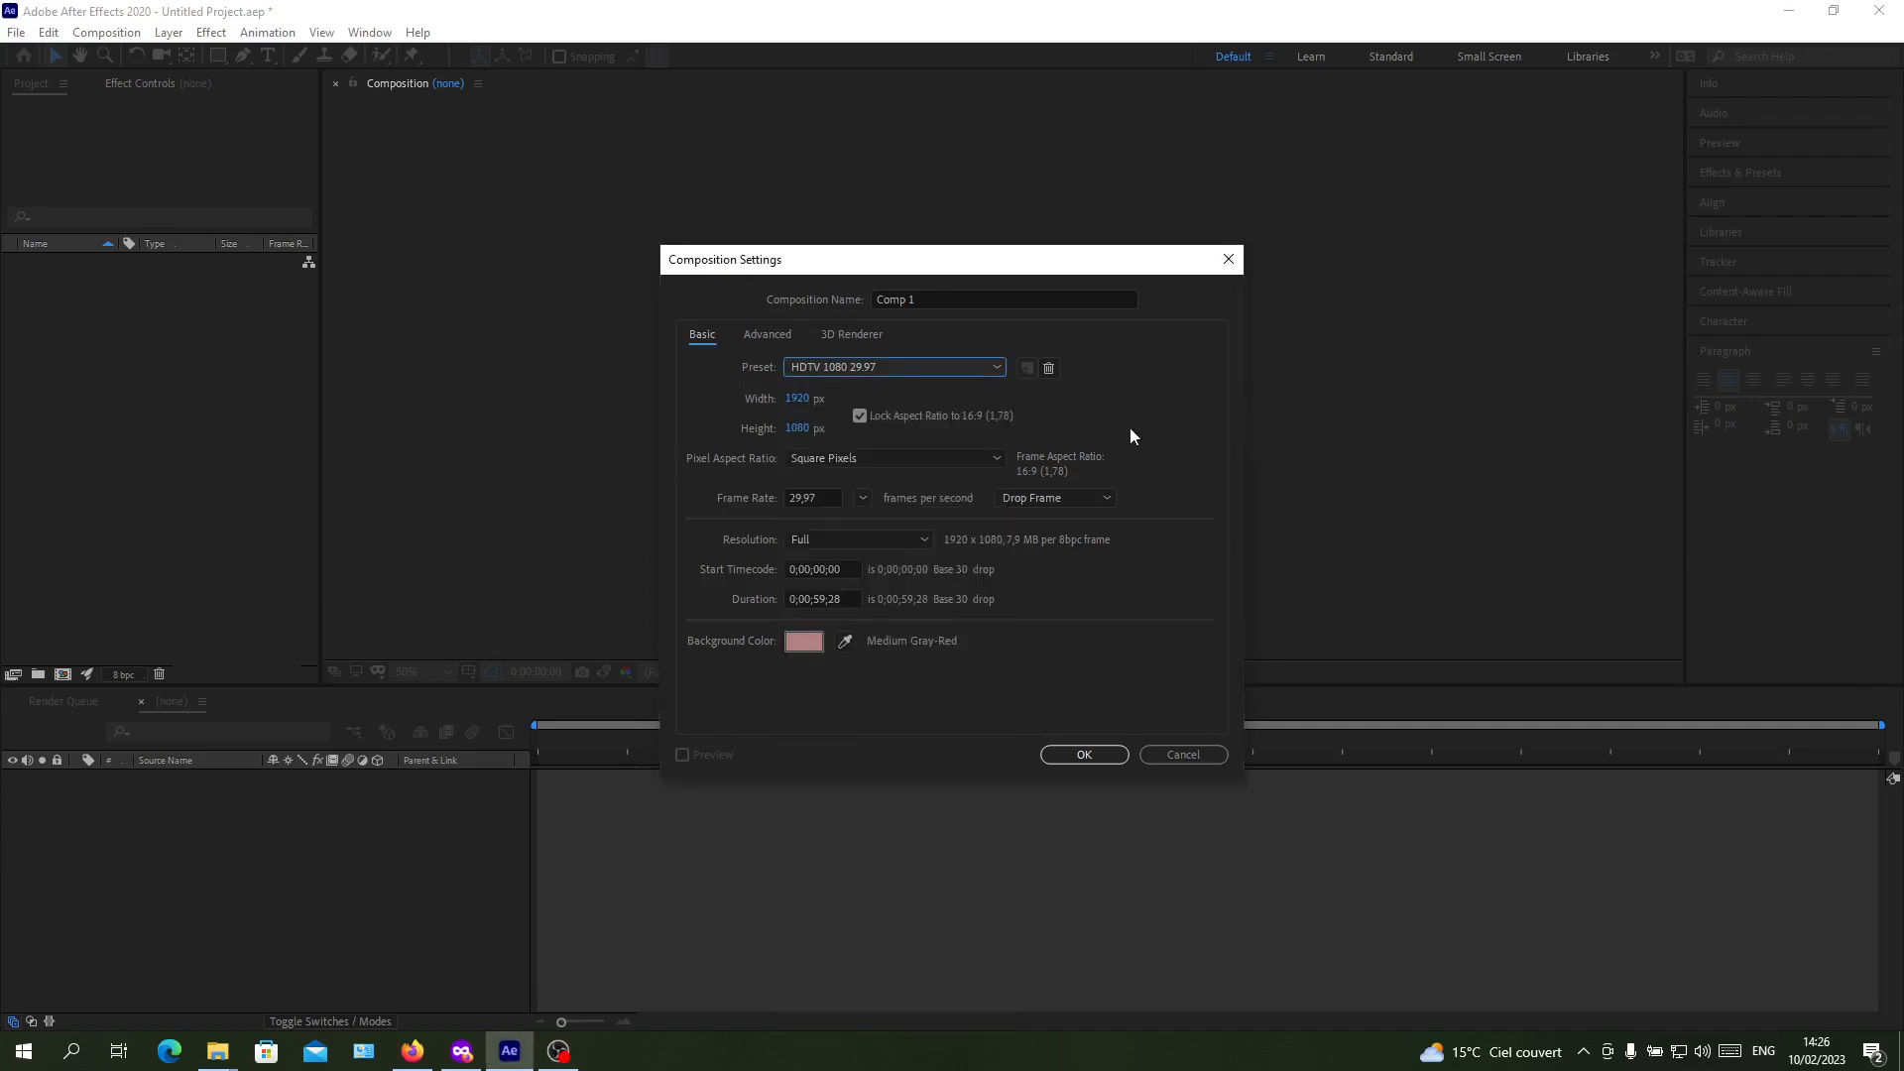
mouse_move(902, 706)
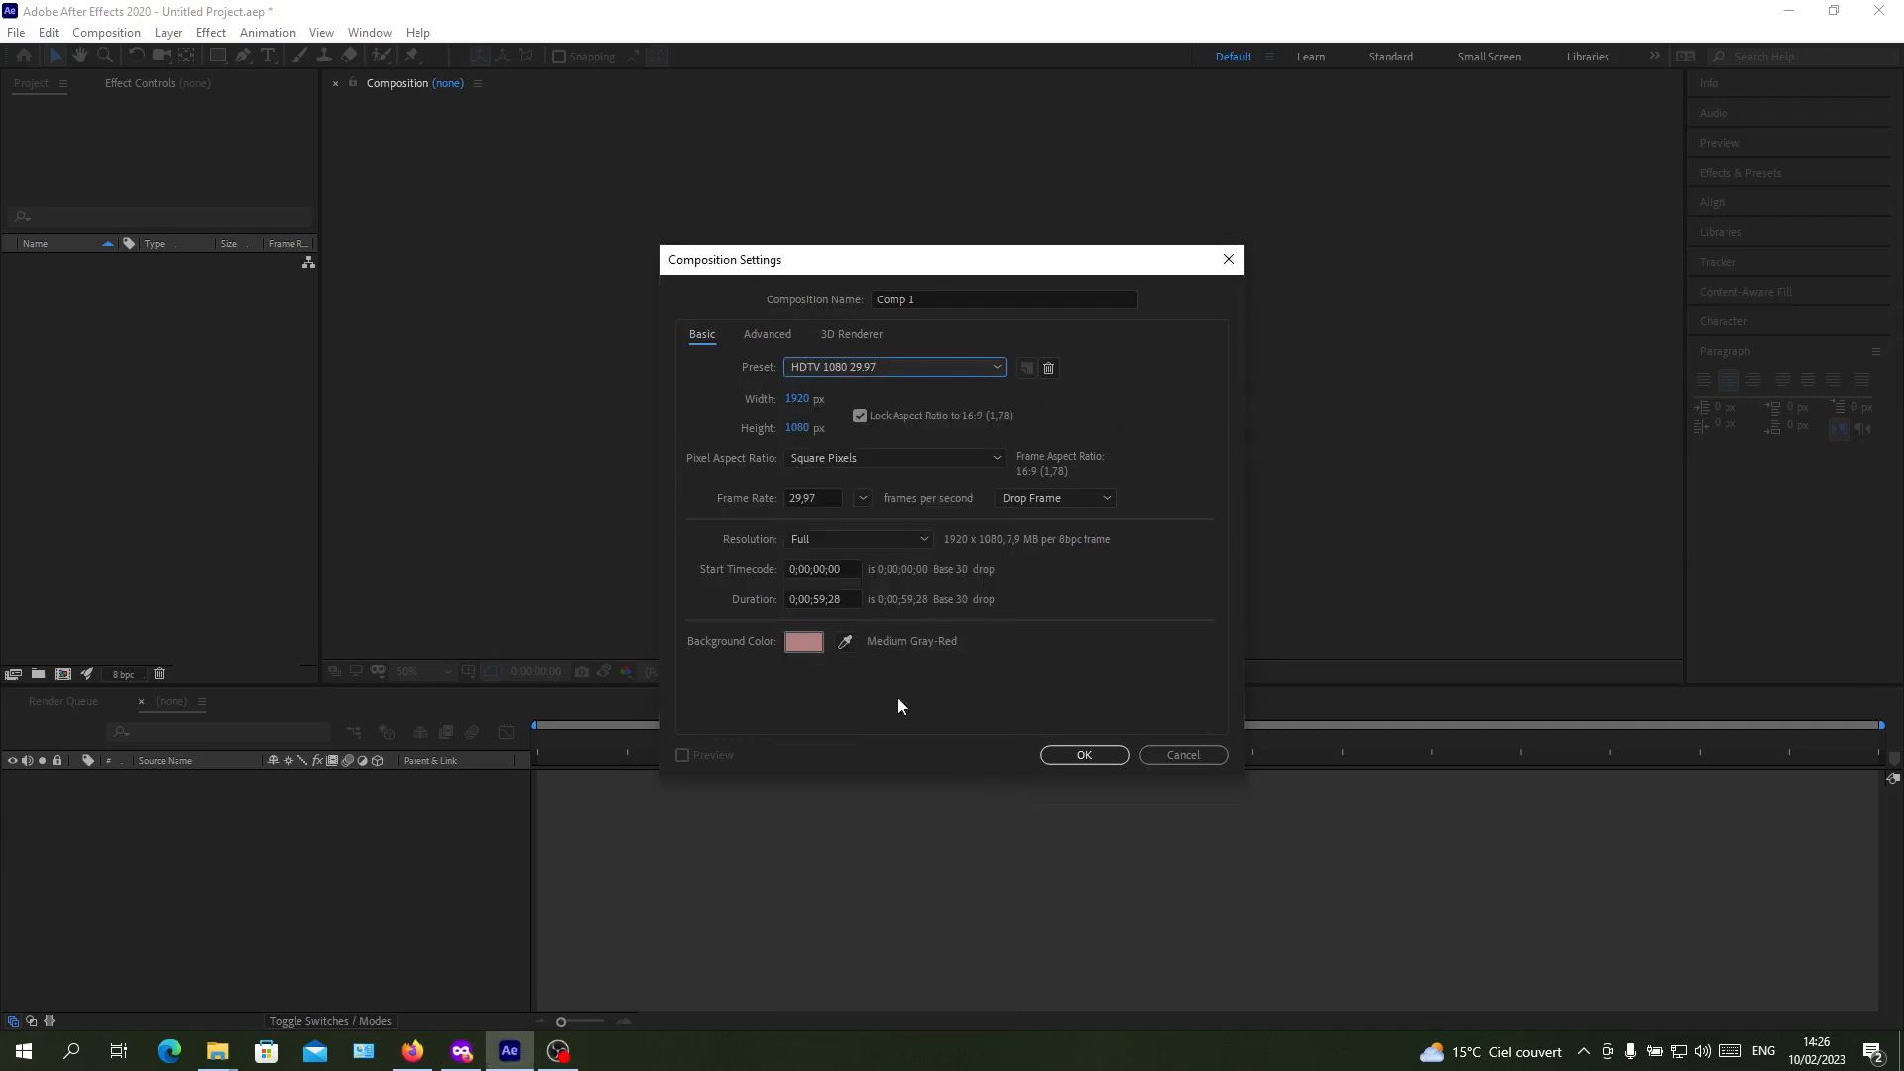
mouse_move(806, 736)
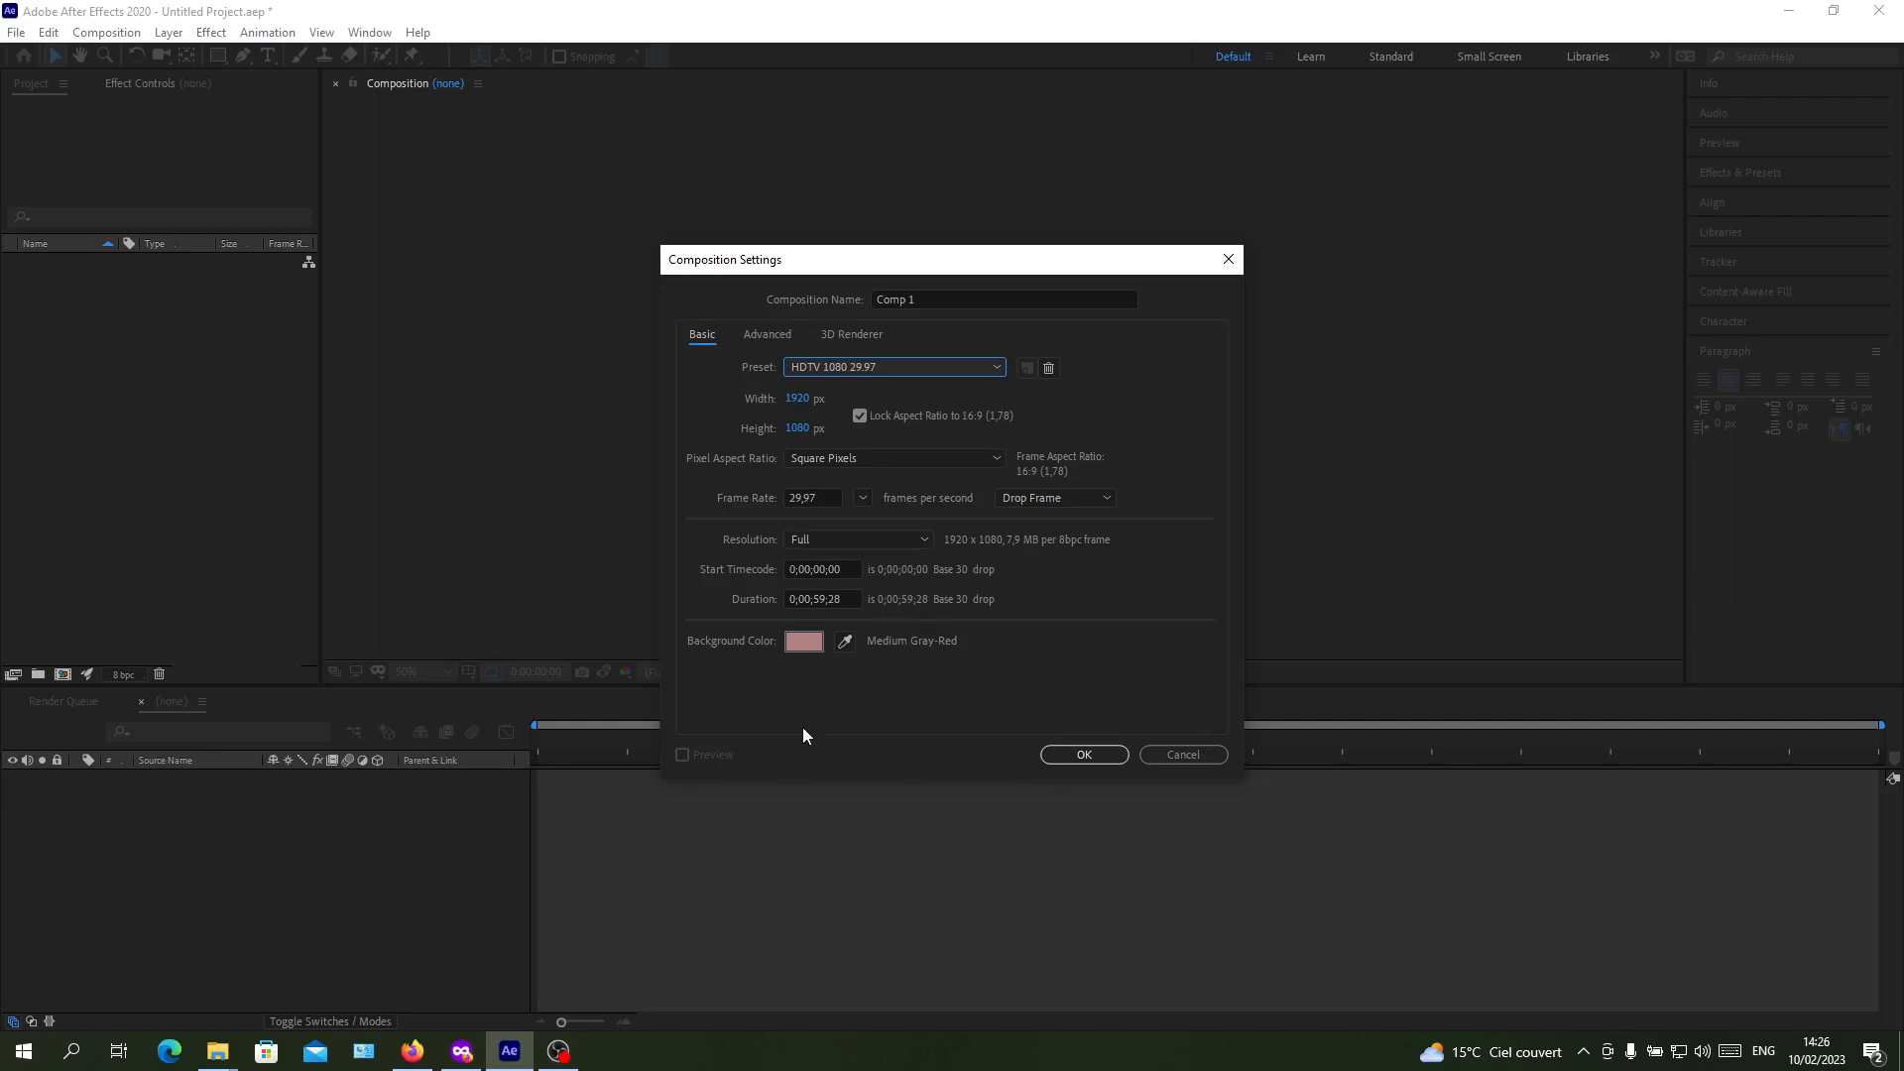
click(1183, 754)
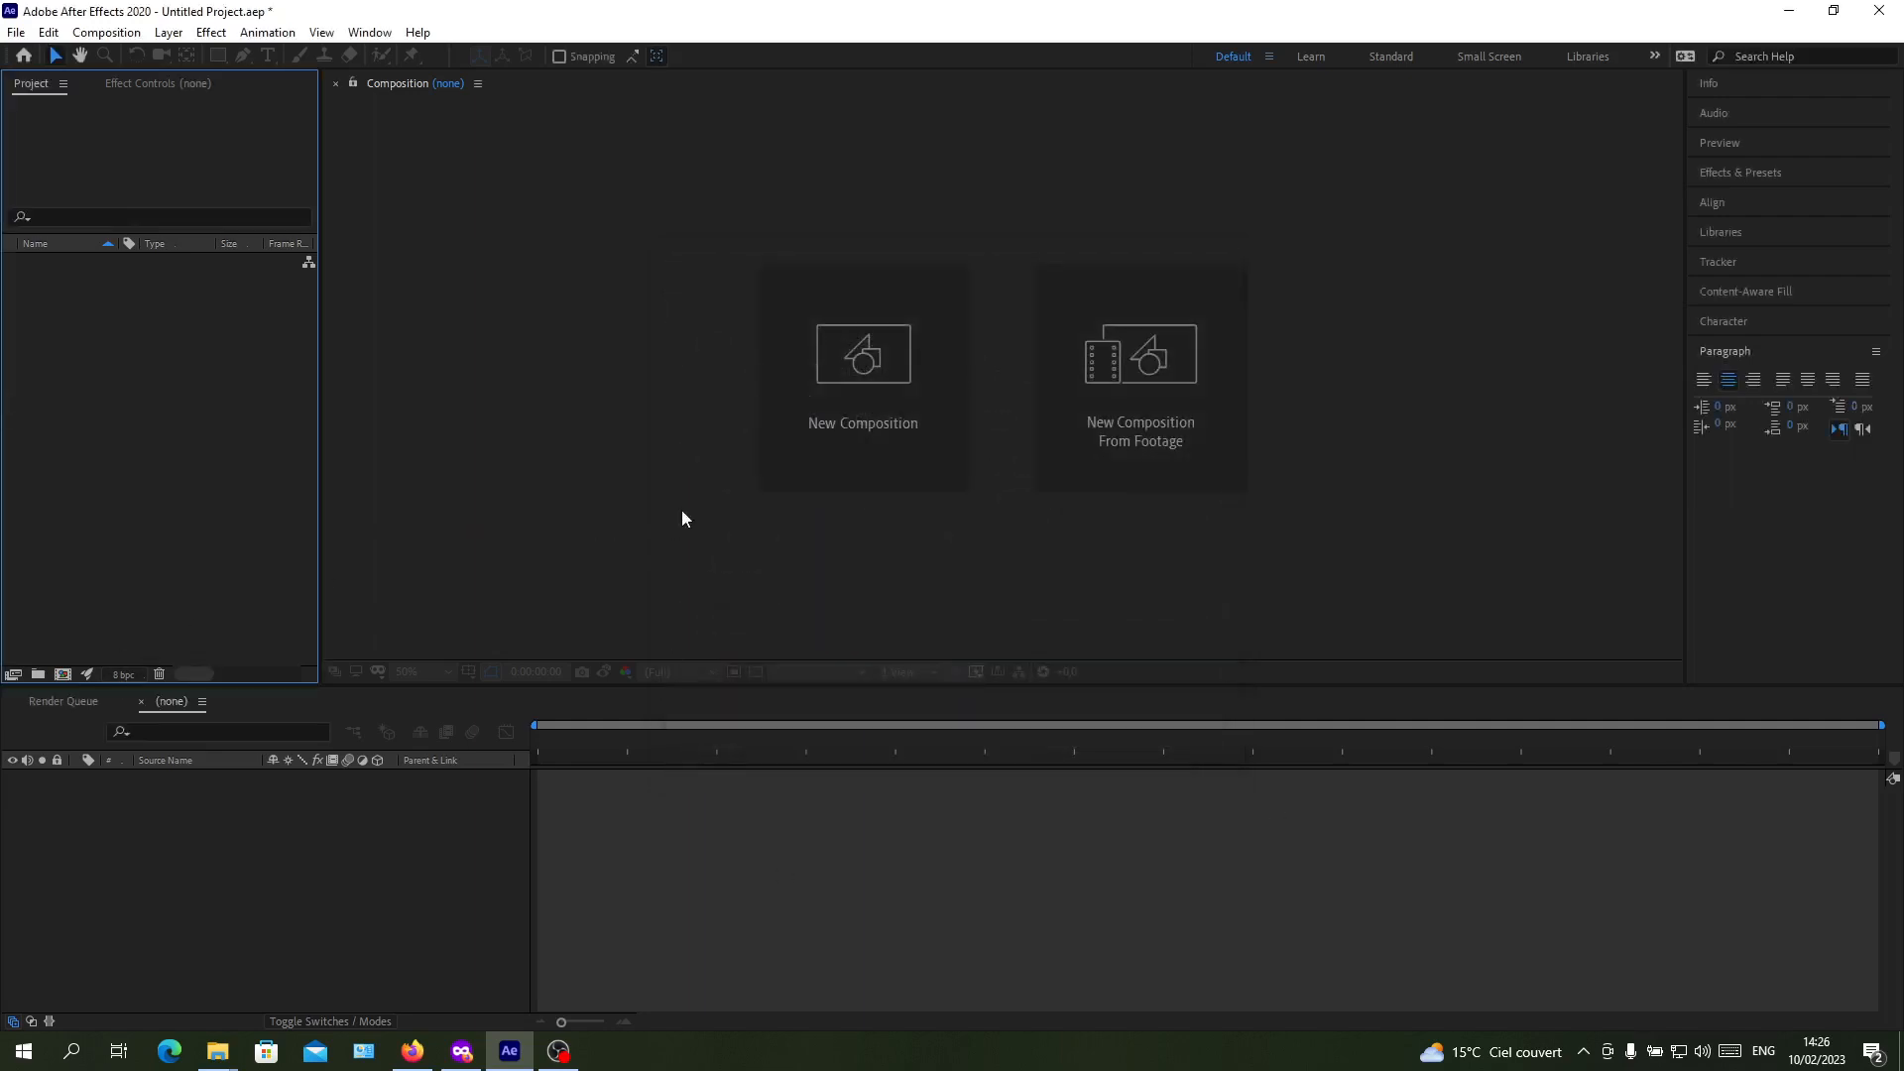
mouse_move(919, 422)
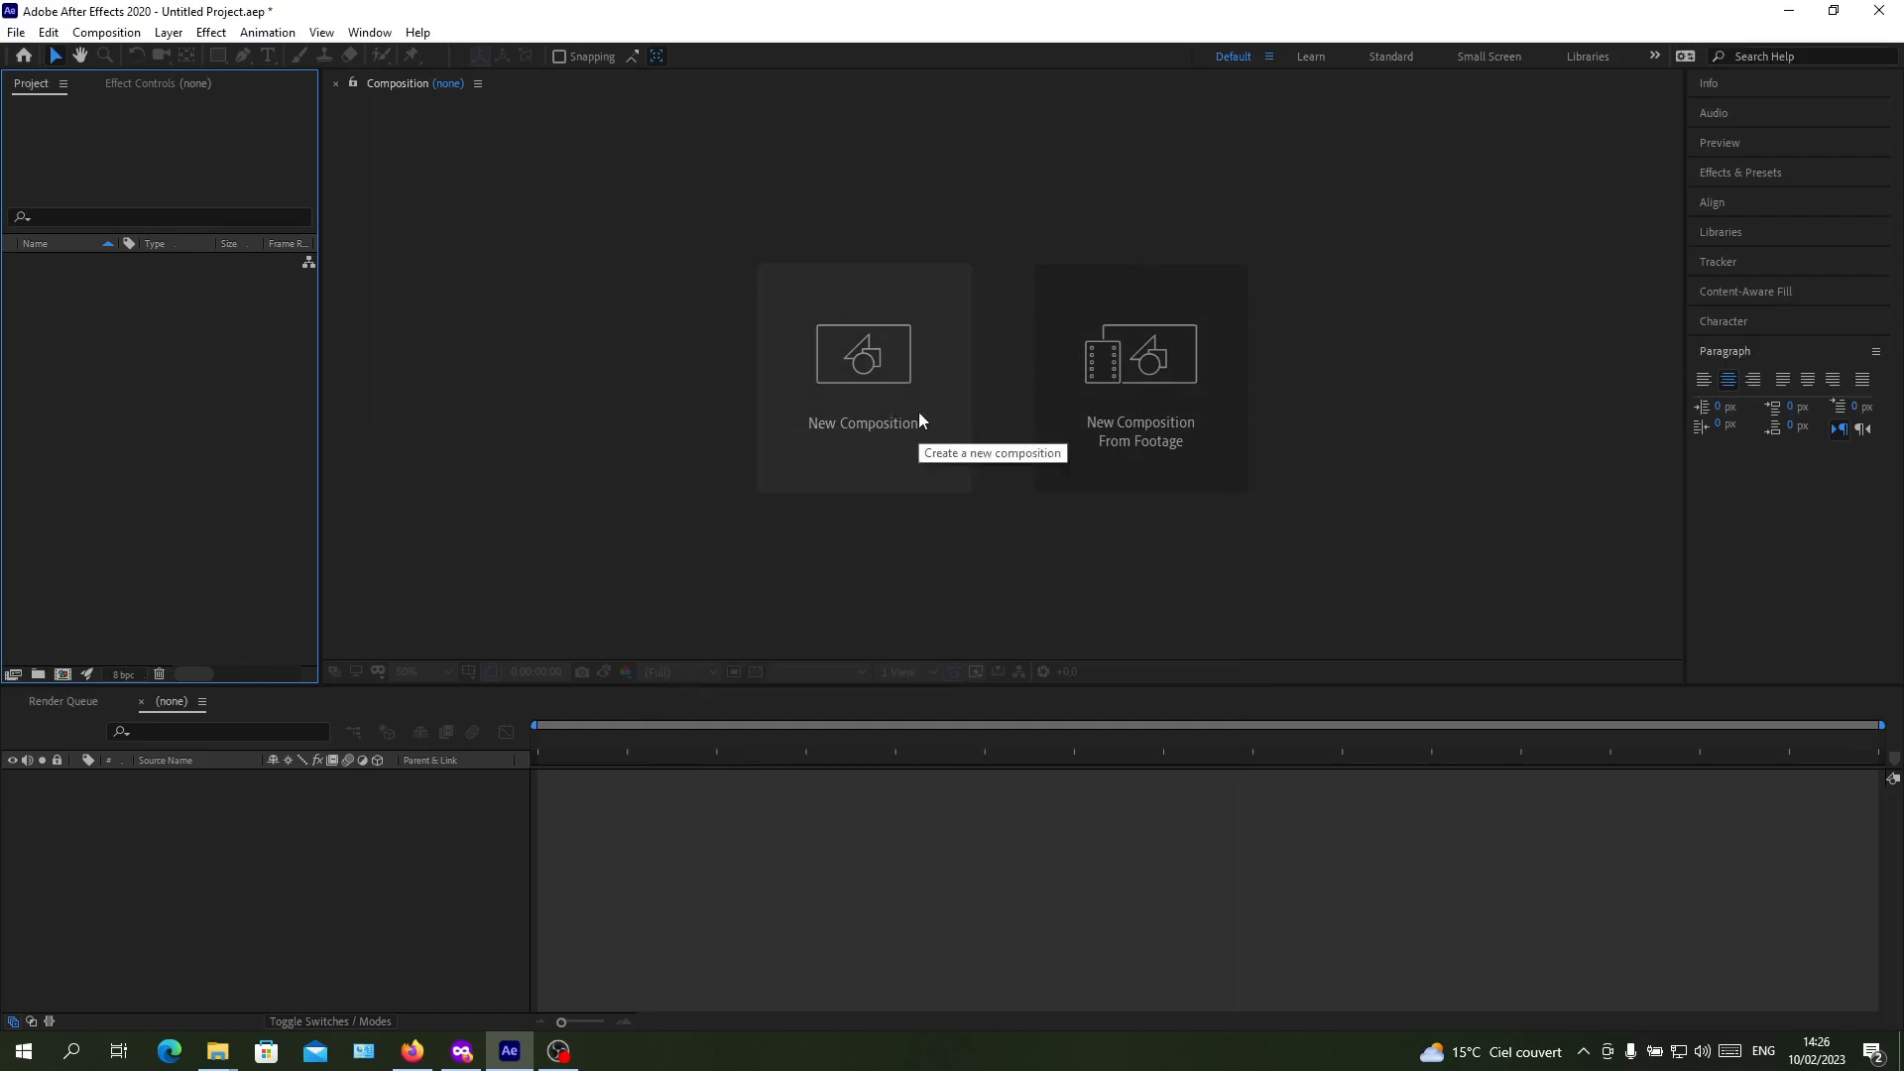
Step: Reopen the new-composition settings twice from the Project panel, dismissing them each time
click(864, 354)
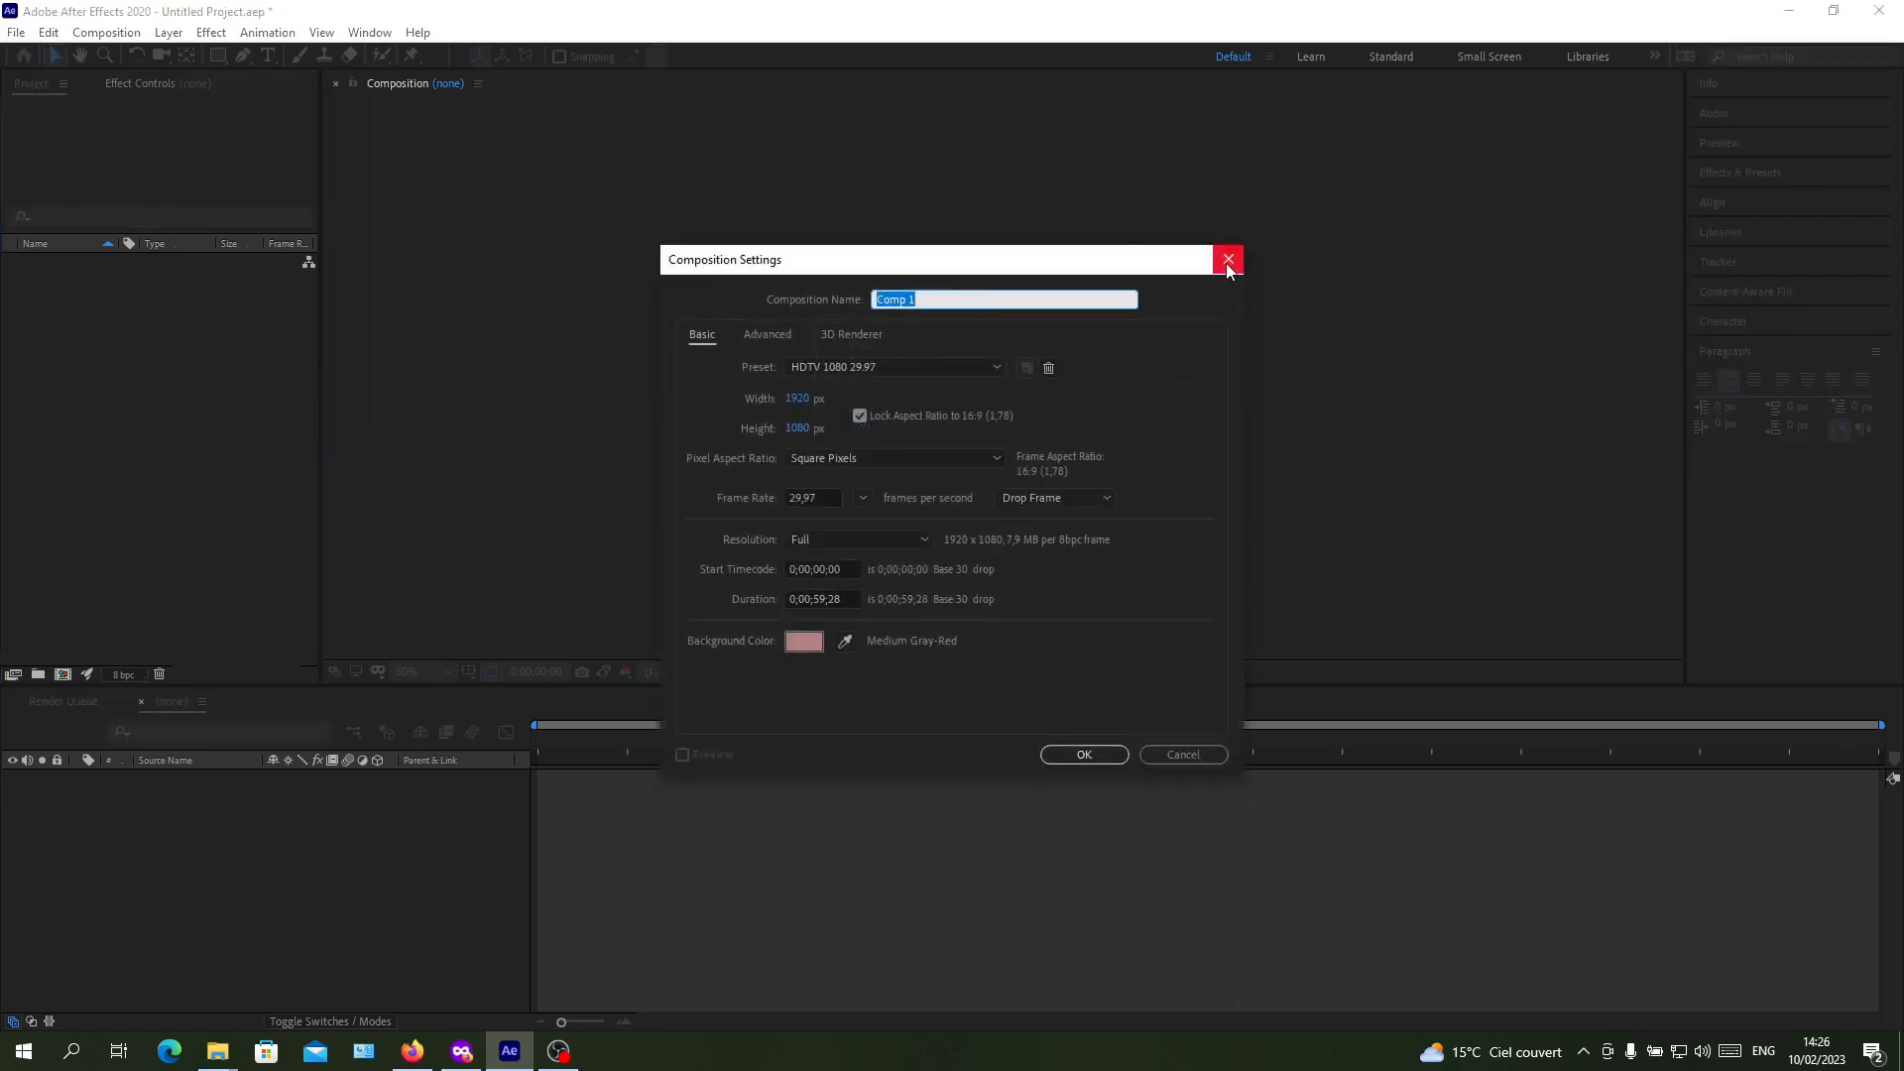
click(1228, 260)
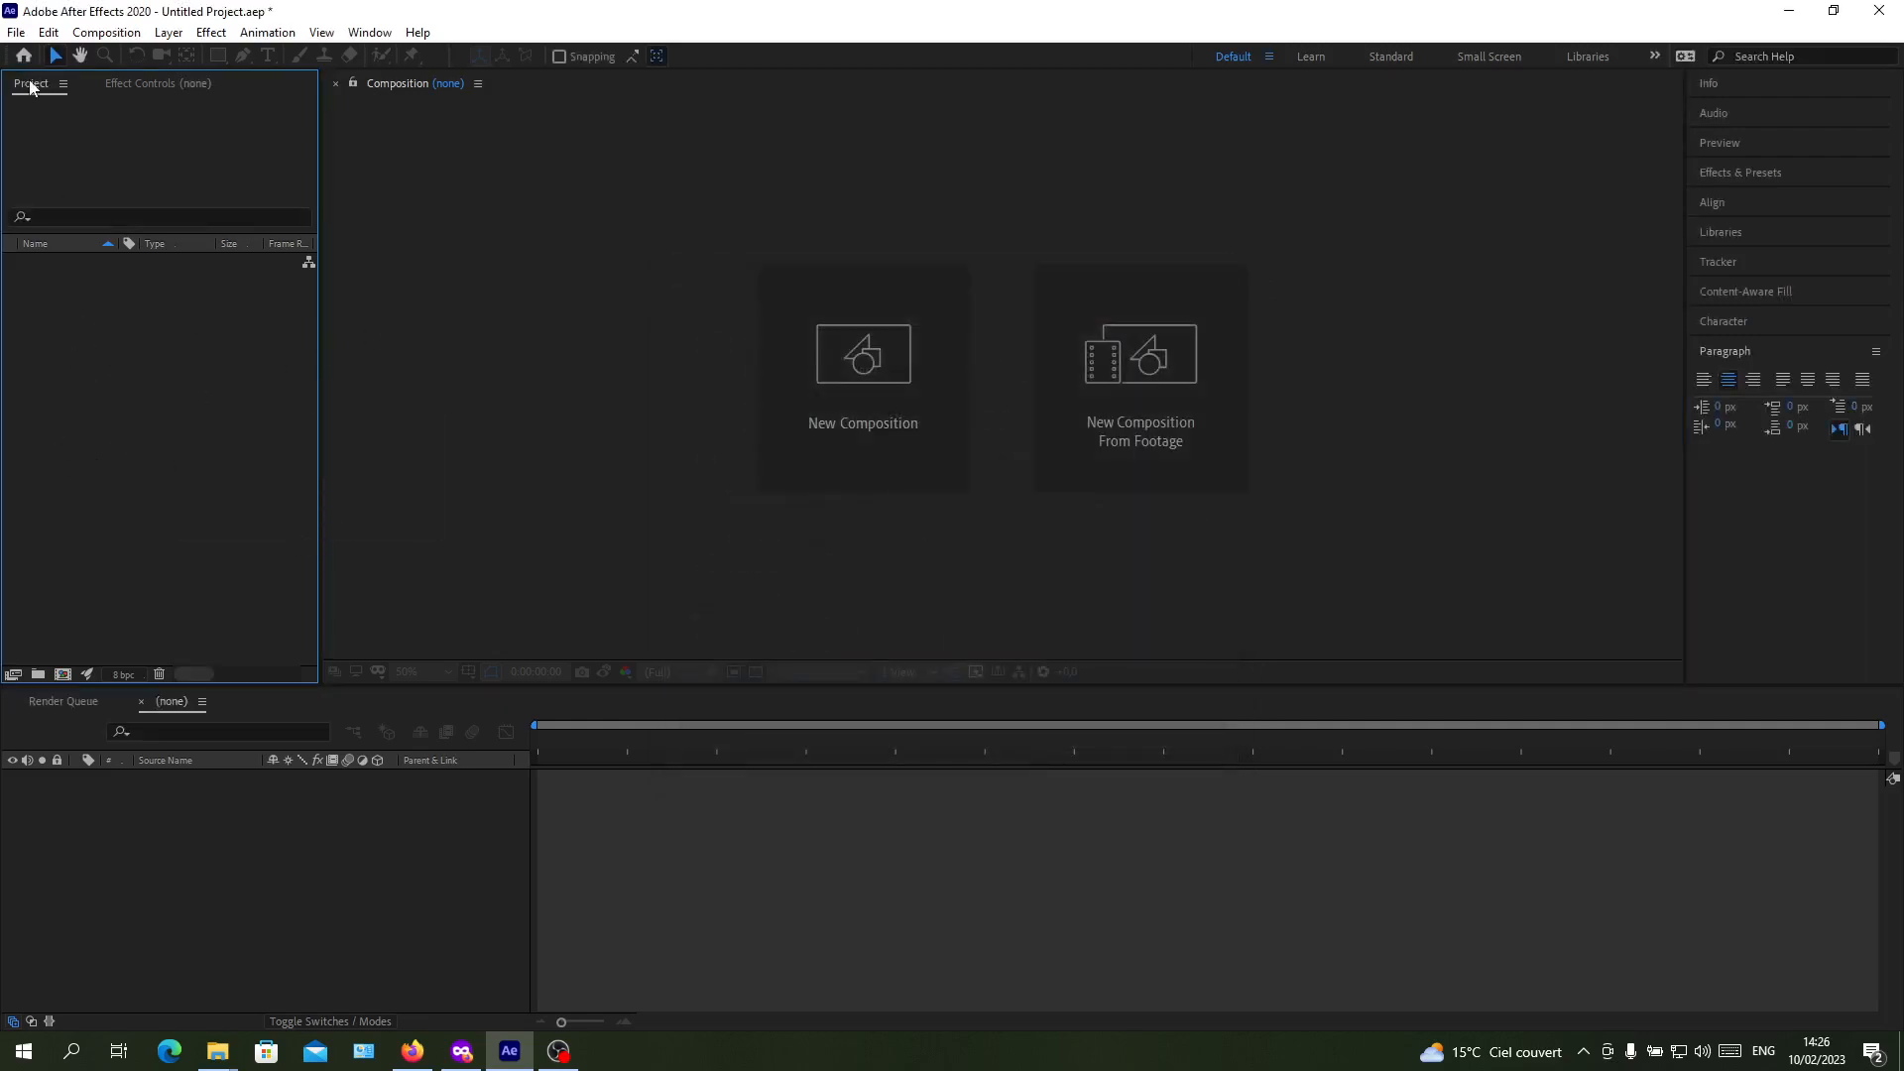
right_click(146, 427)
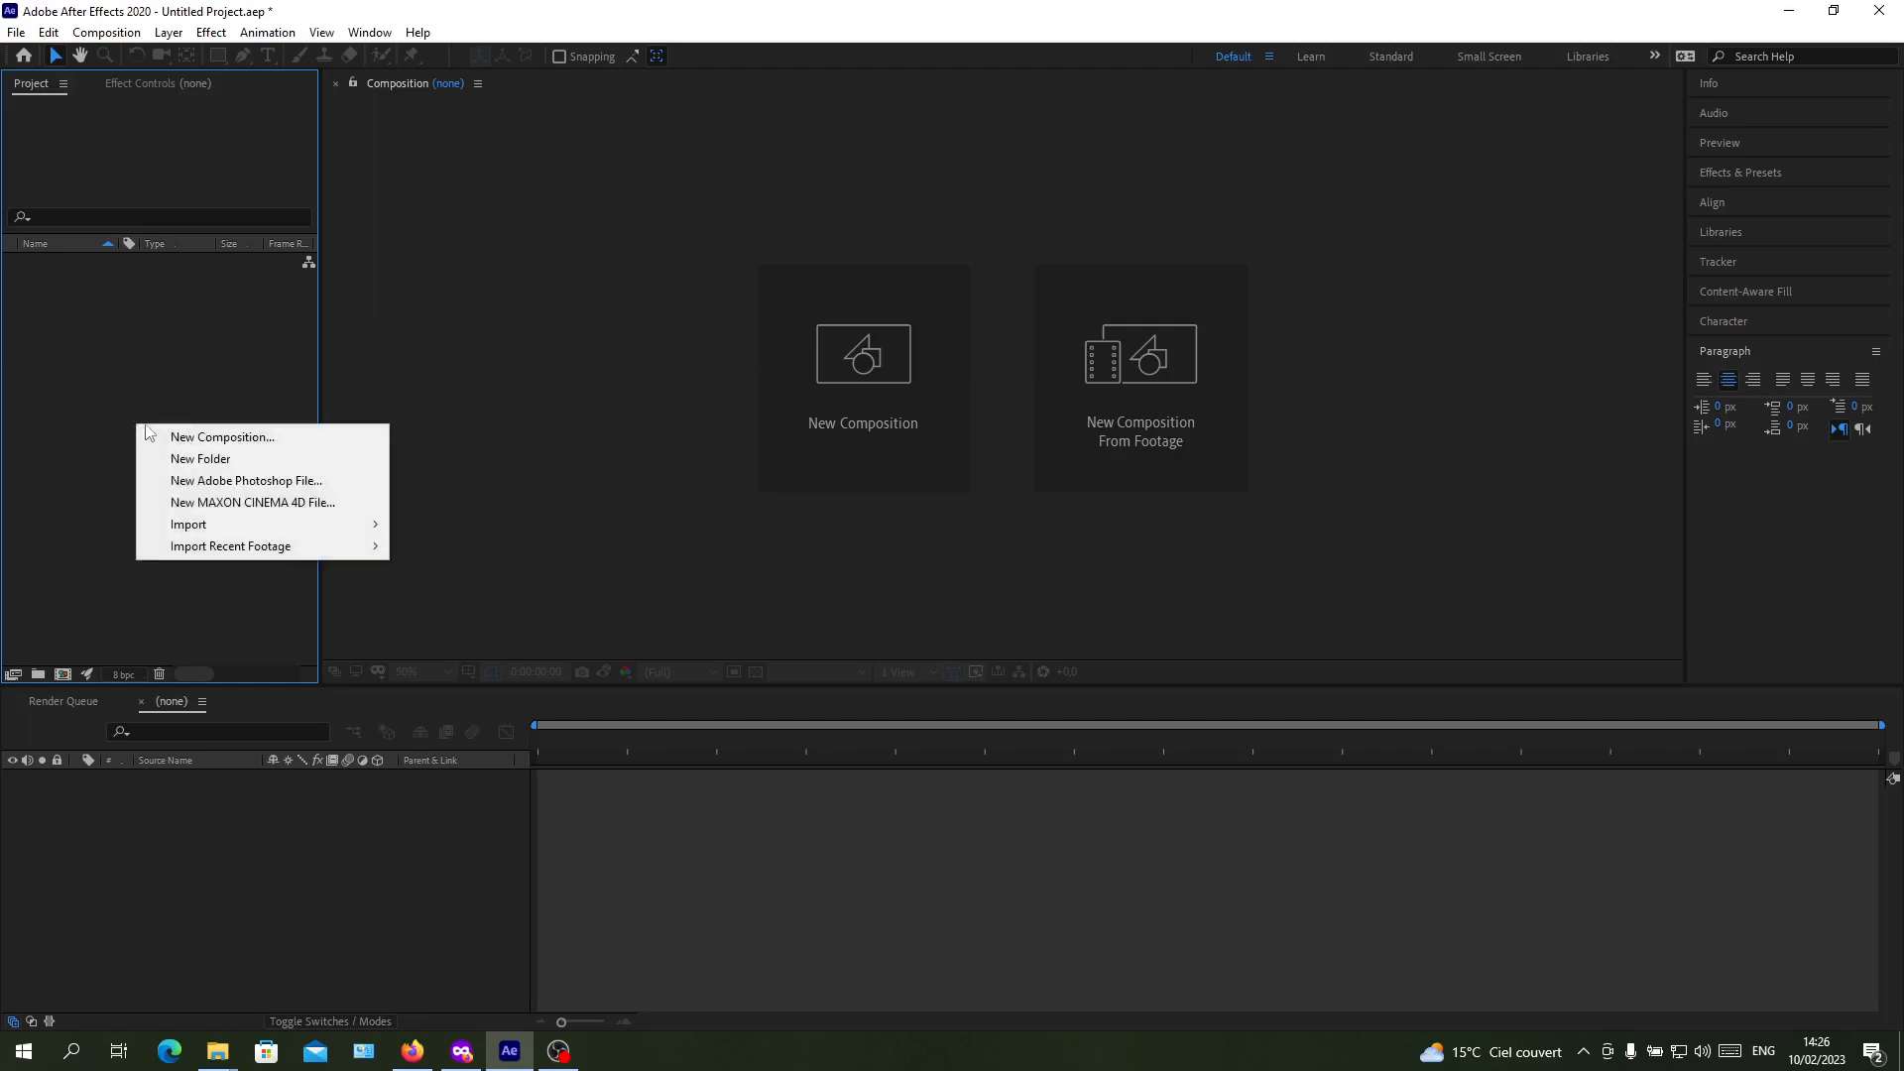
mouse_move(277, 445)
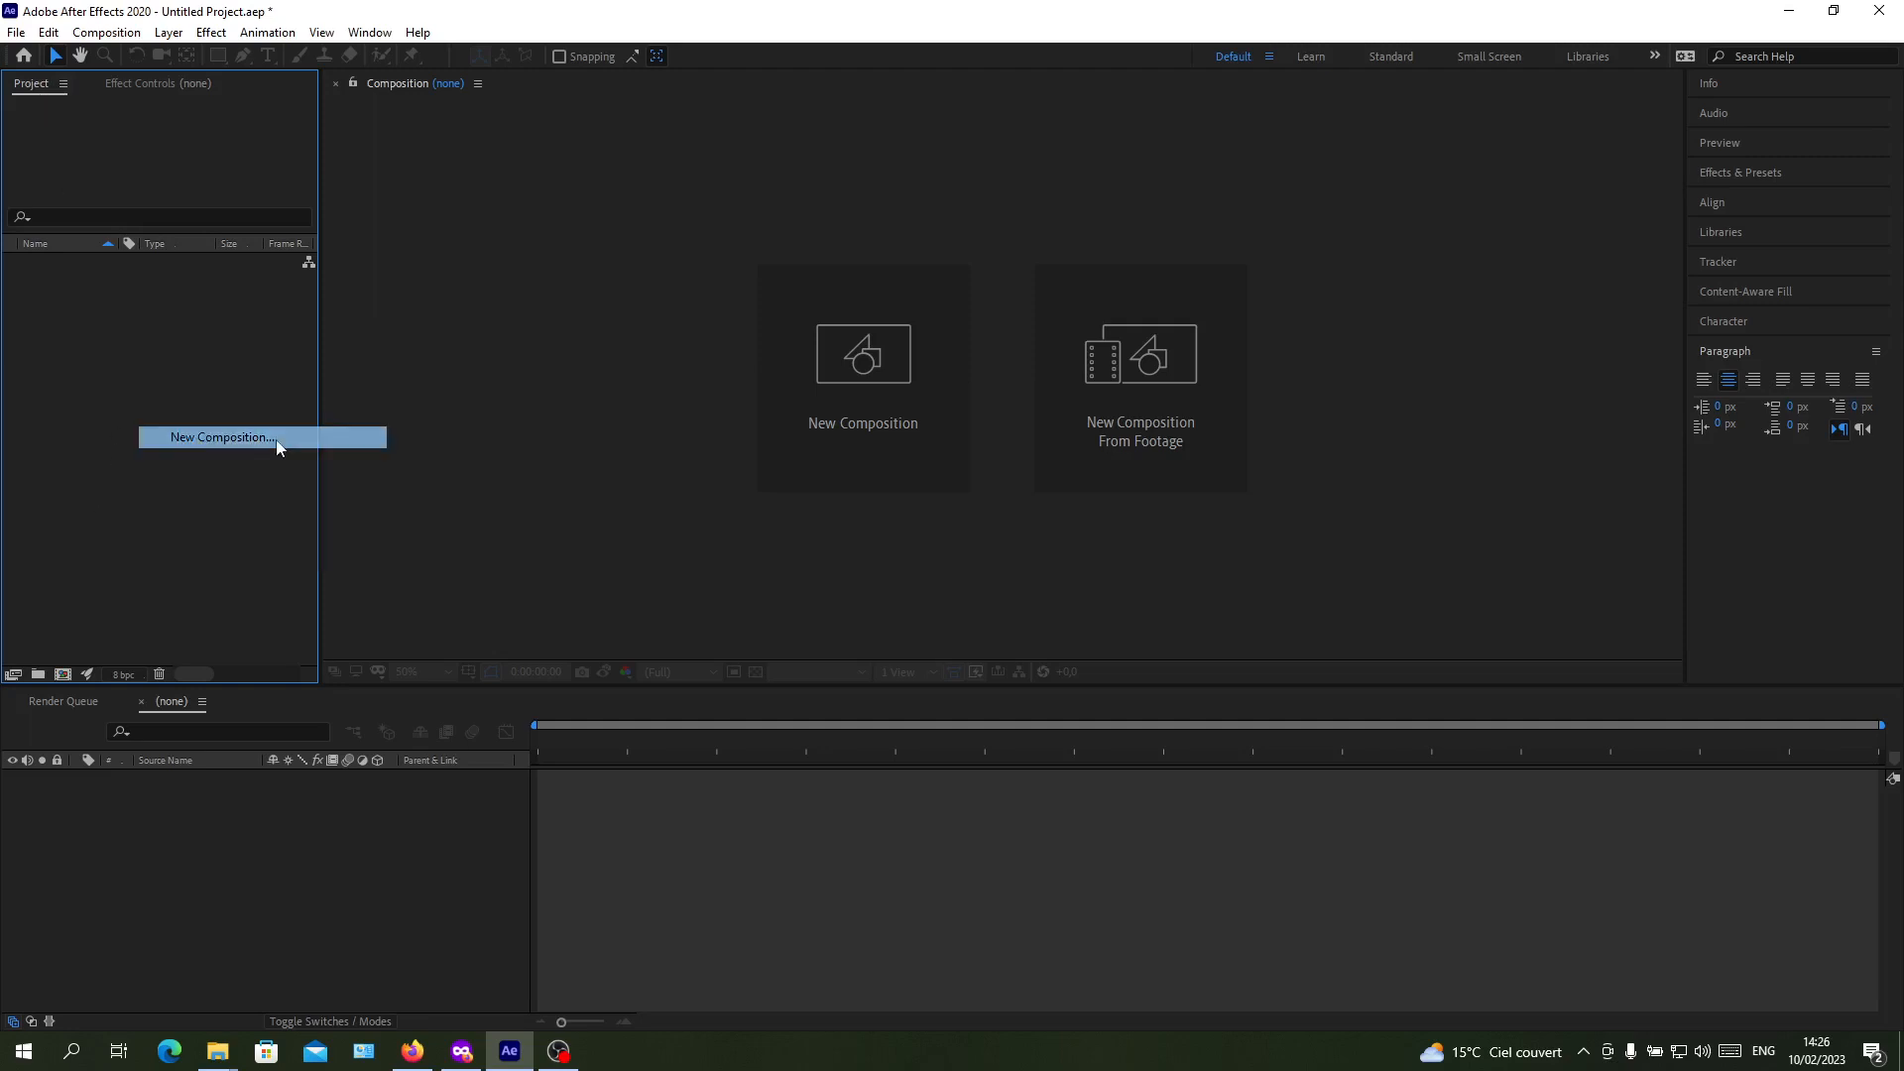
click(221, 437)
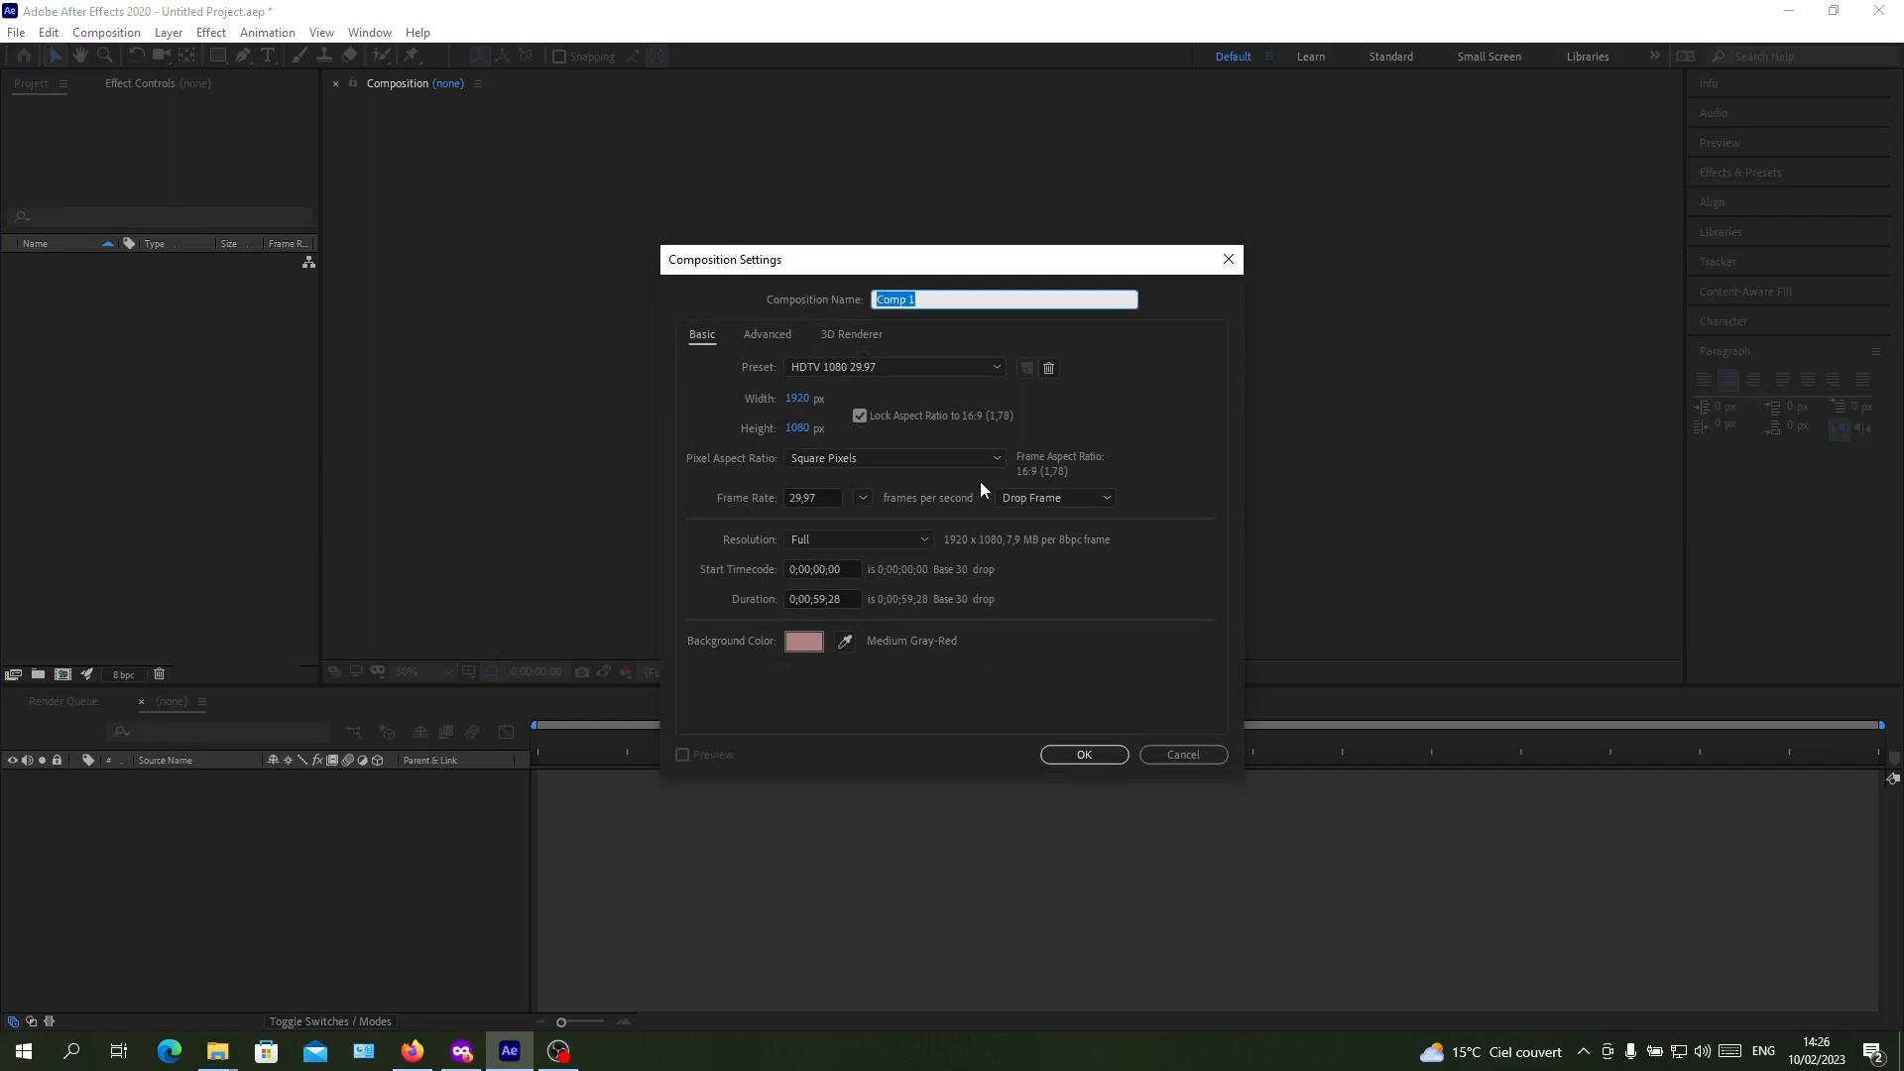
mouse_move(1174, 288)
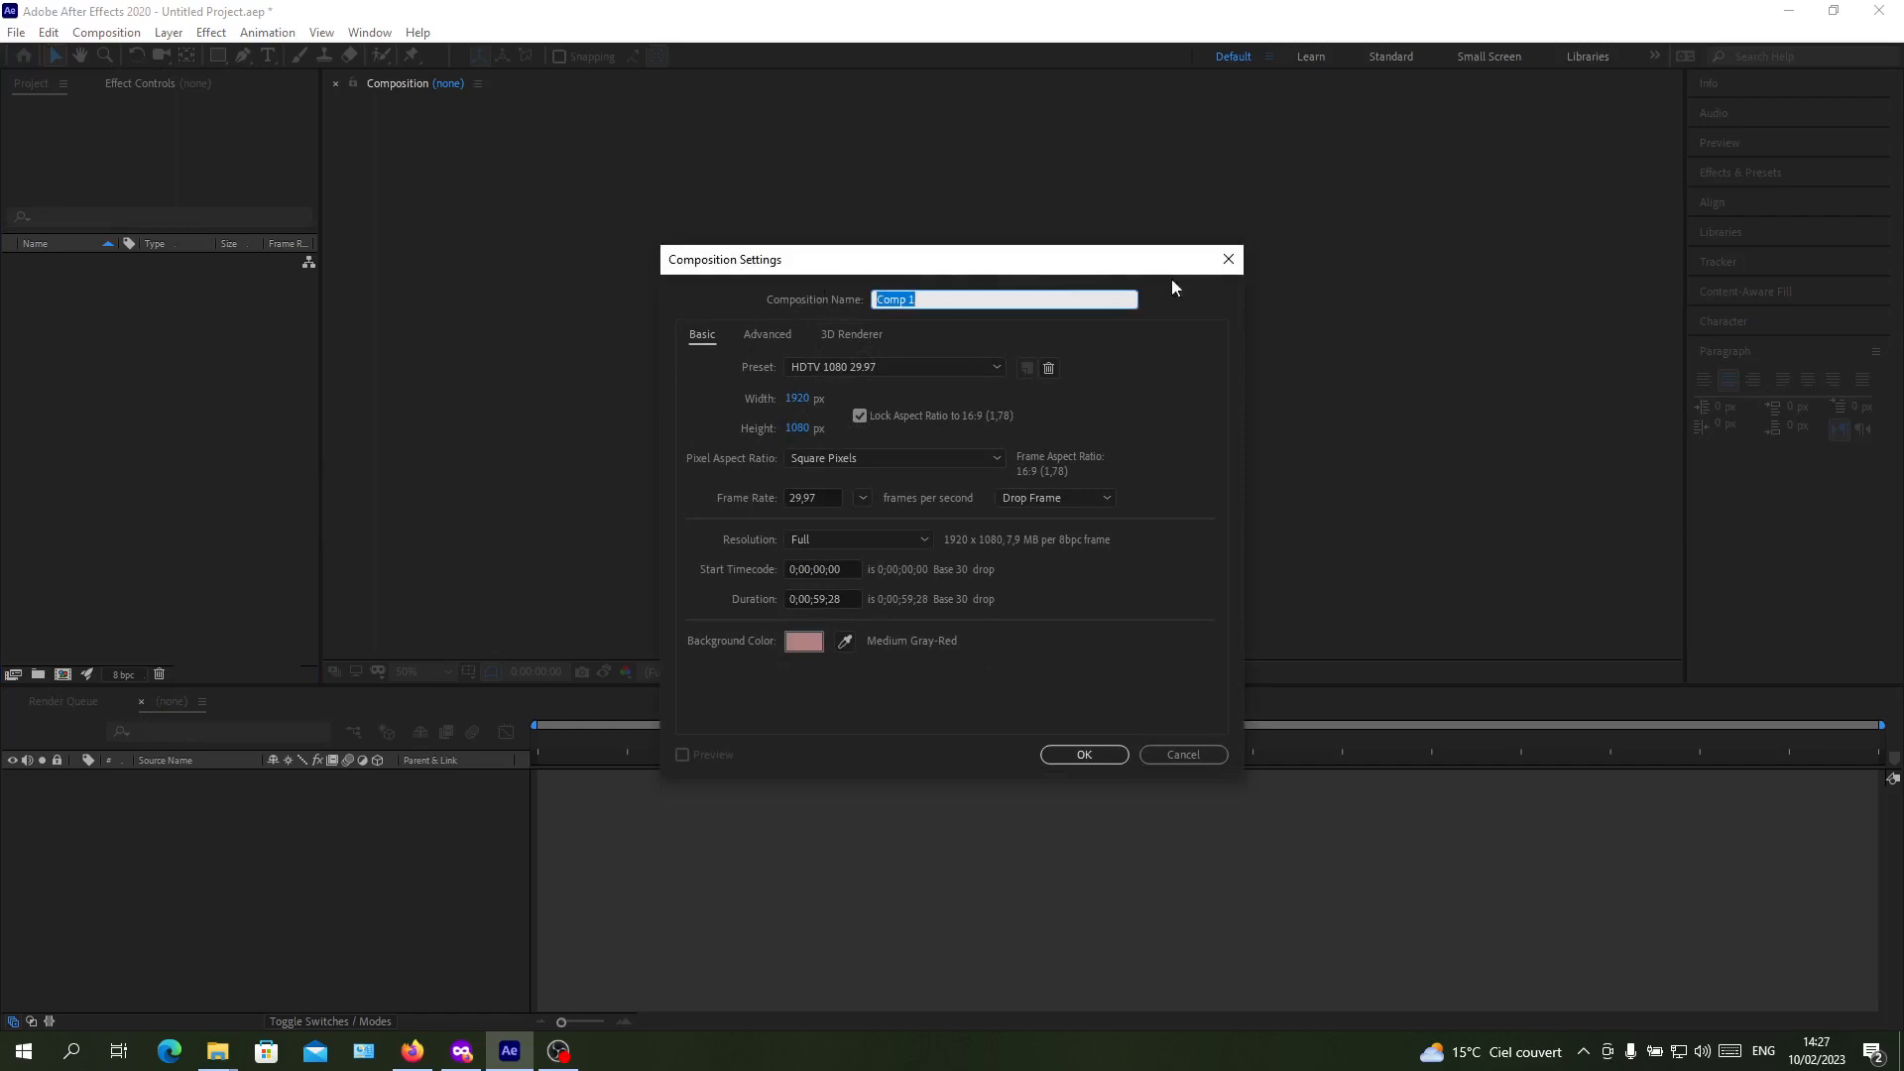
click(1183, 755)
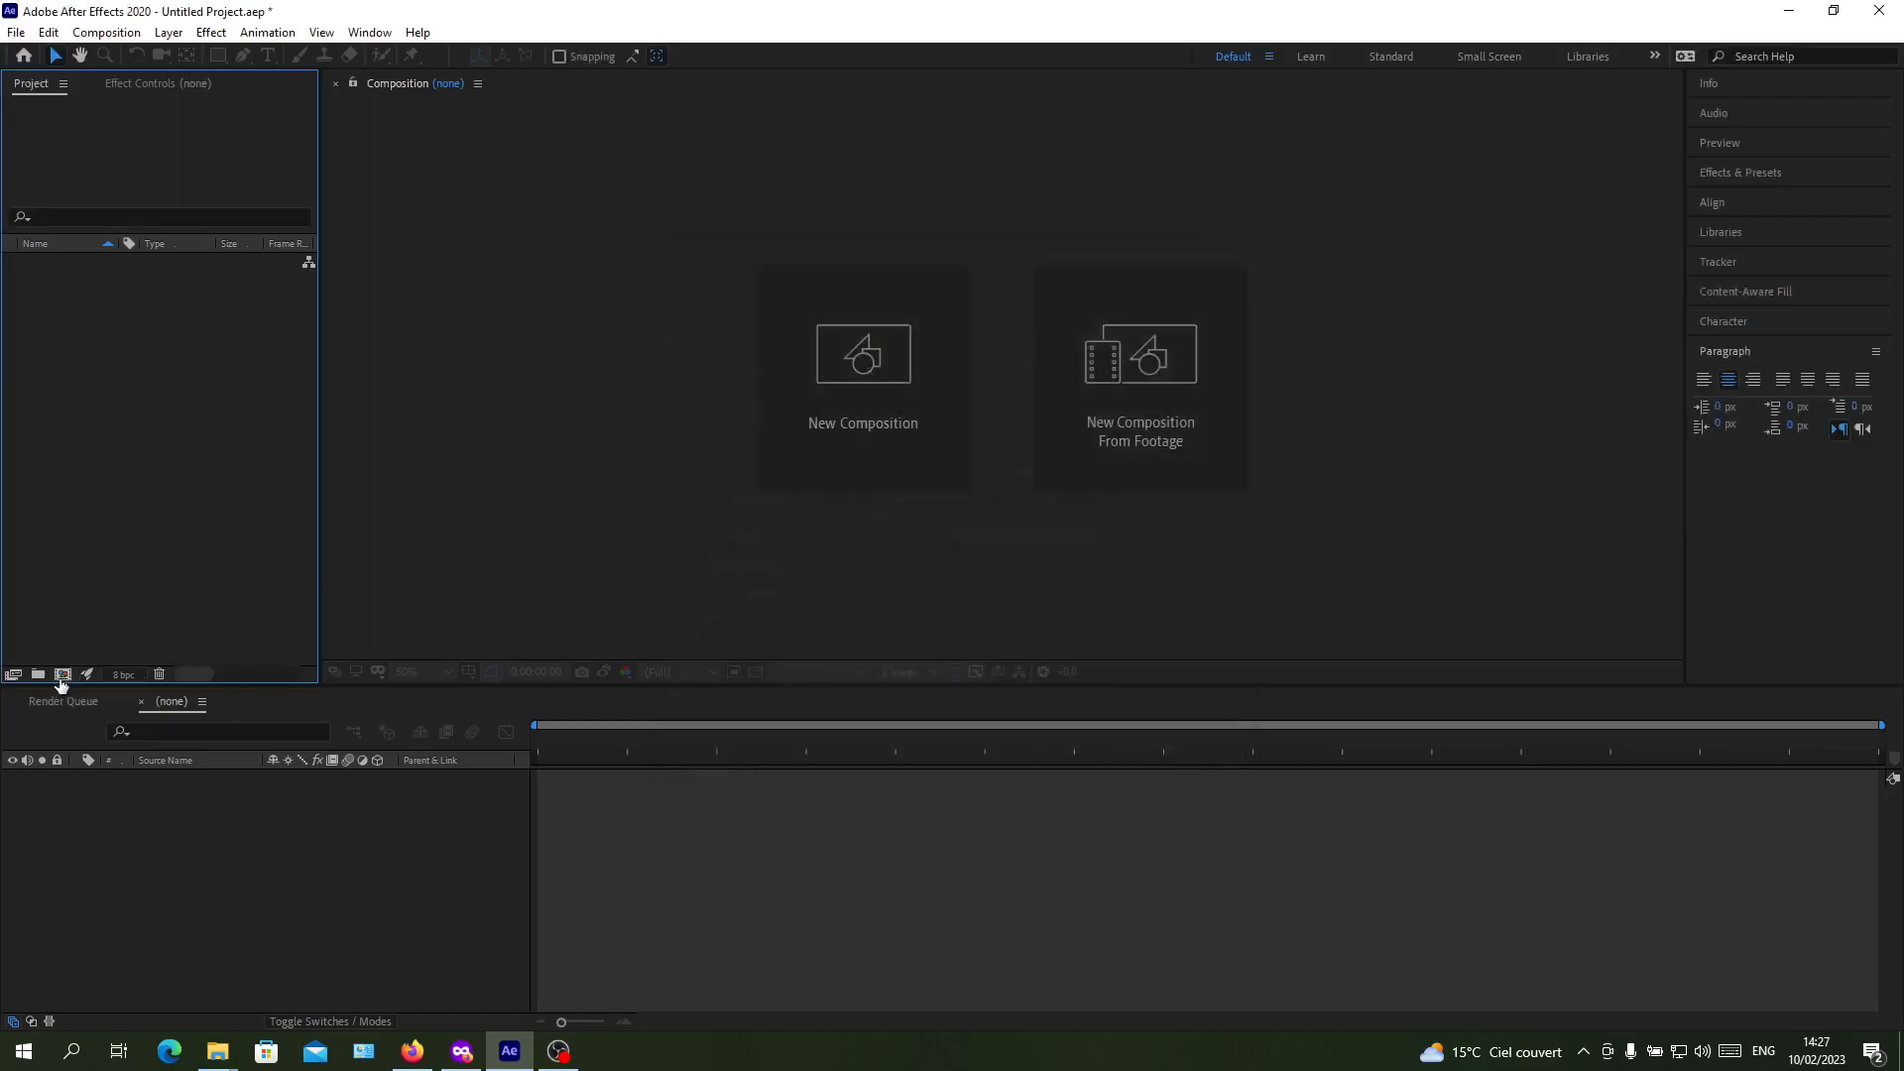
mouse_move(63, 674)
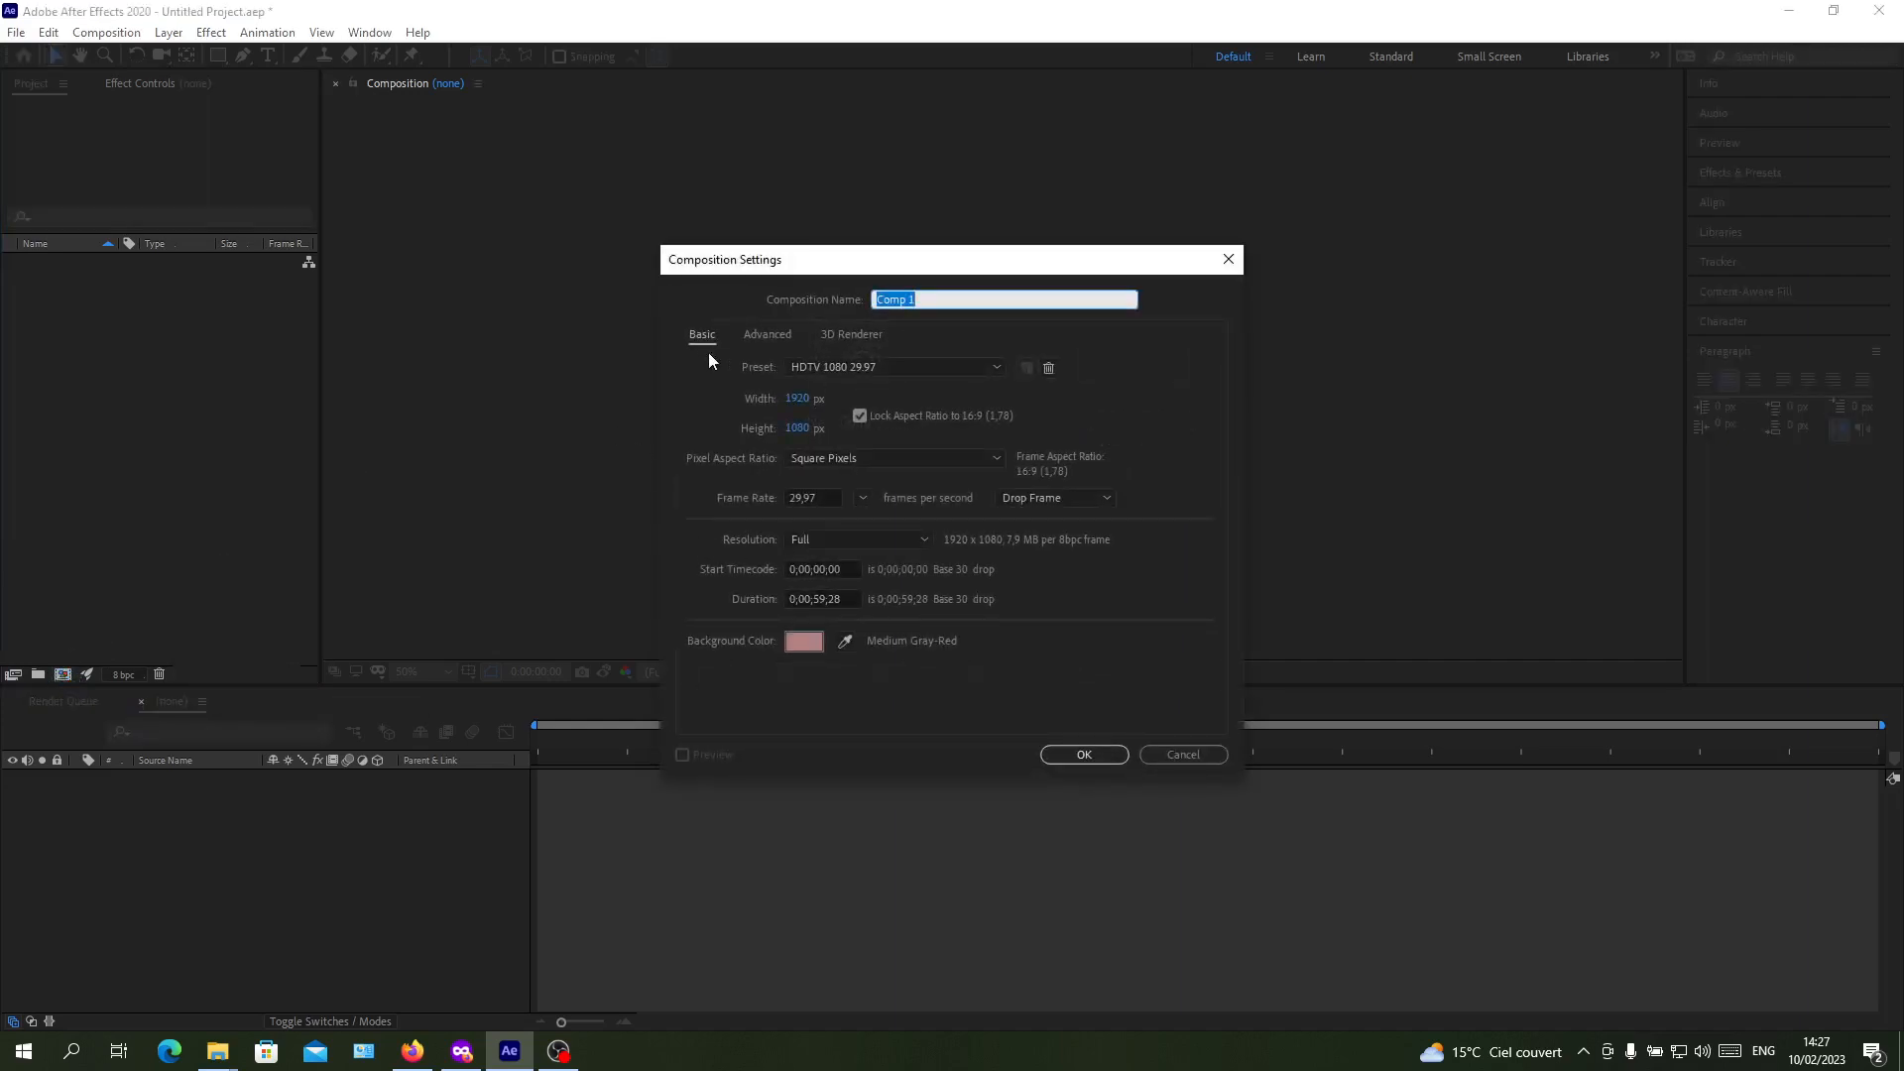
Step: Pick white as the background and create the 1920x1080, 29.97 fps Comp 1
click(803, 640)
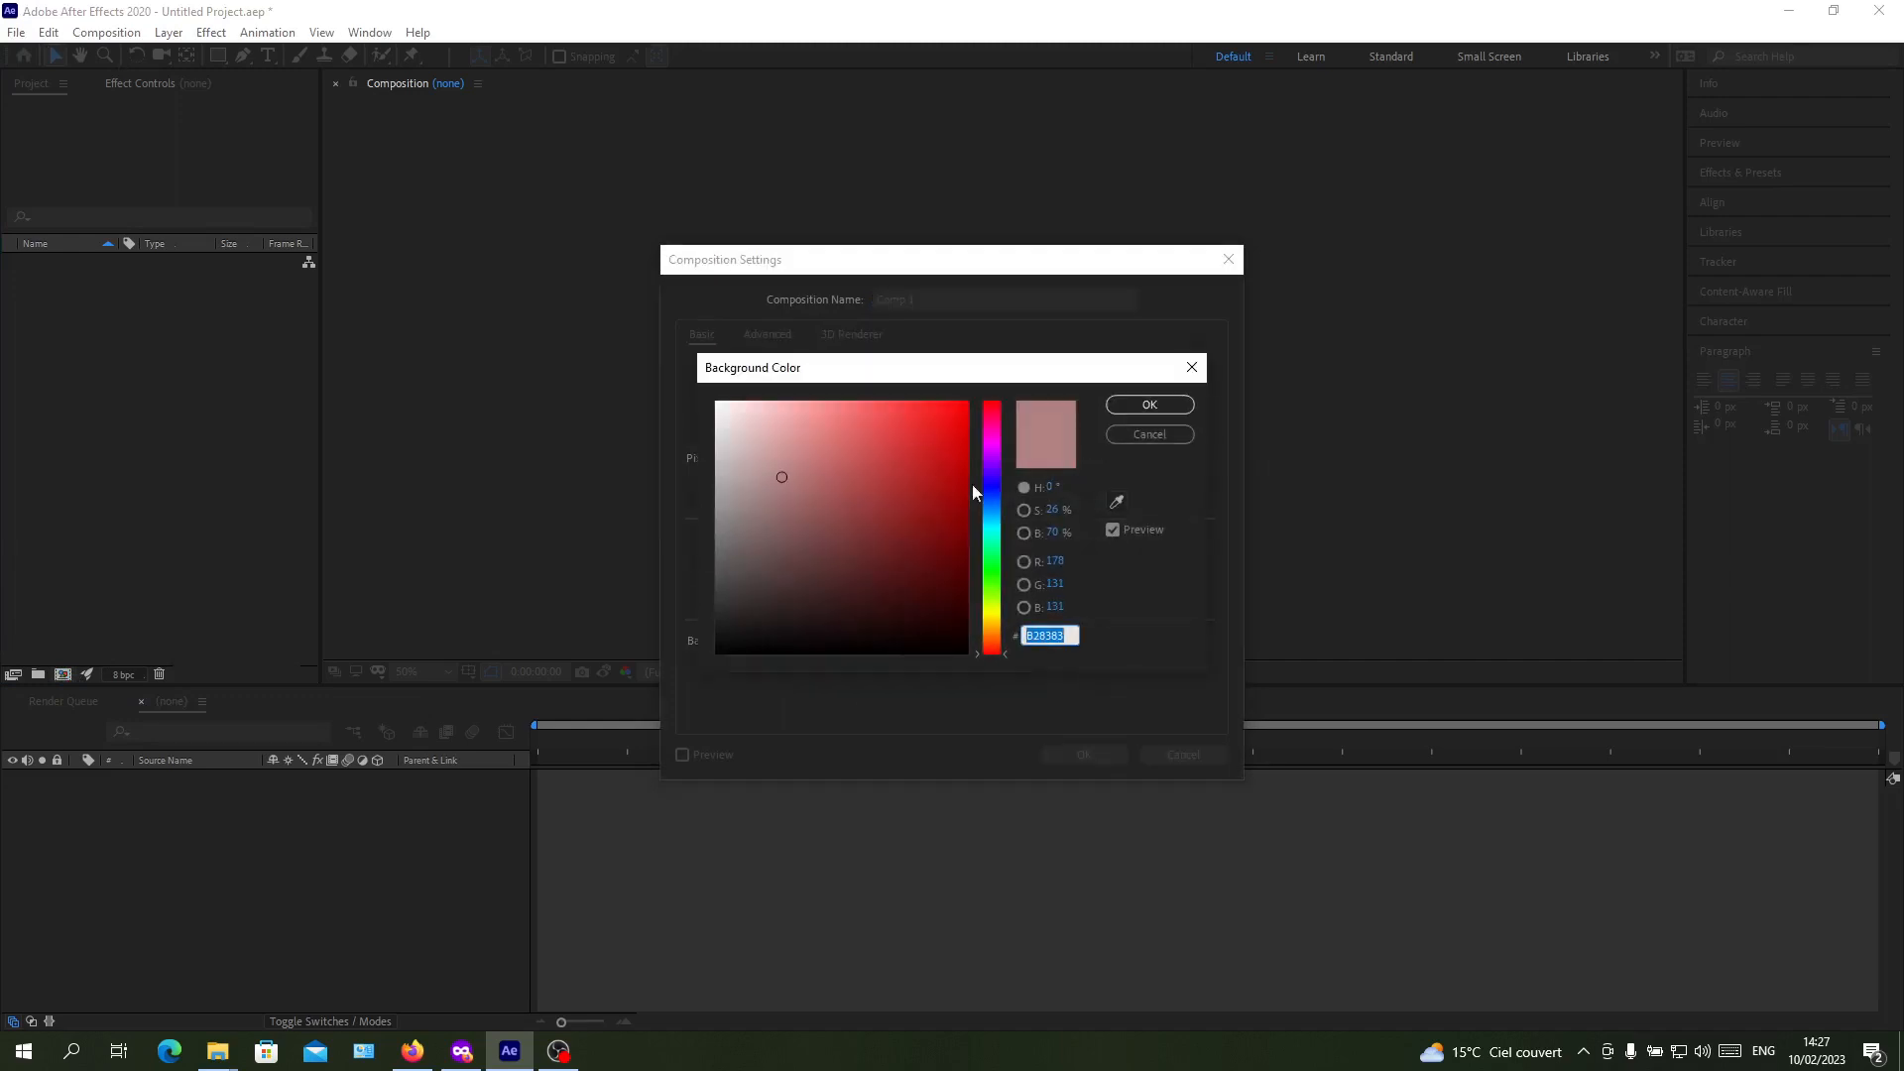
click(811, 567)
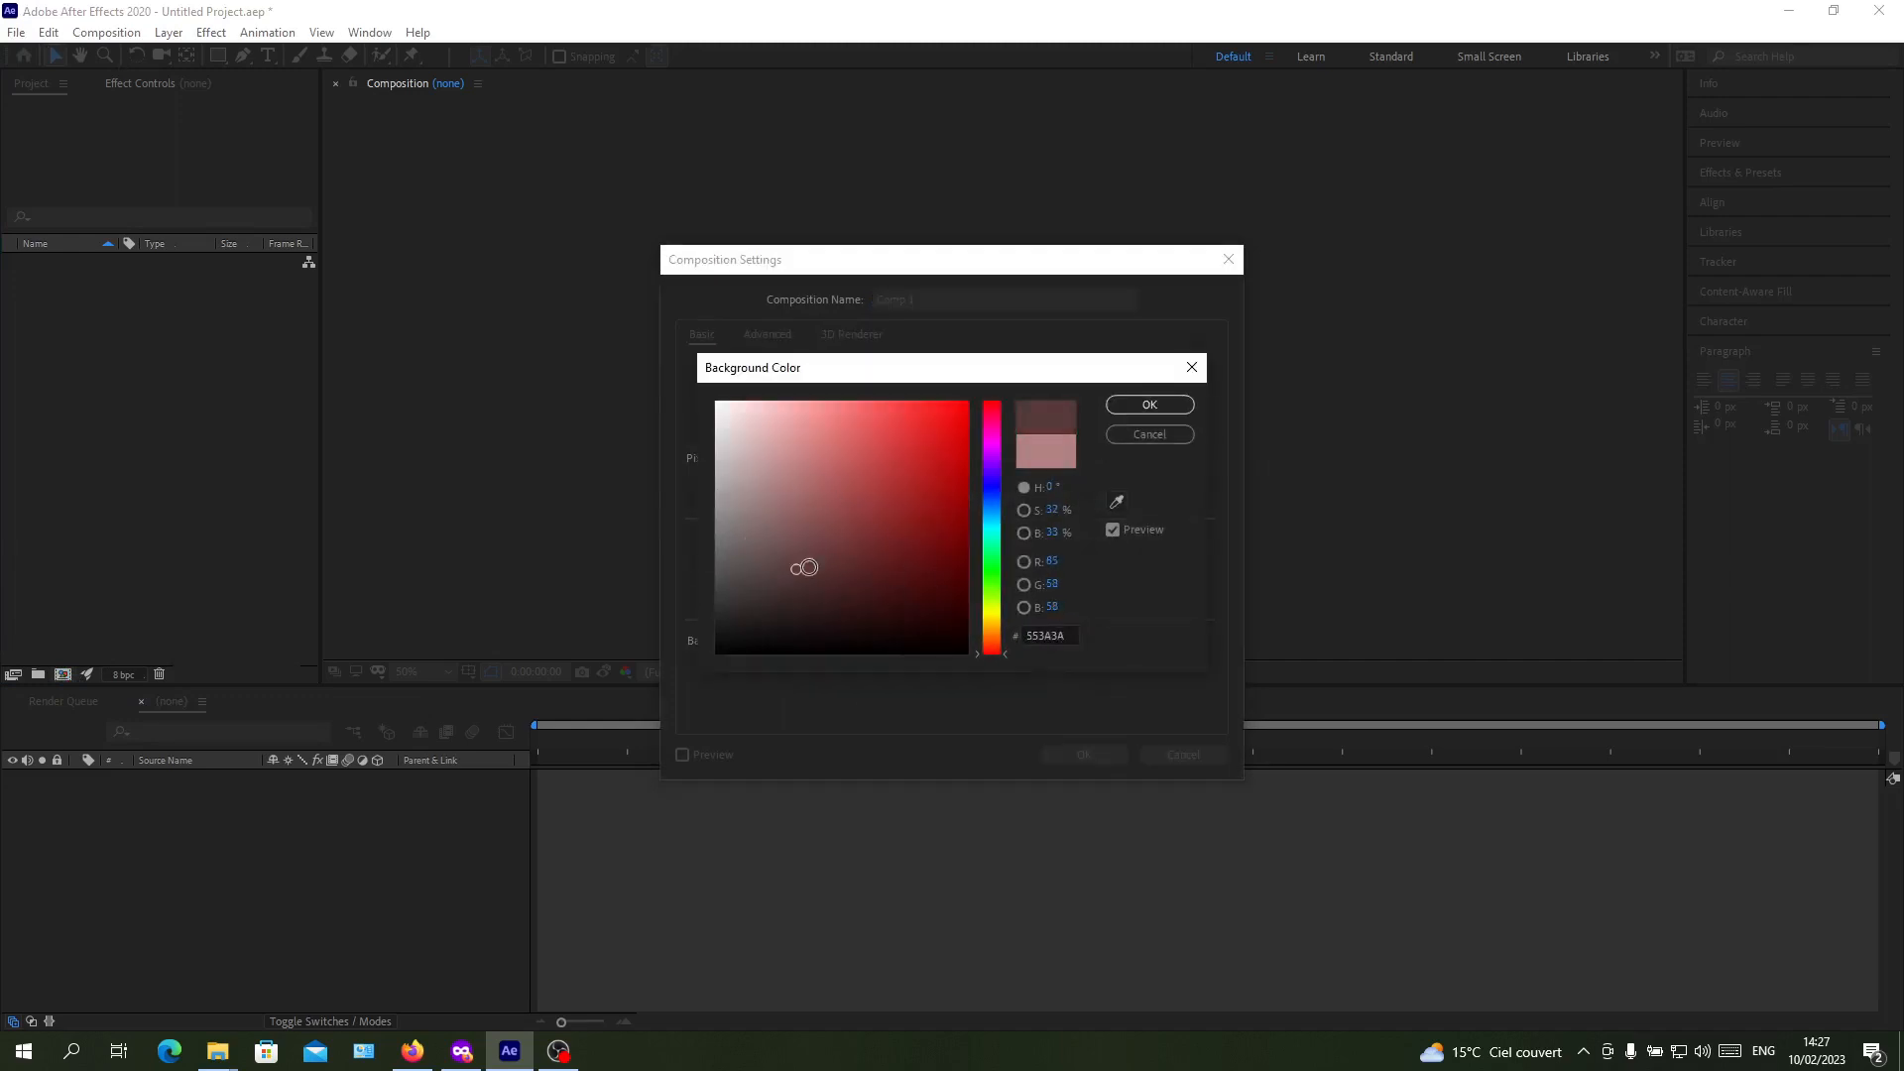
click(875, 543)
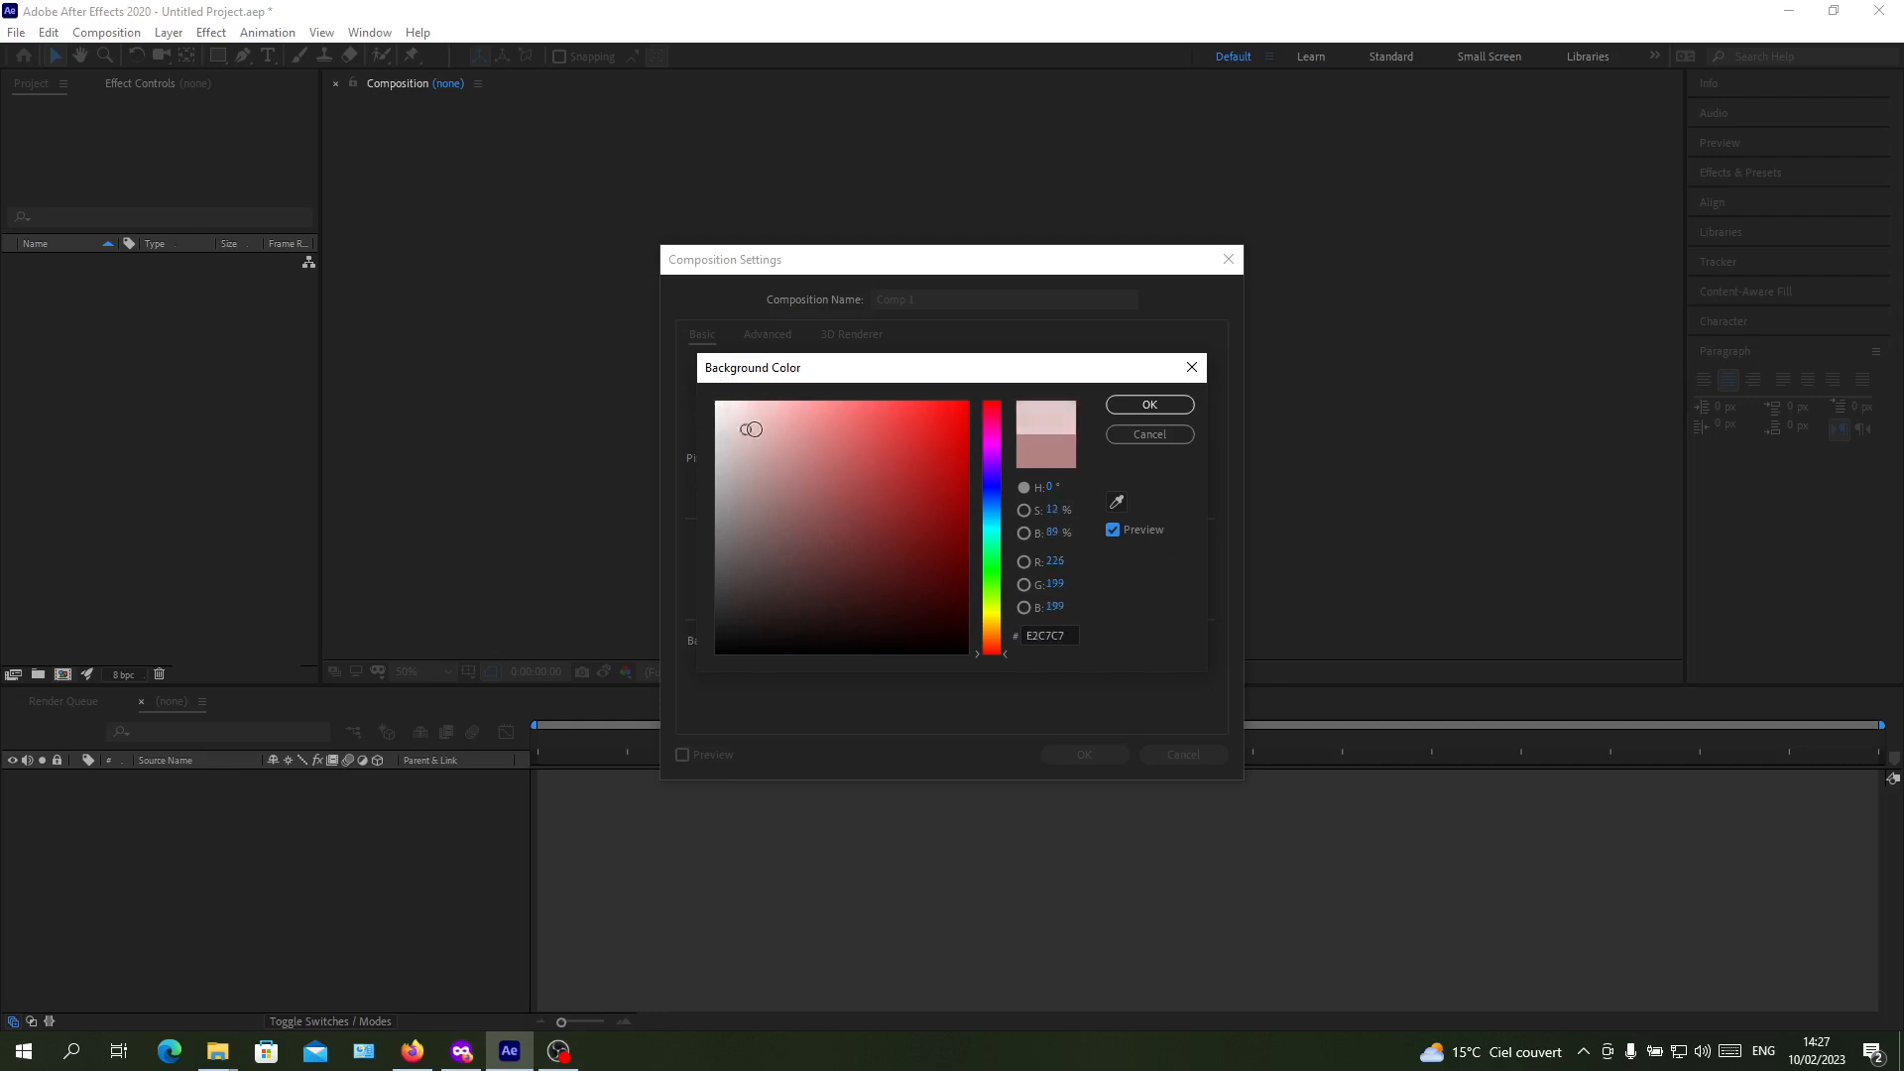
click(1149, 405)
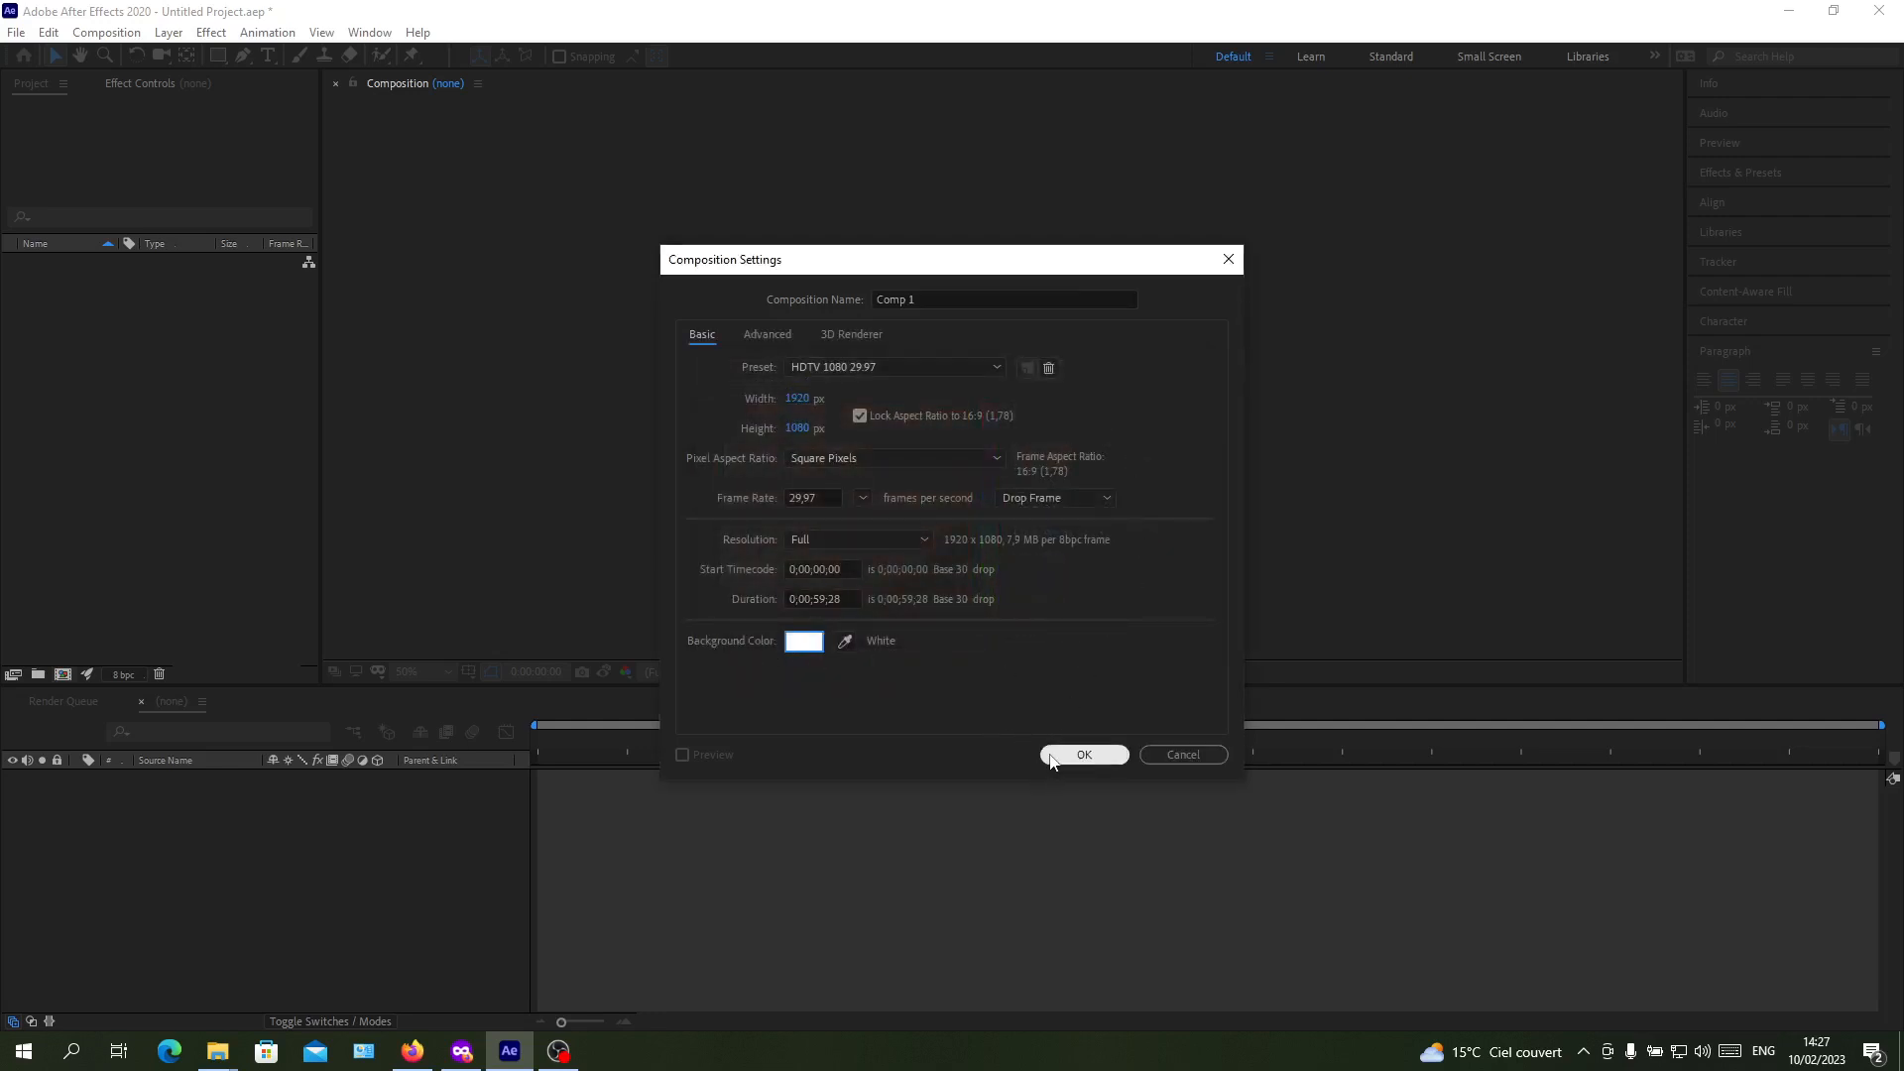
click(1085, 754)
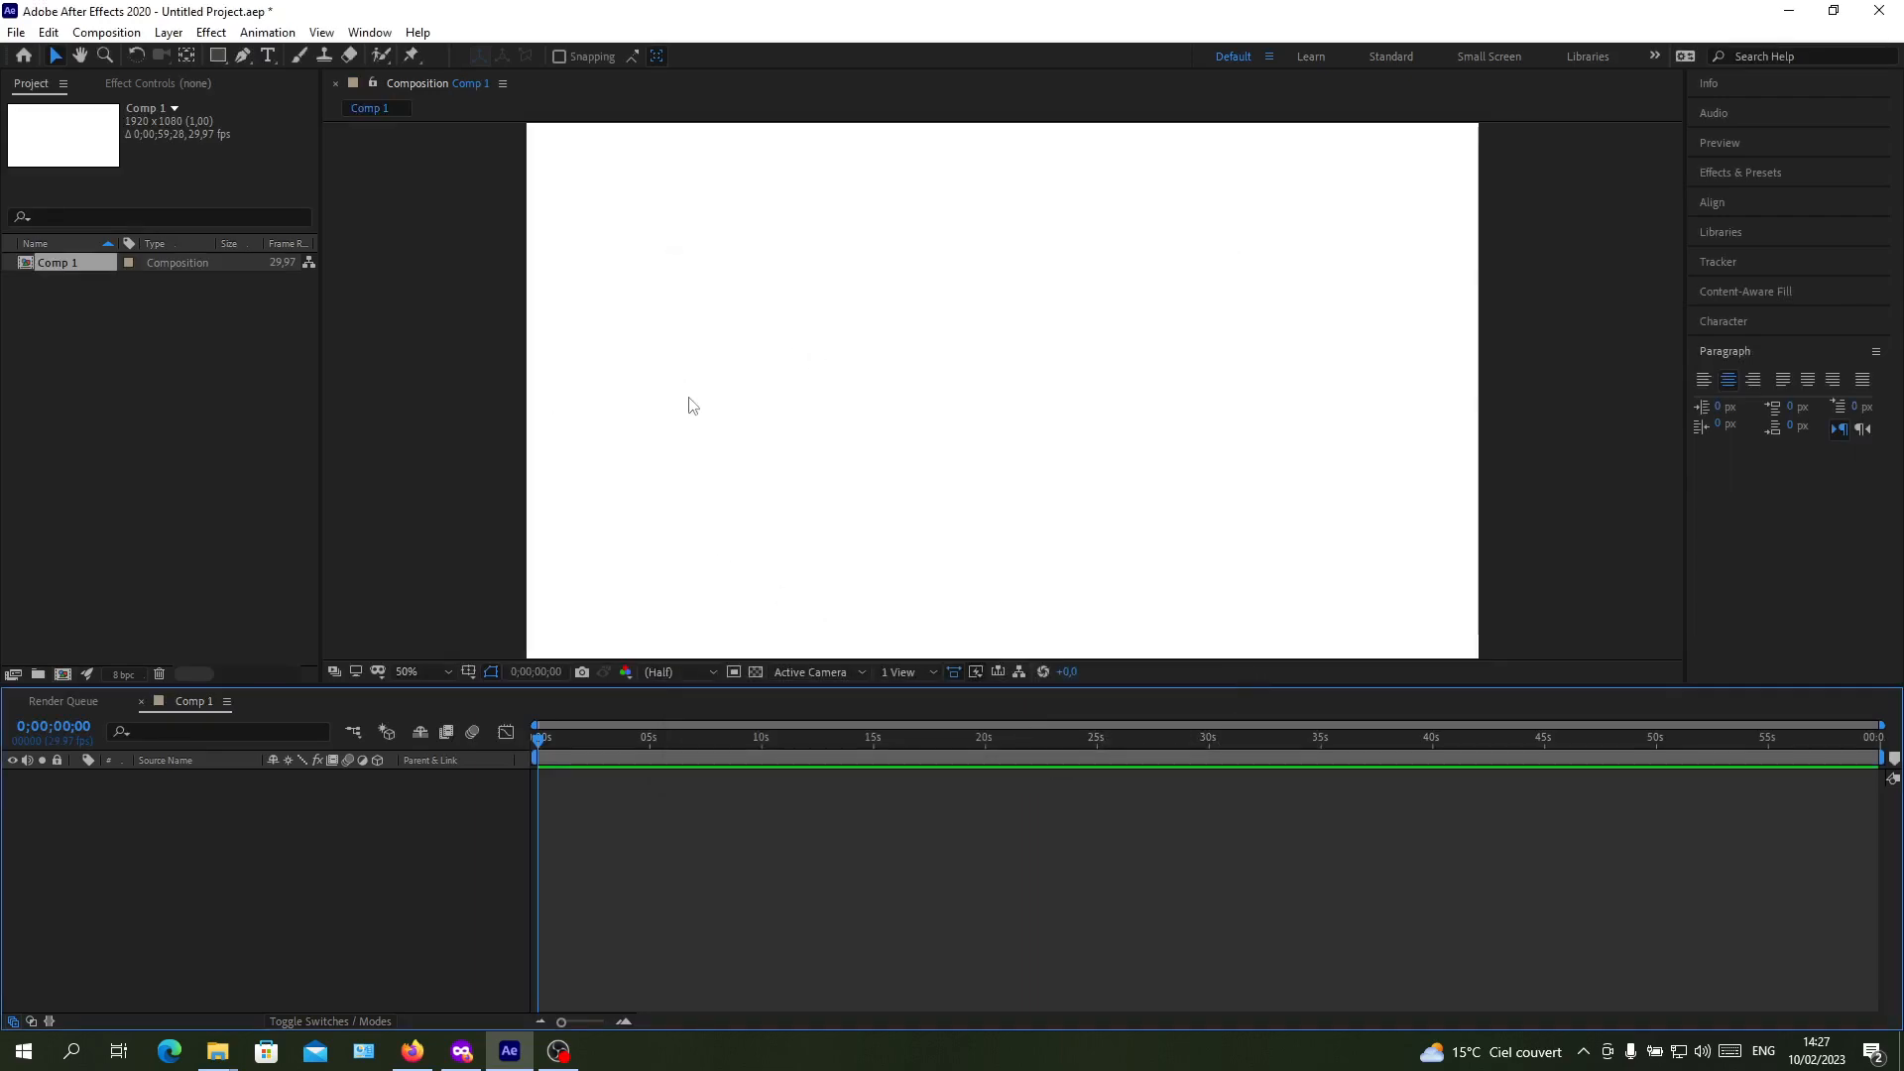
mouse_move(706, 391)
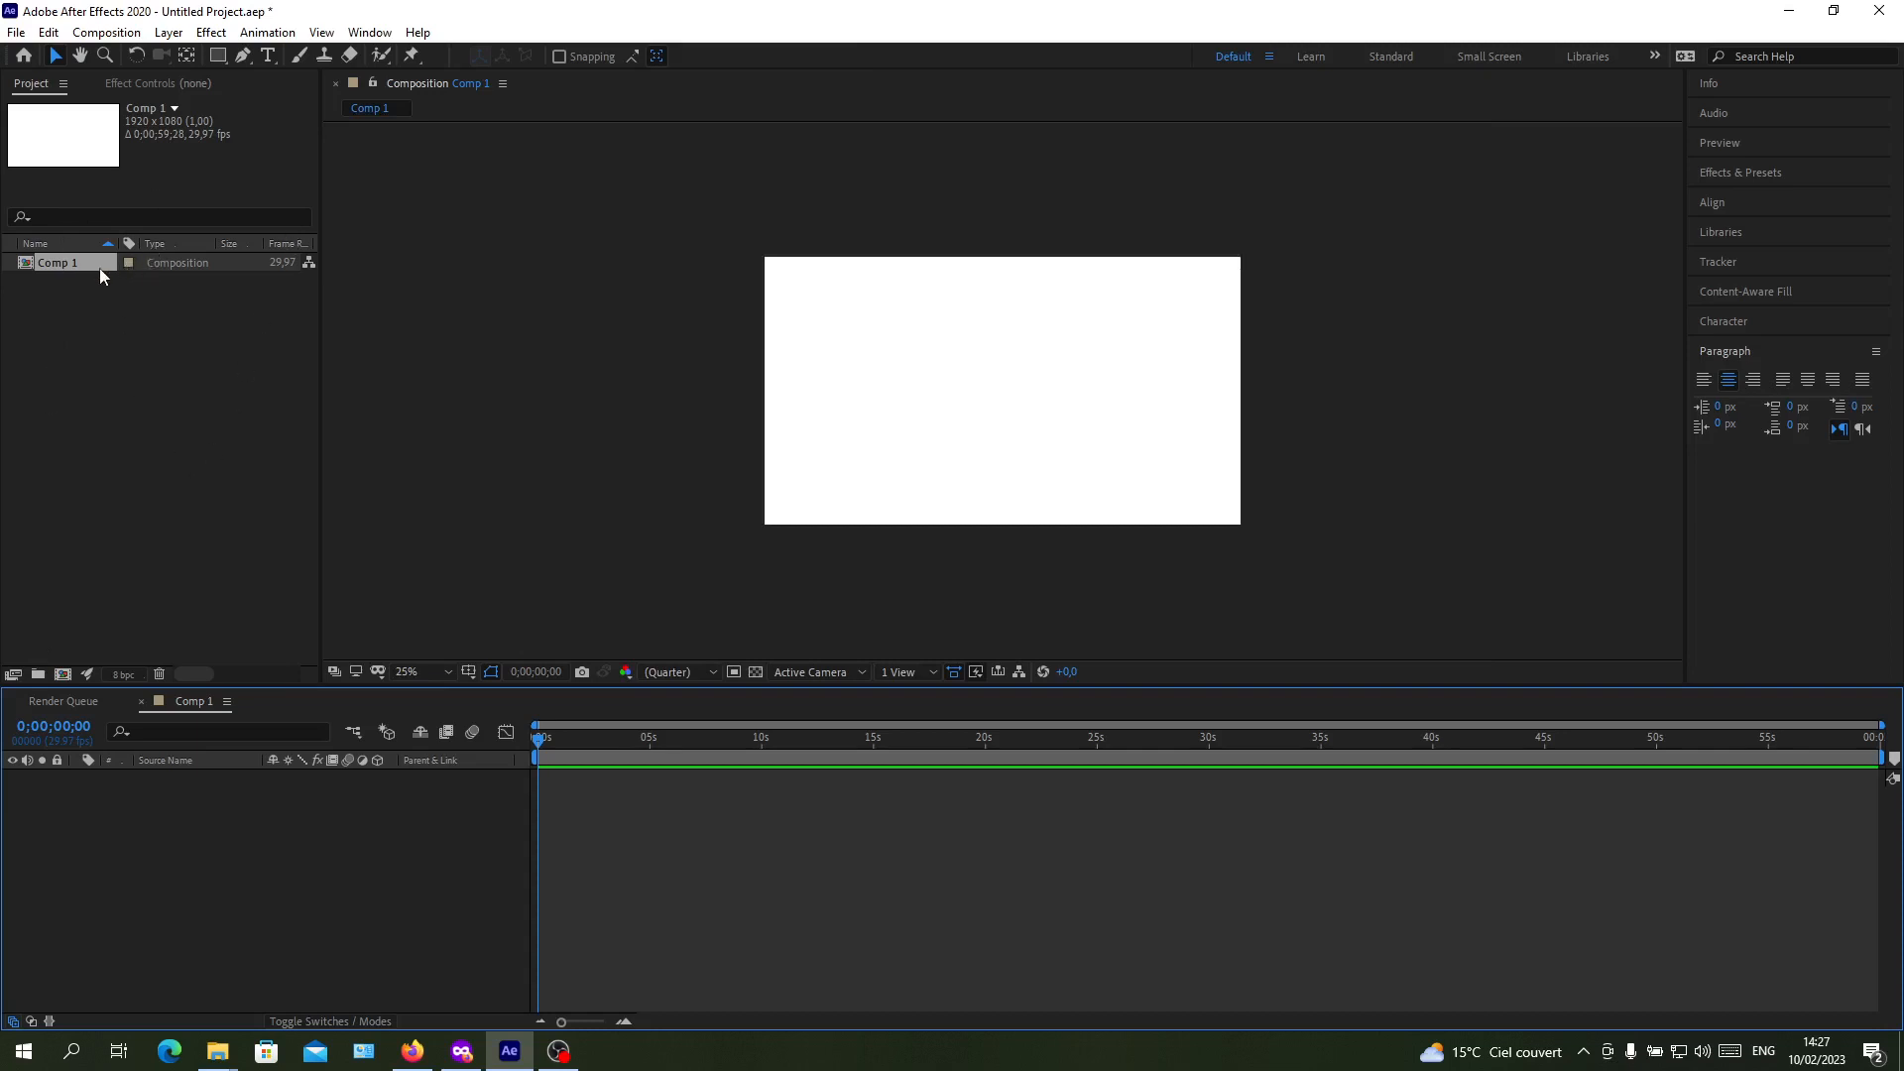
Step: Reopen Comp 1's settings and change its background from white to Medium Royal Blue
right_click(98, 272)
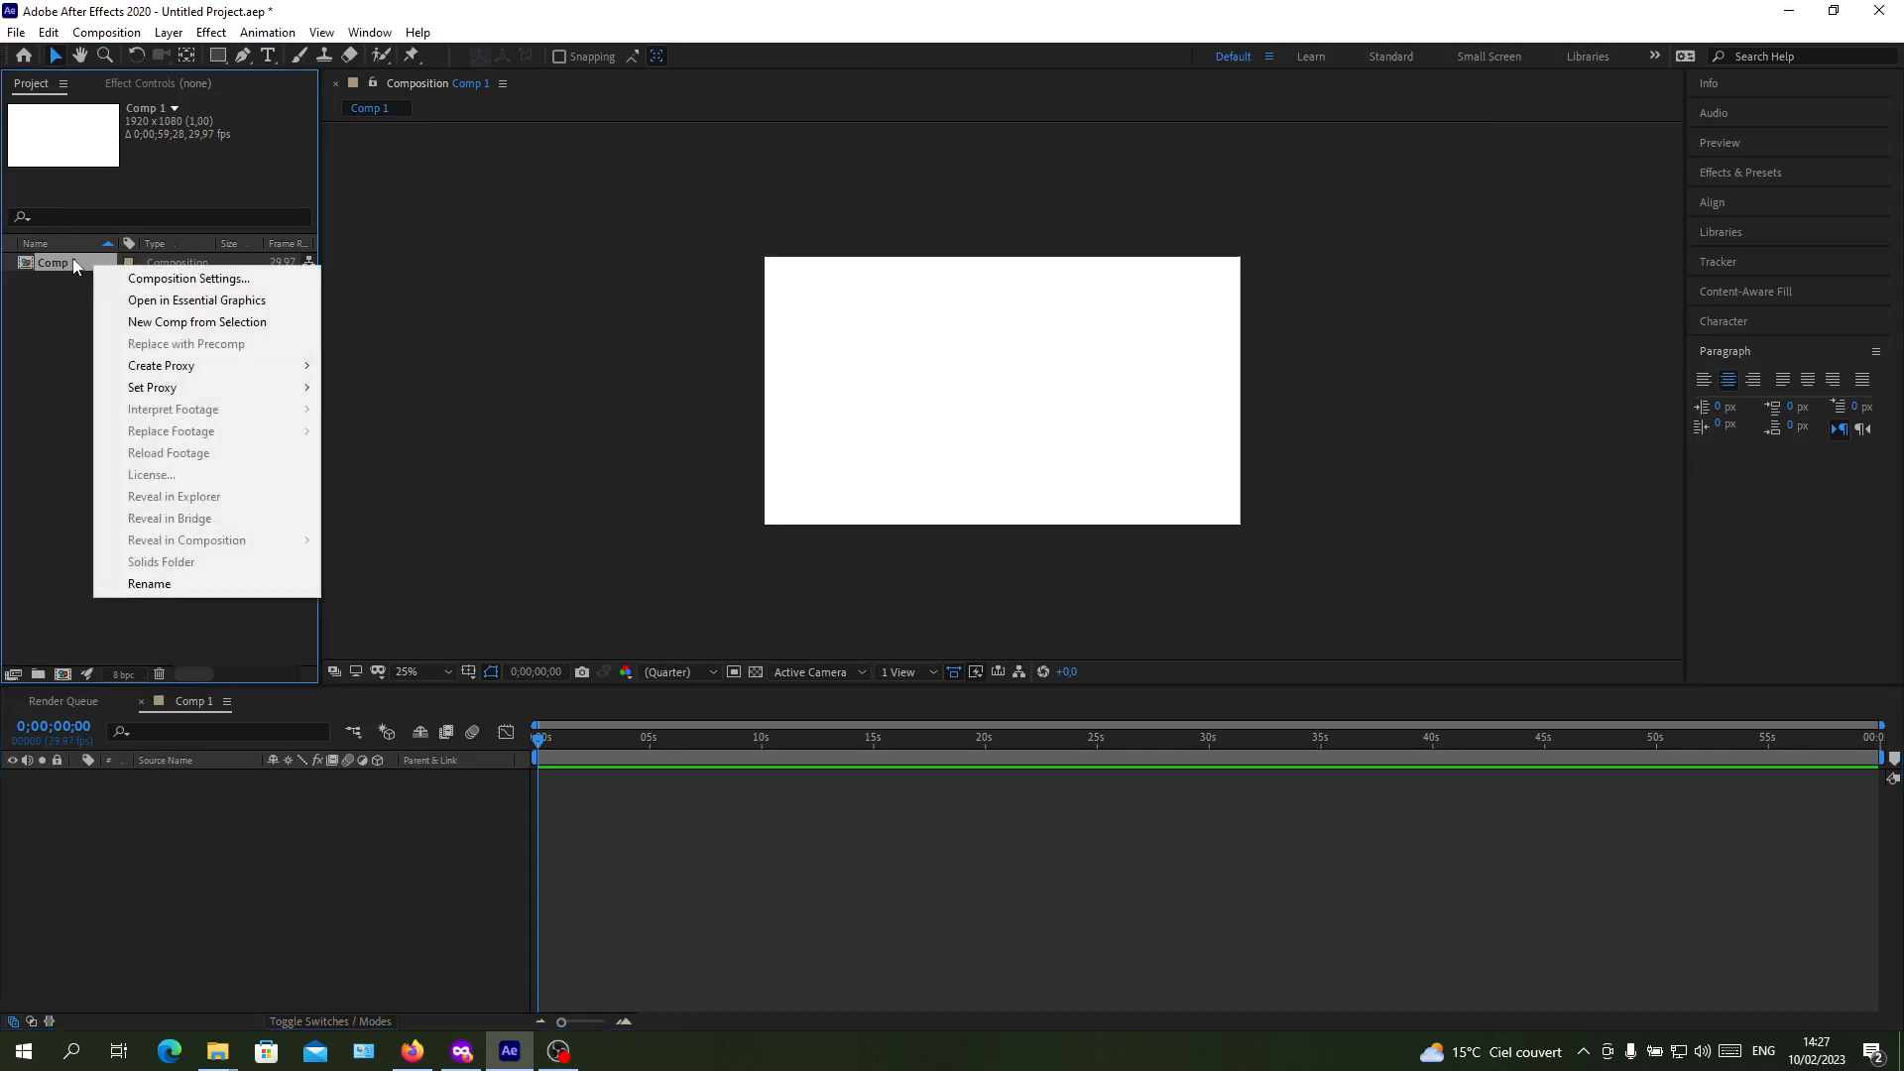
mouse_move(160, 366)
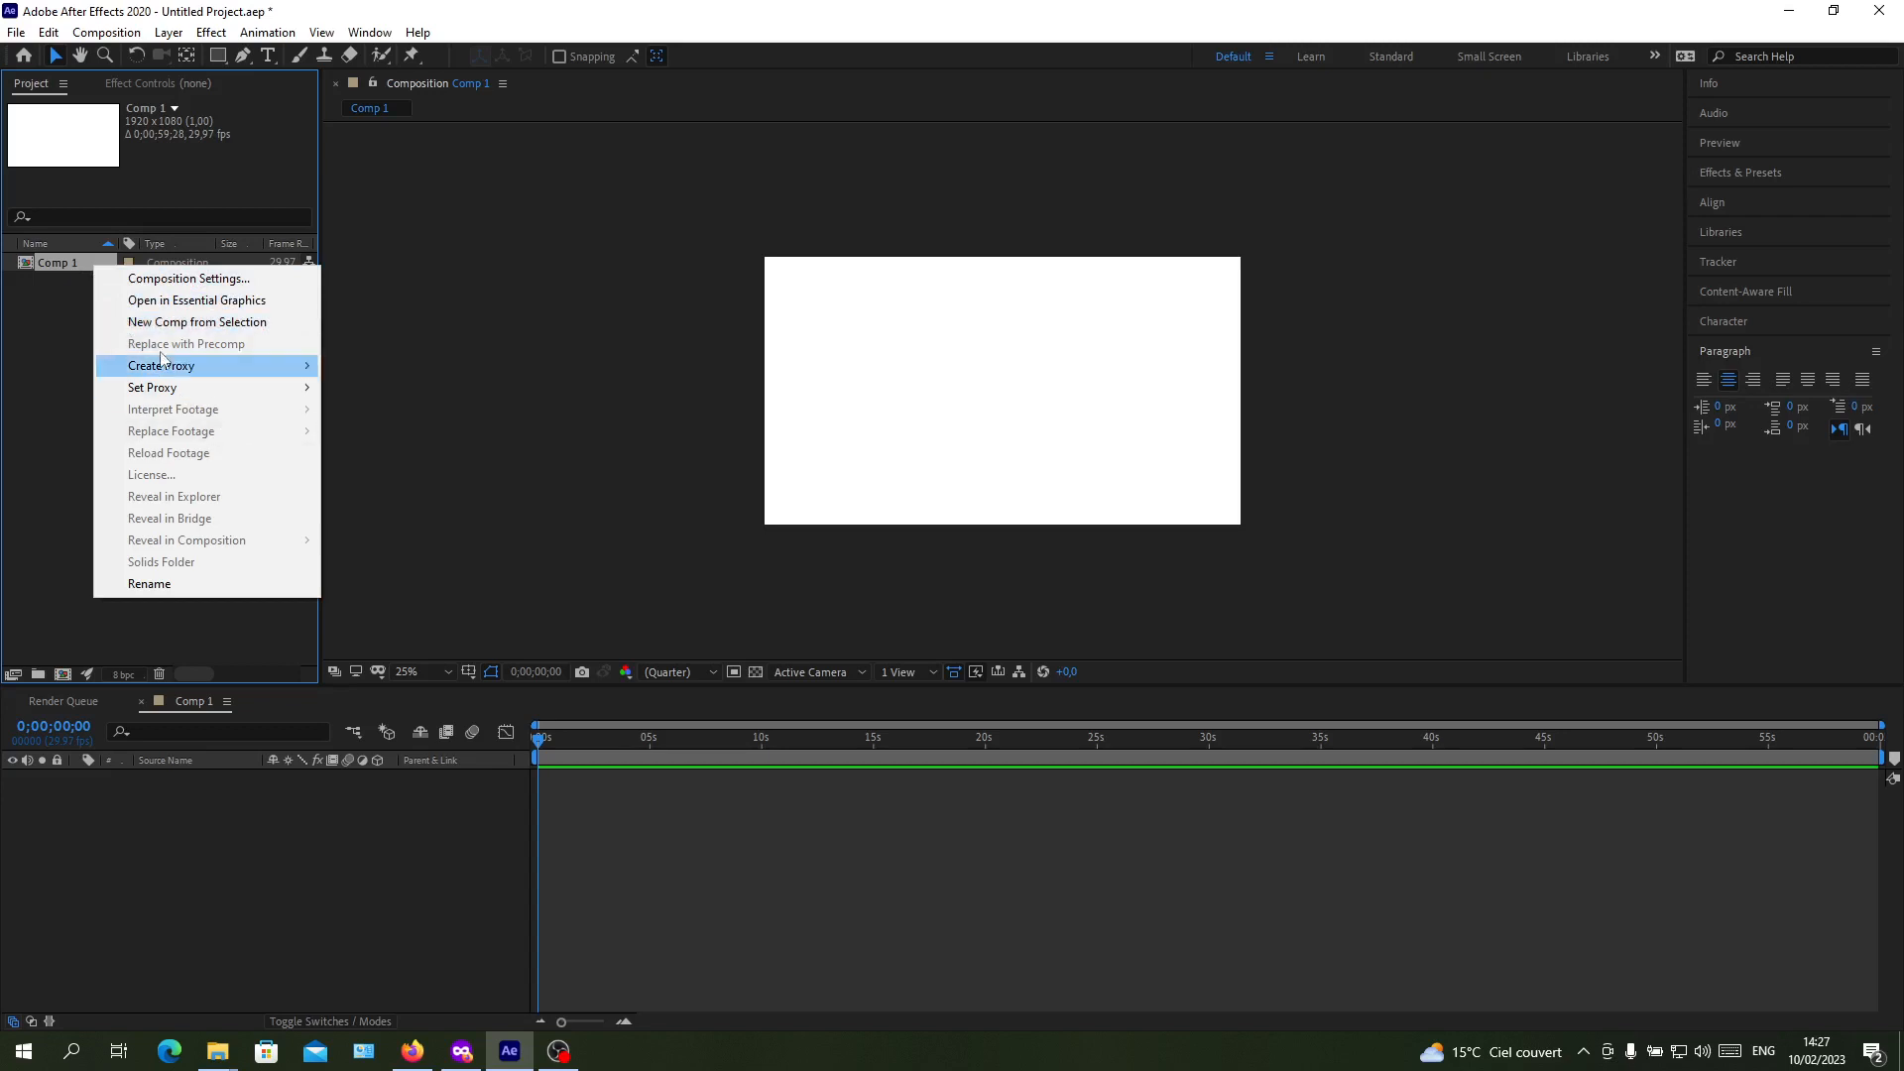
click(189, 278)
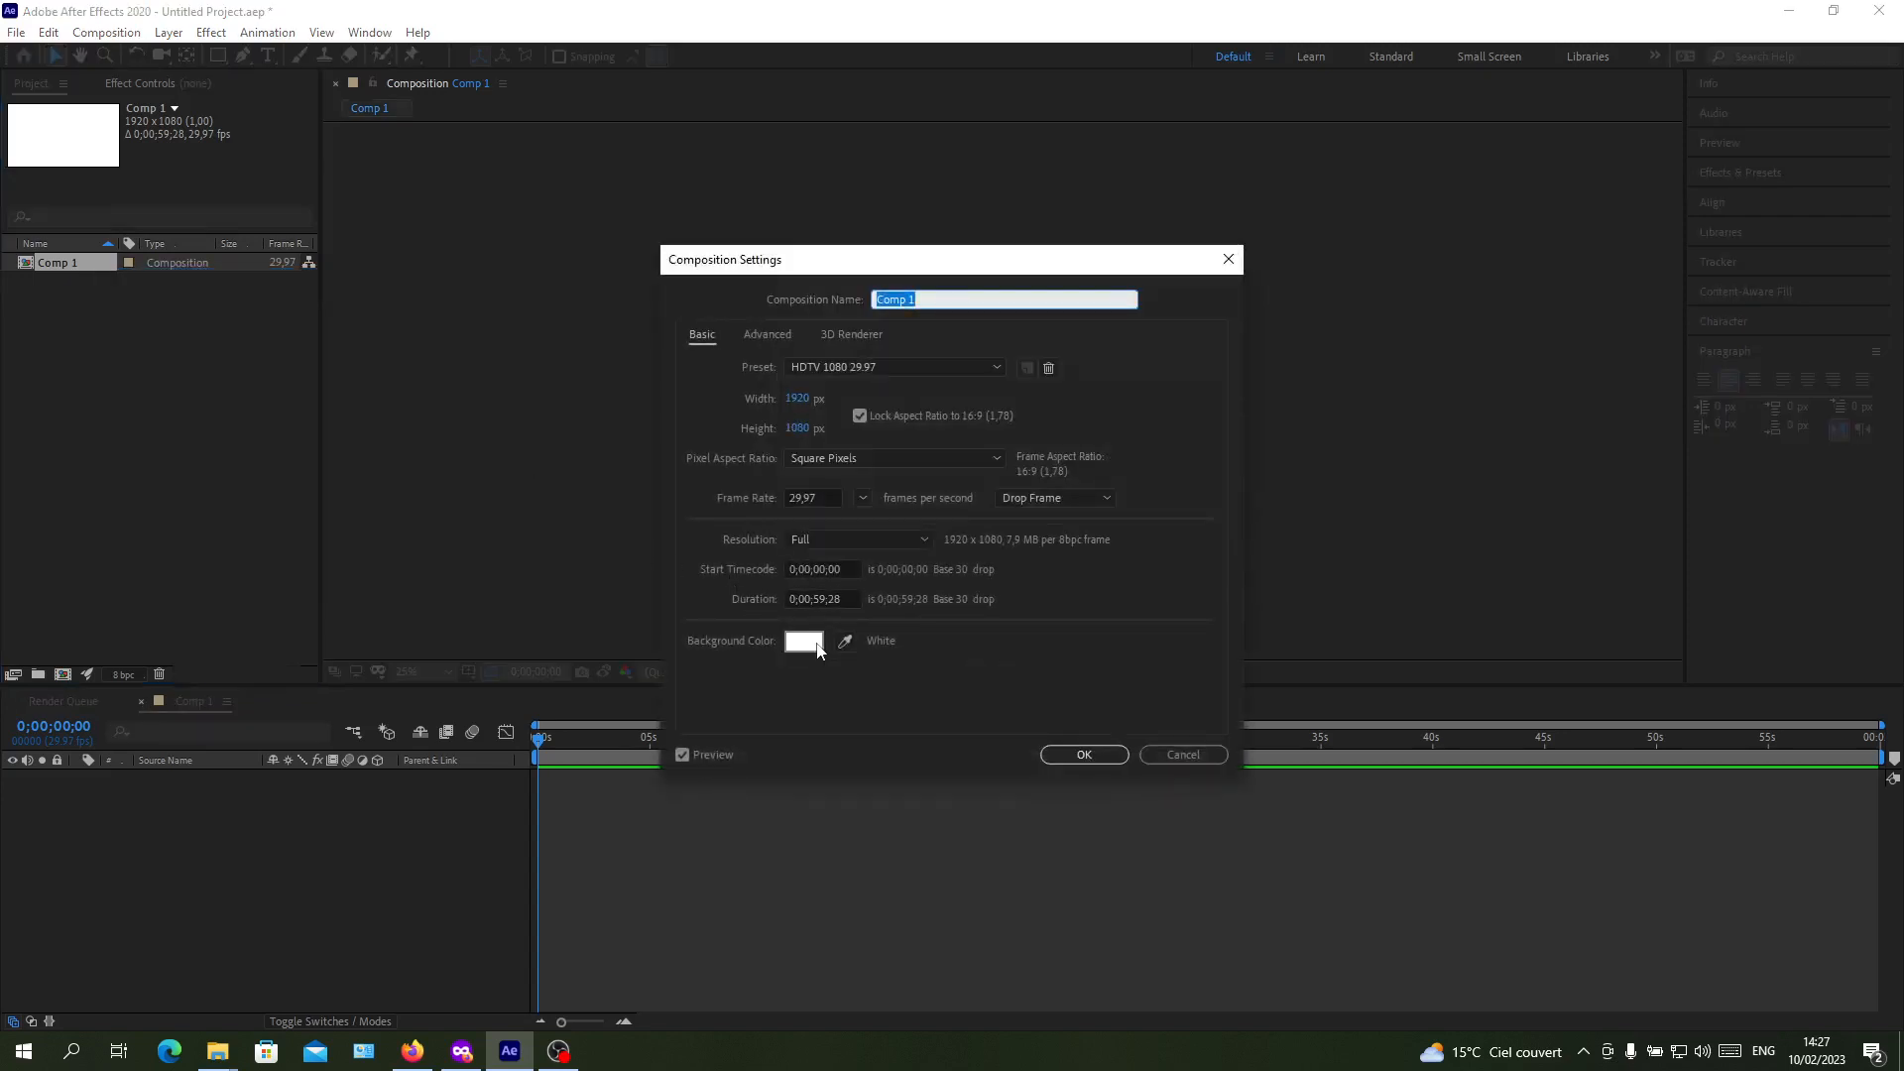
click(804, 641)
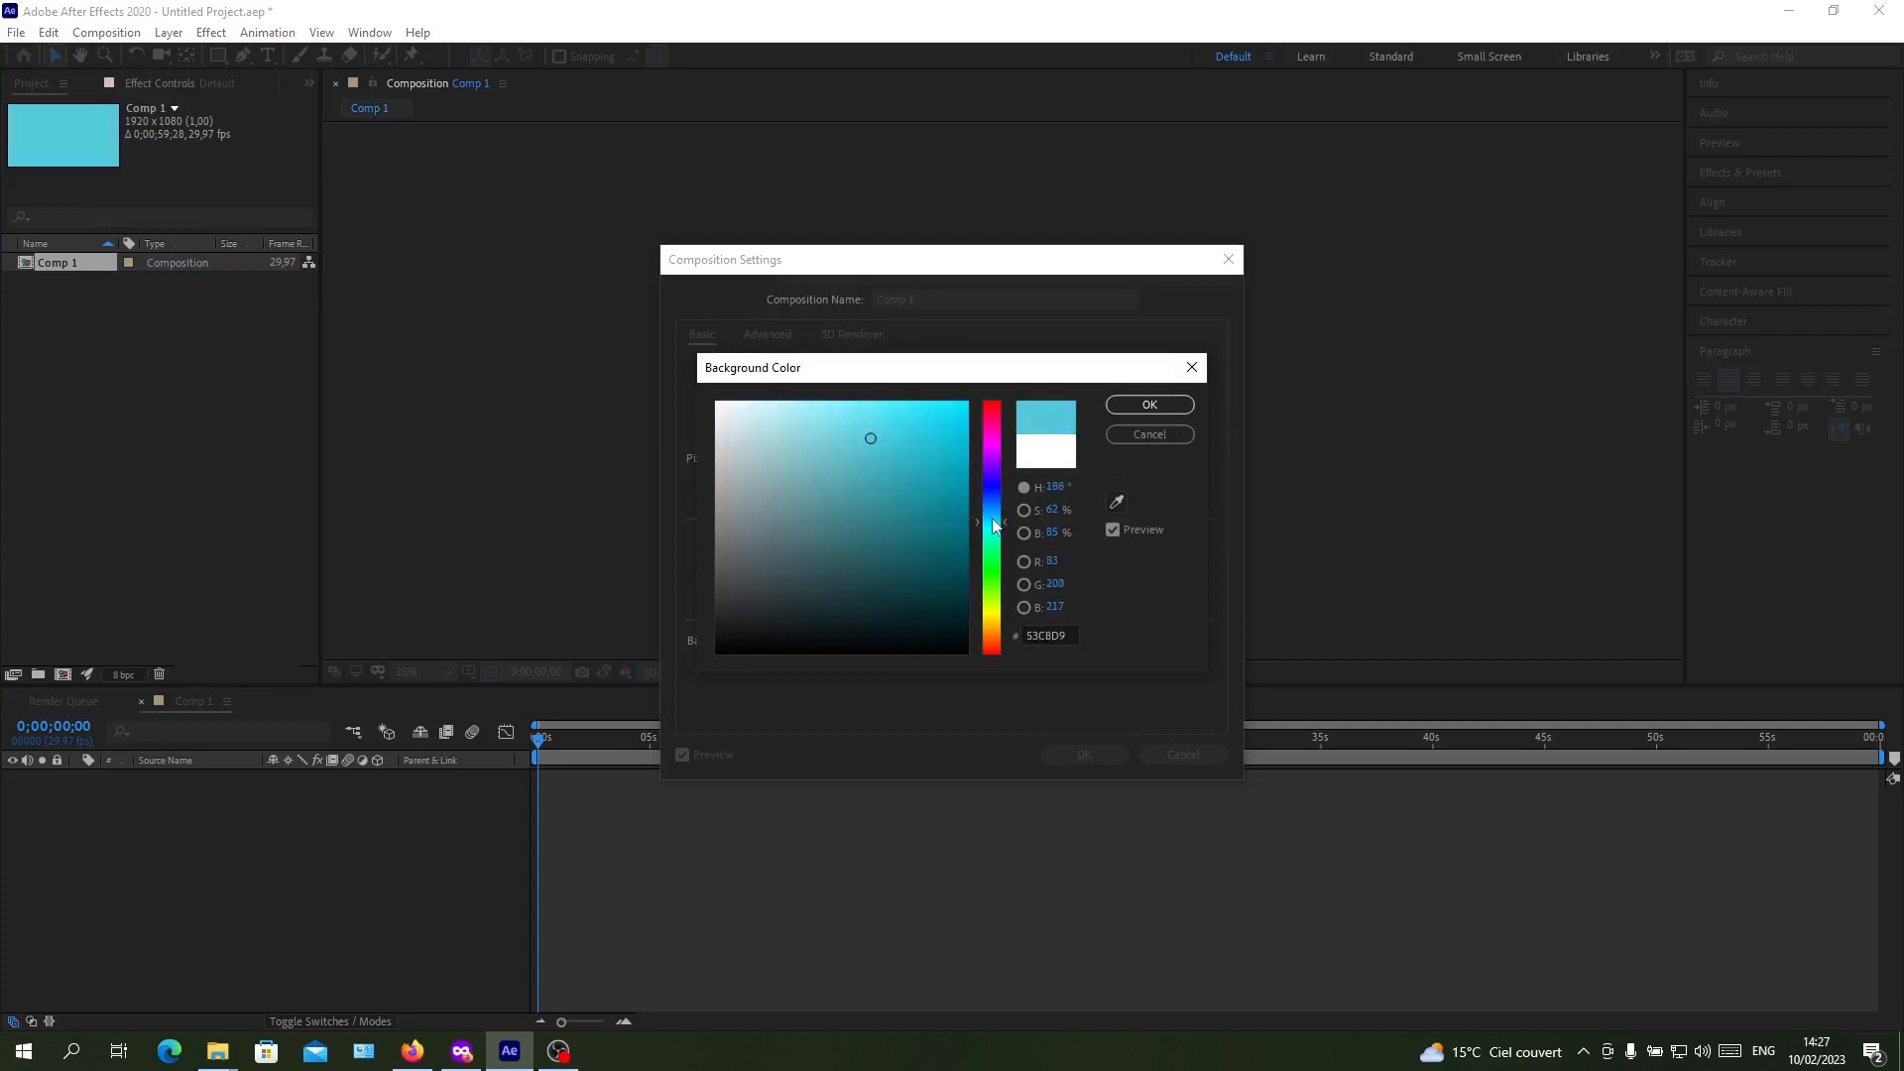
click(1149, 405)
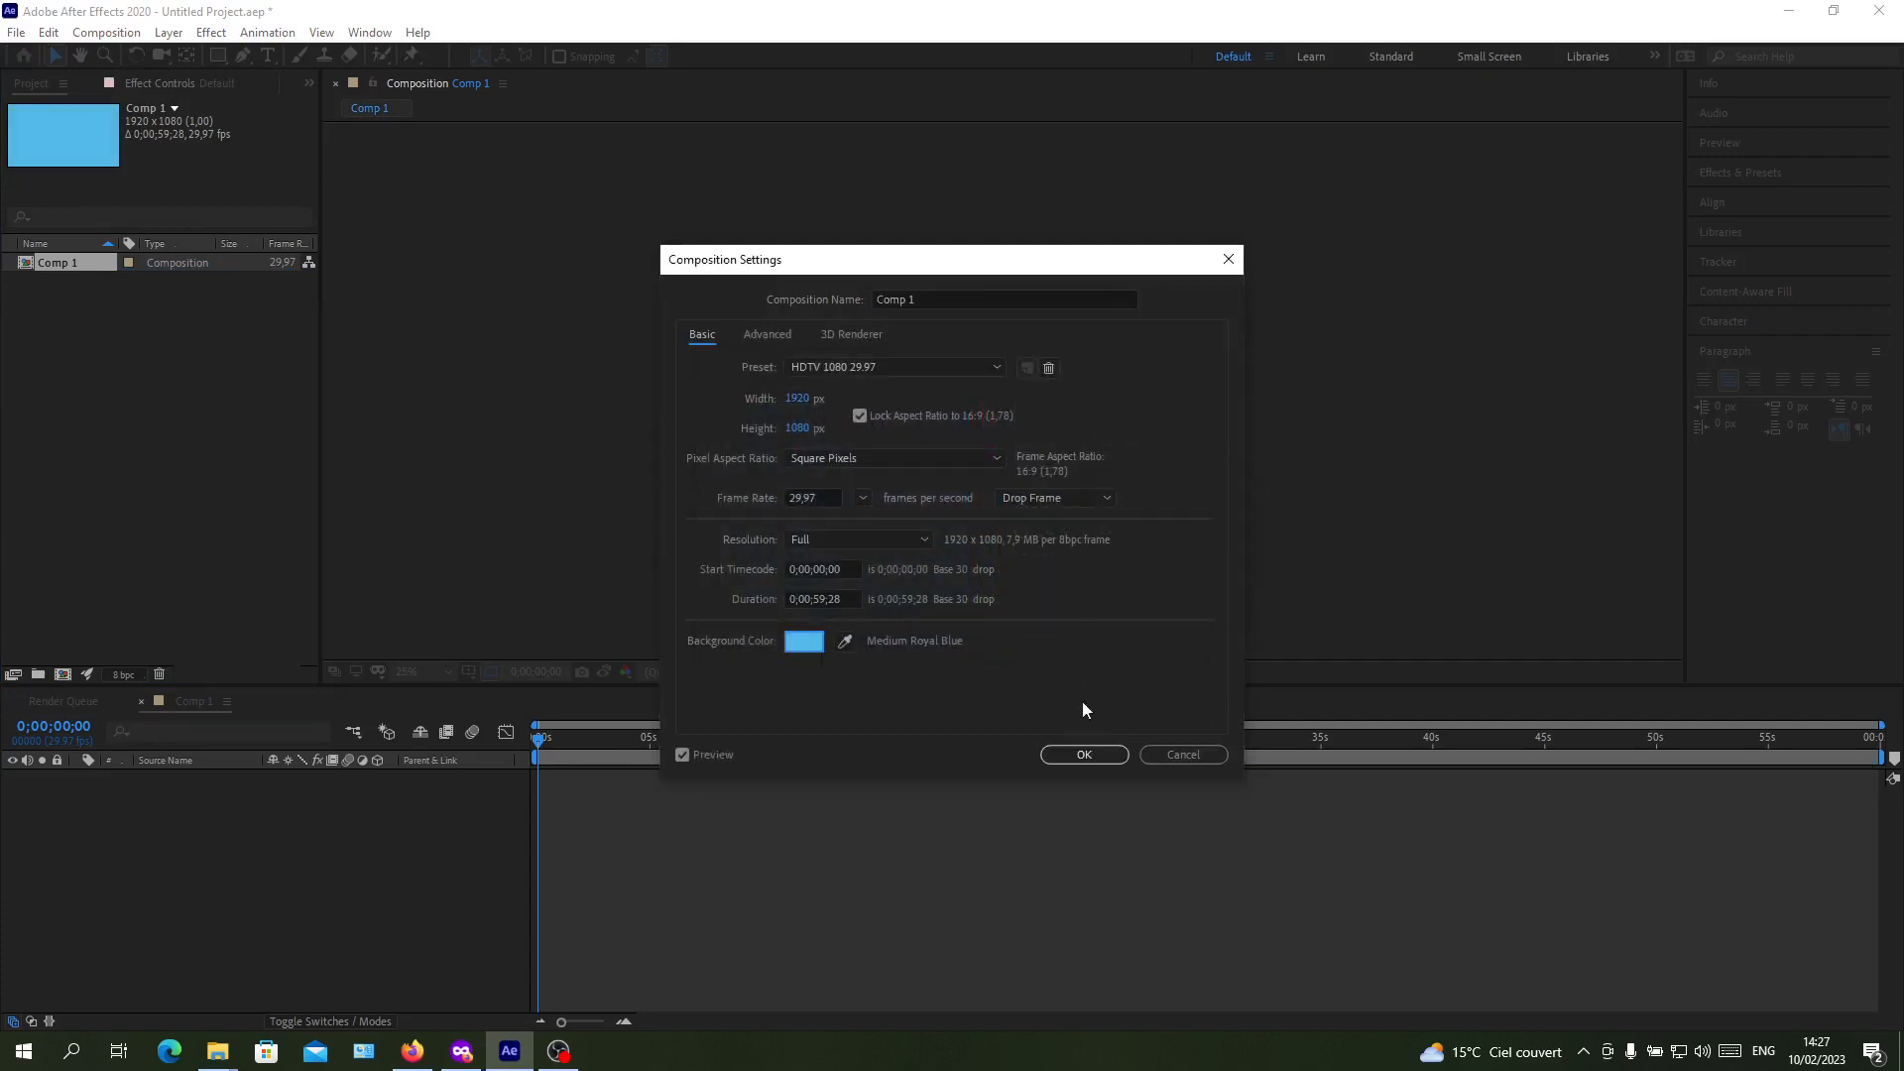
click(1083, 754)
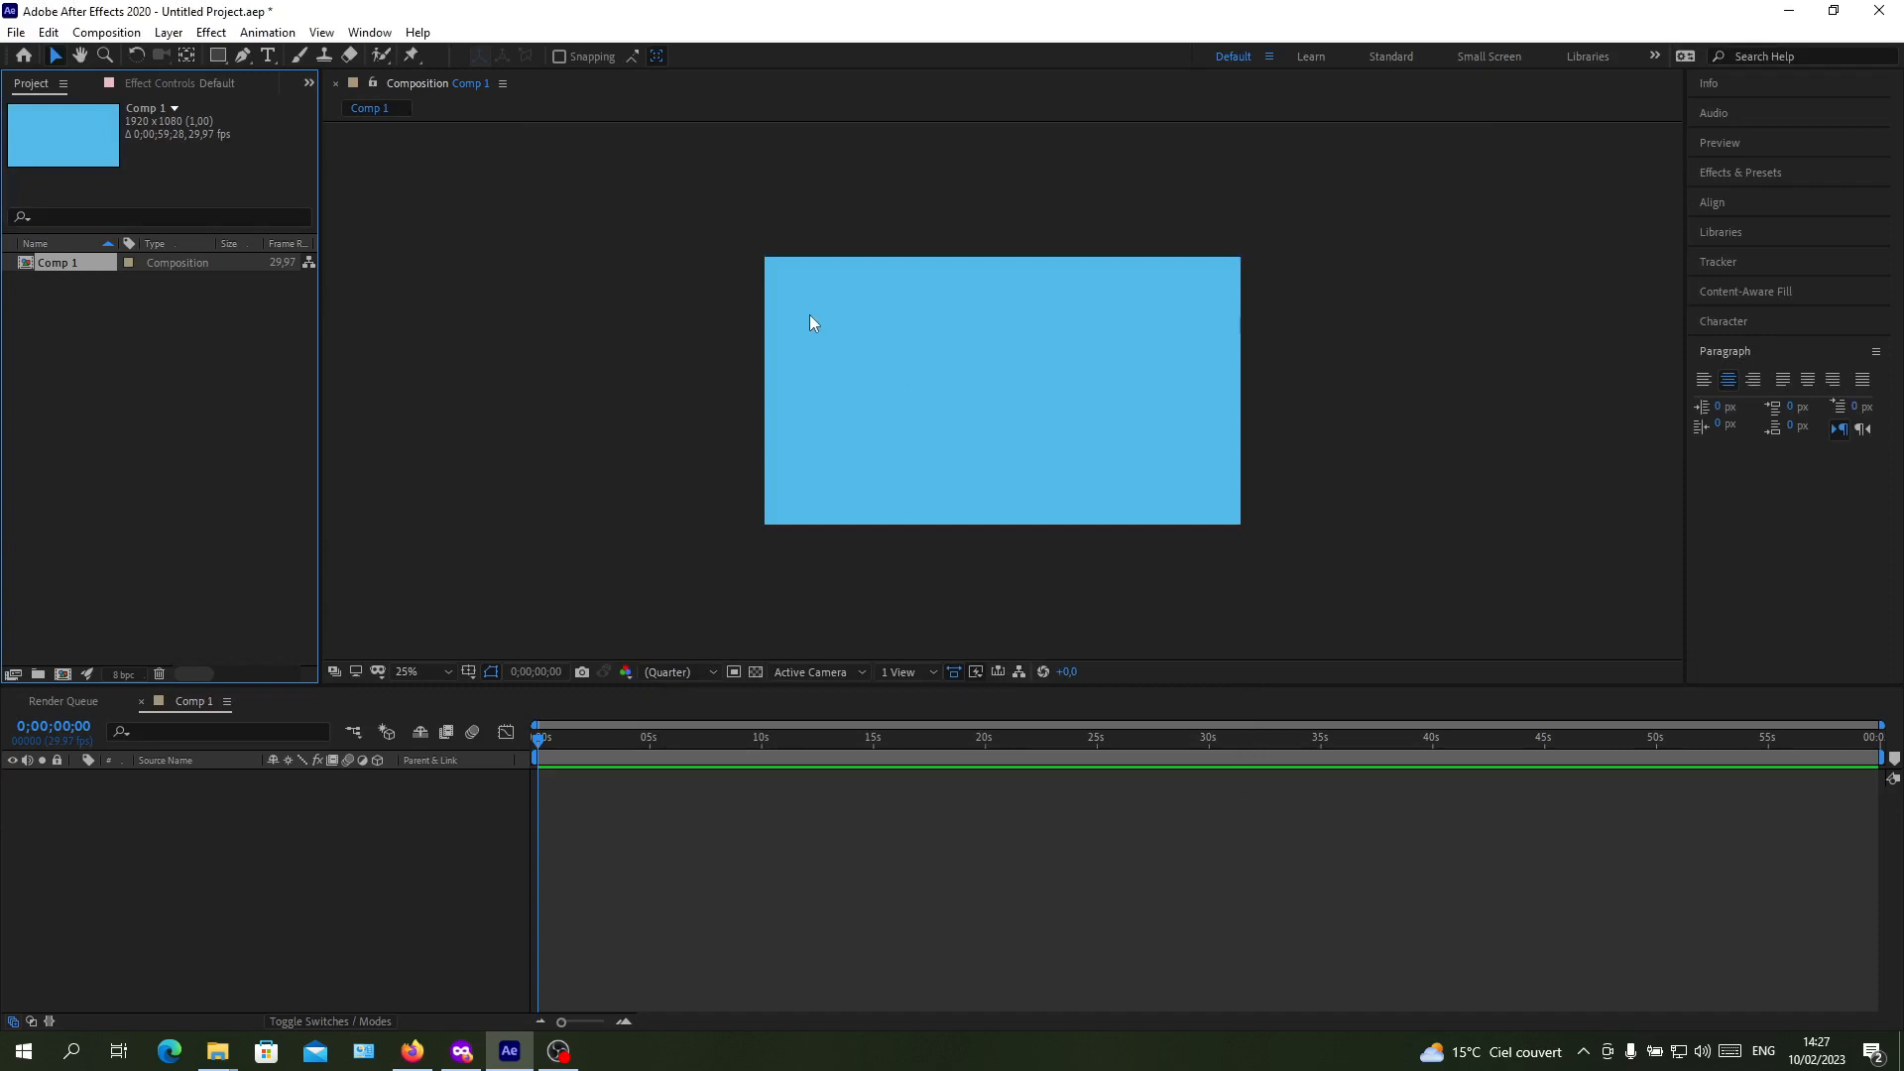
mouse_move(680, 424)
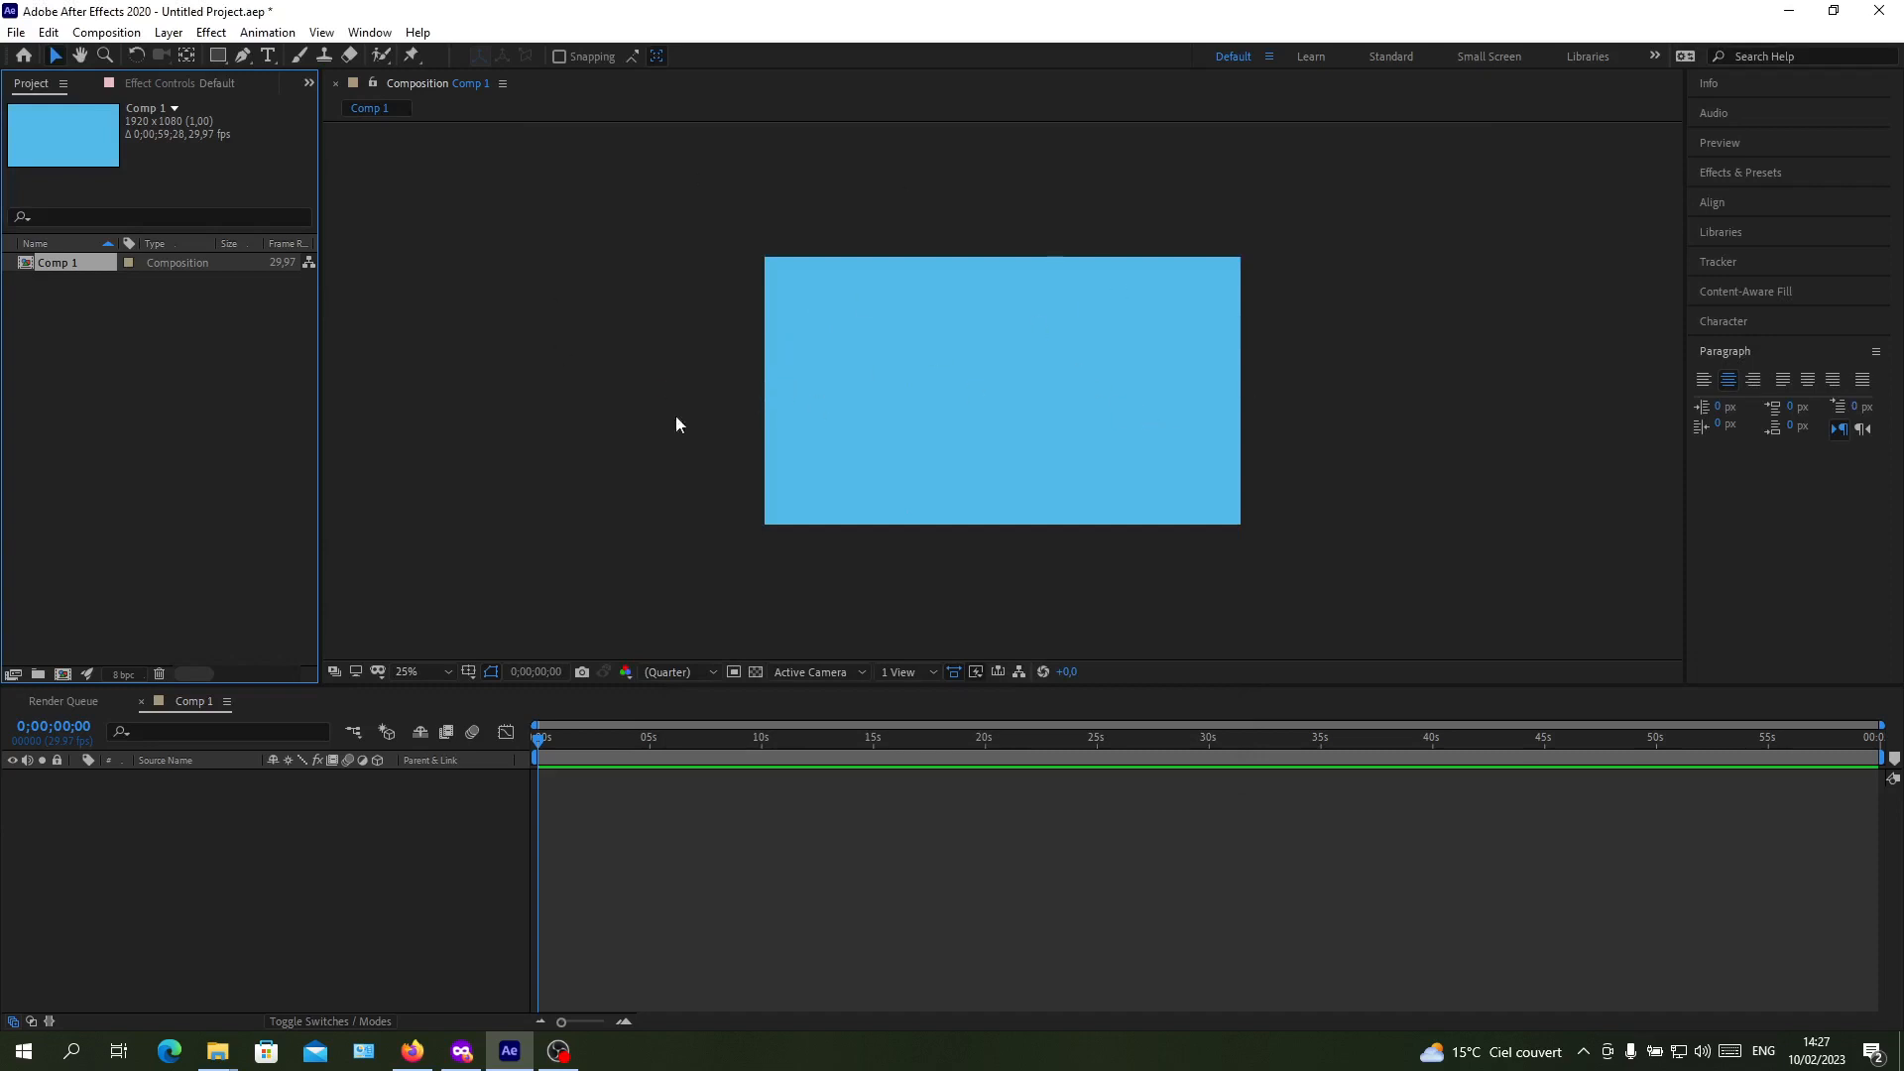
mouse_move(654, 419)
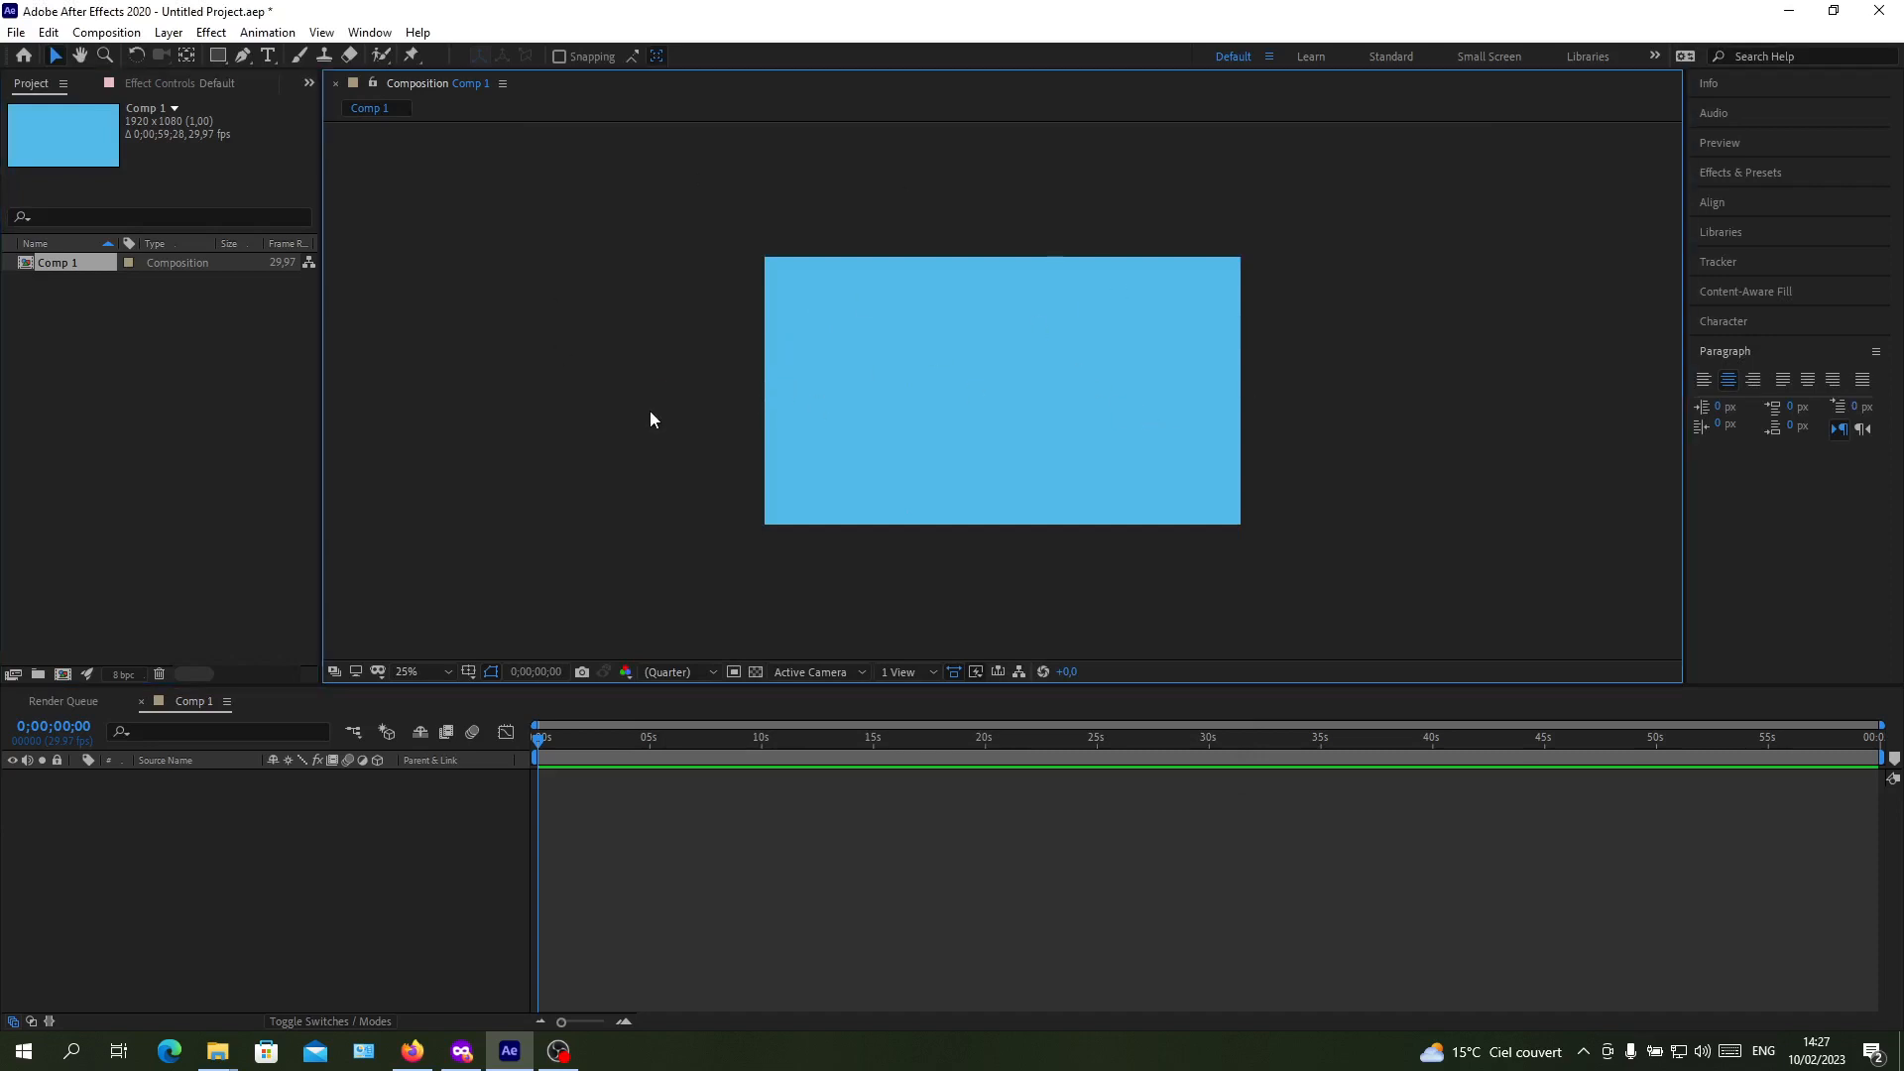
mouse_move(666, 420)
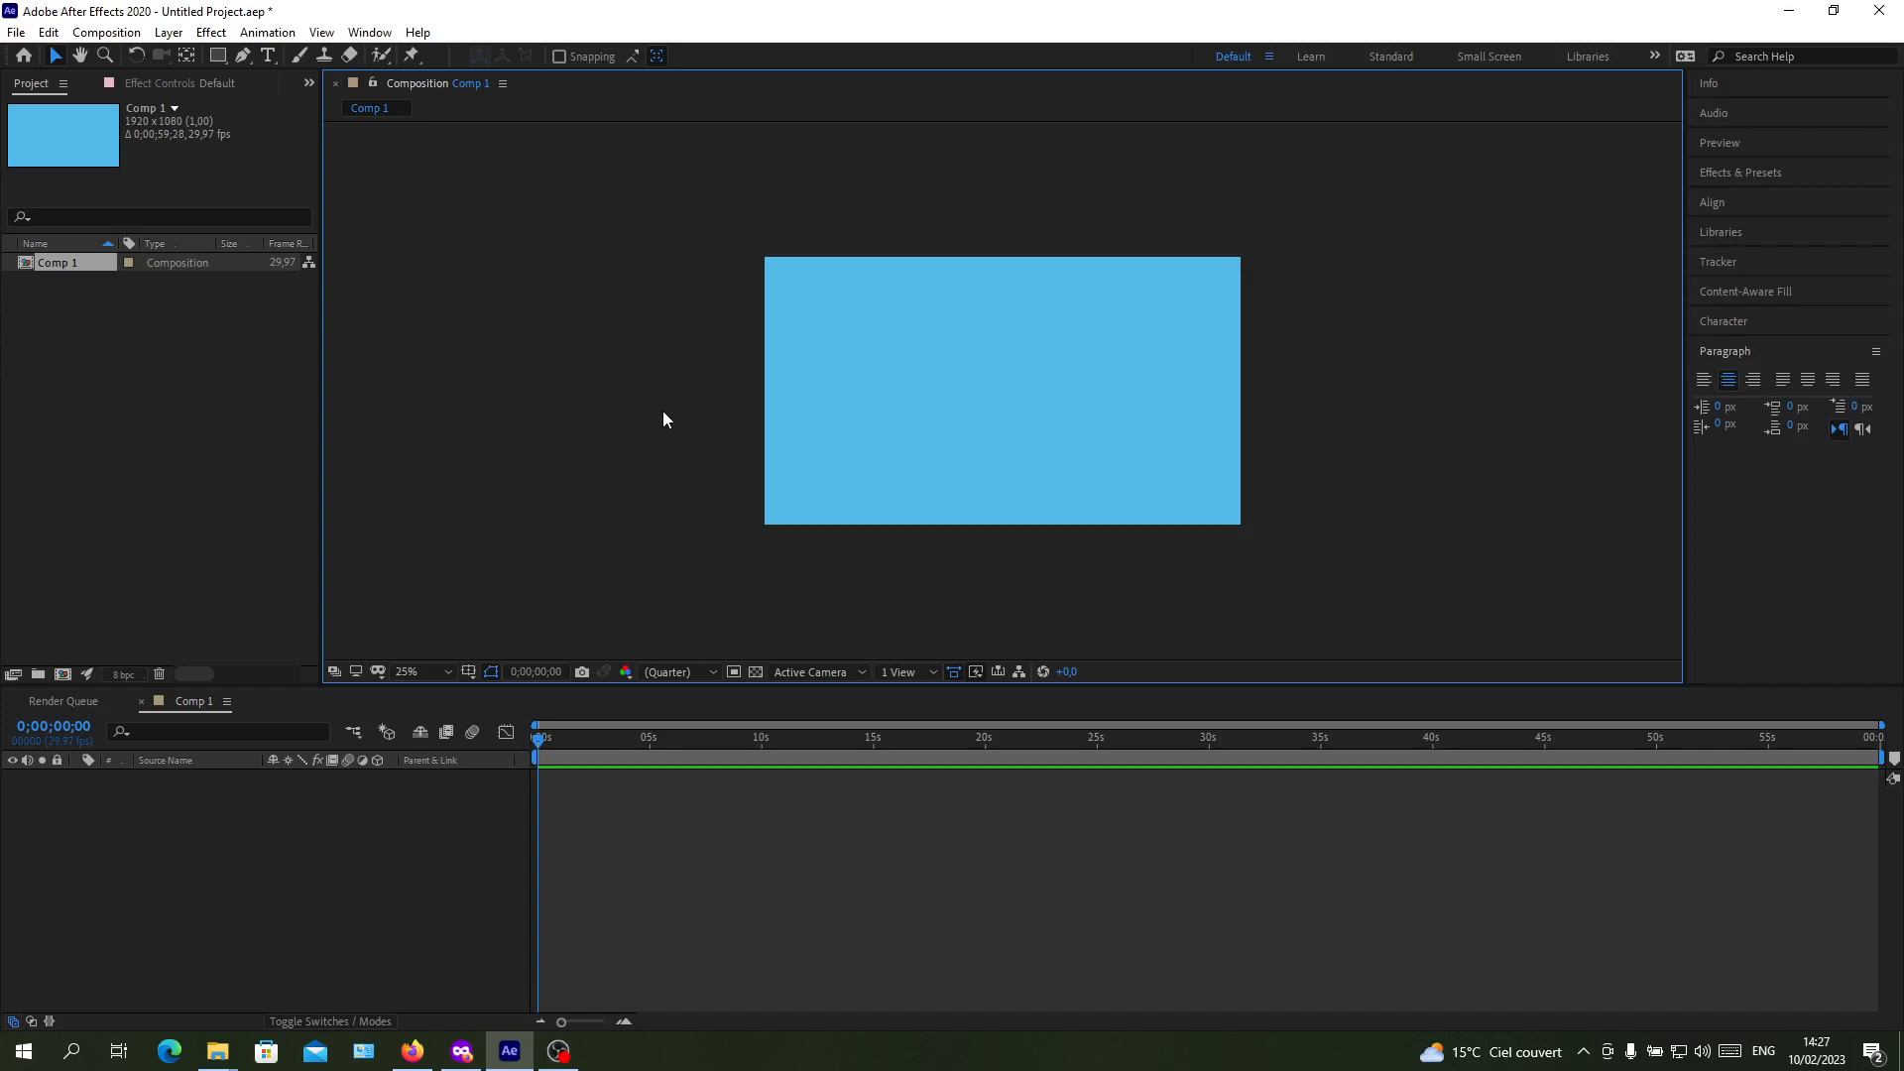
mouse_move(341, 388)
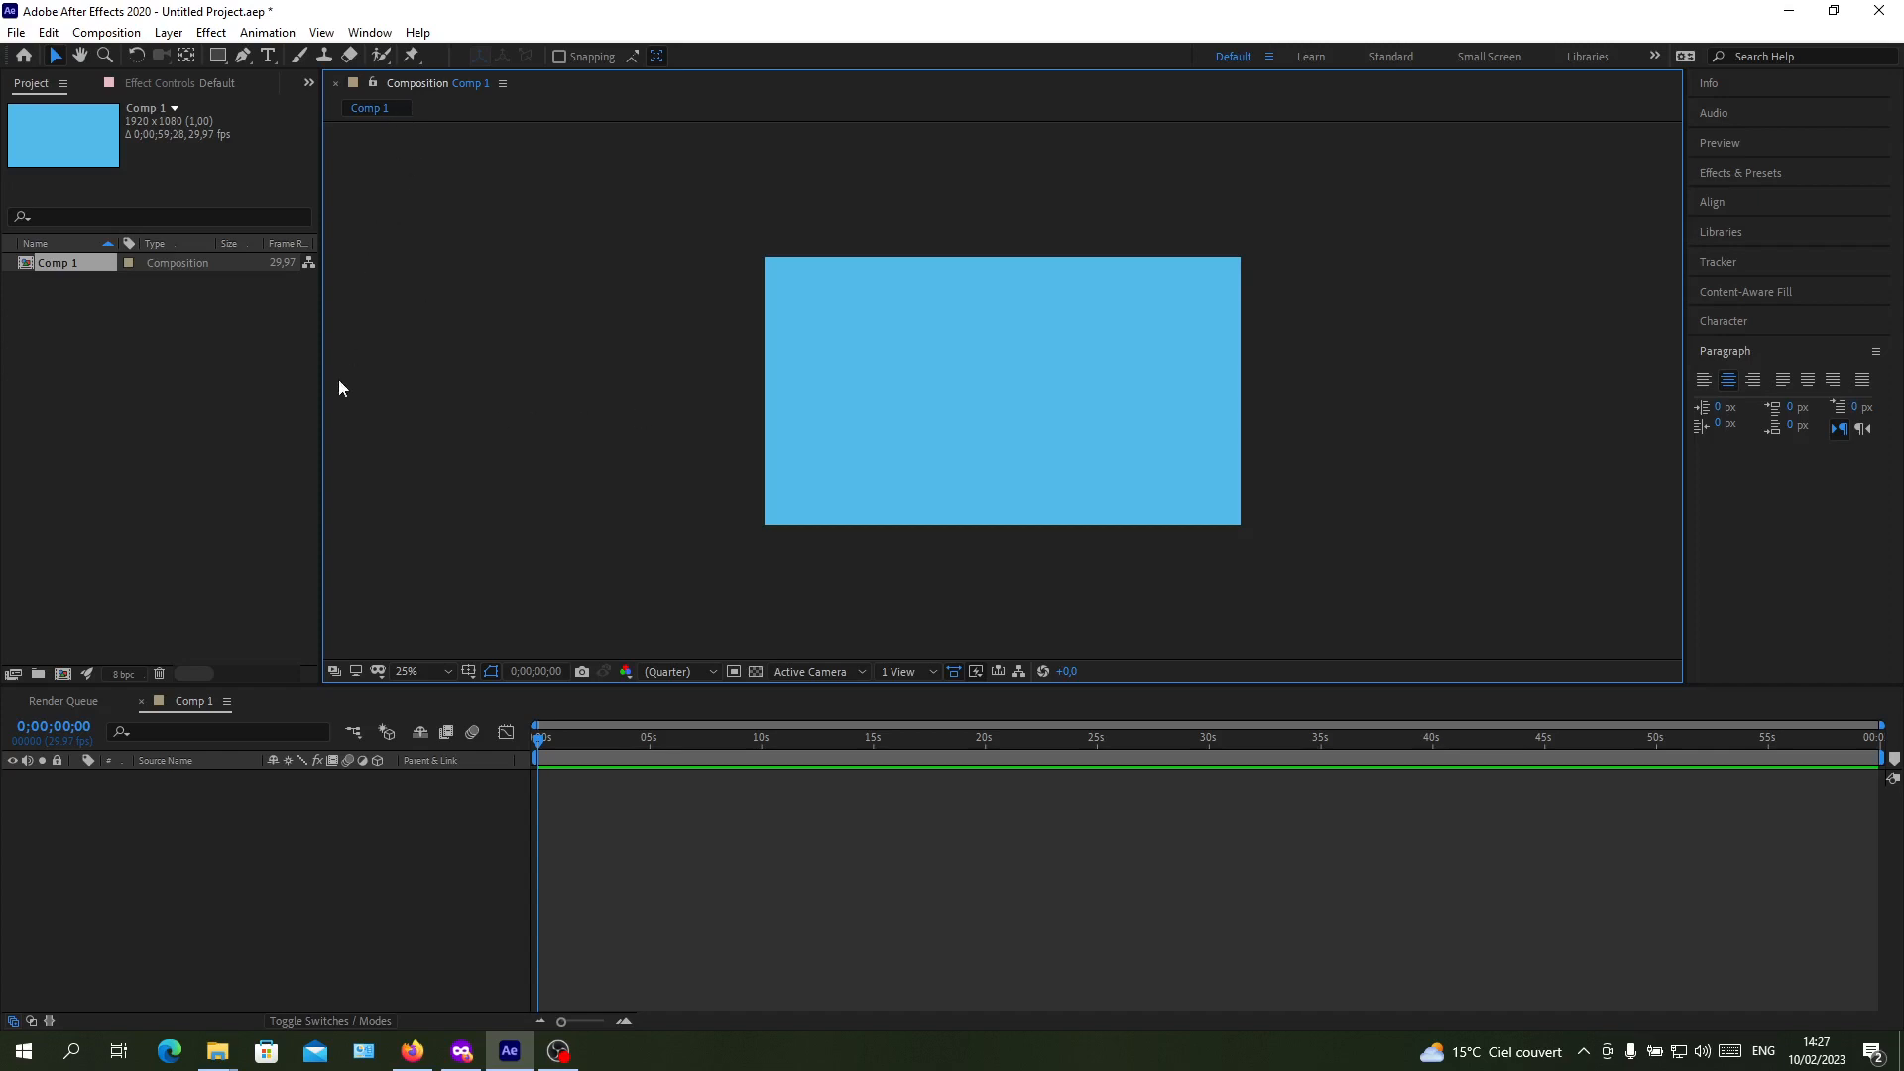
mouse_move(1586, 578)
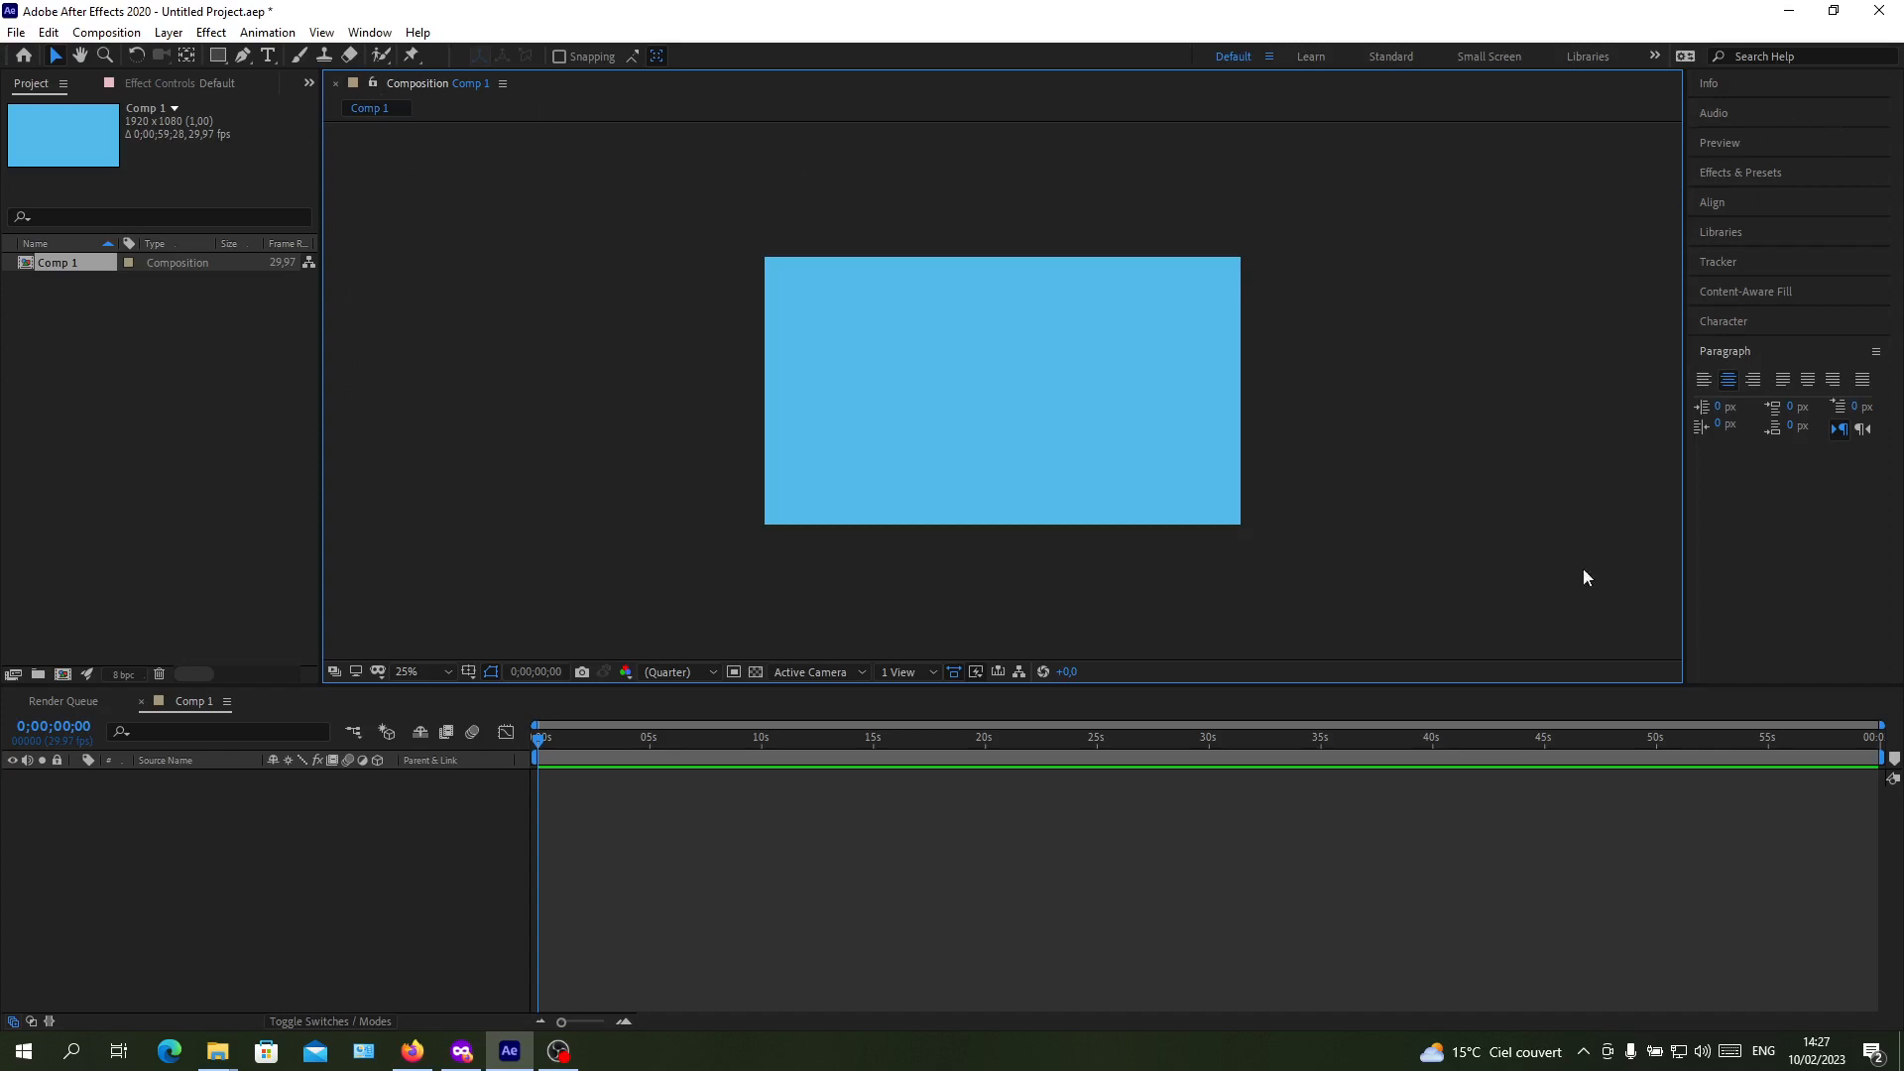
mouse_move(453, 661)
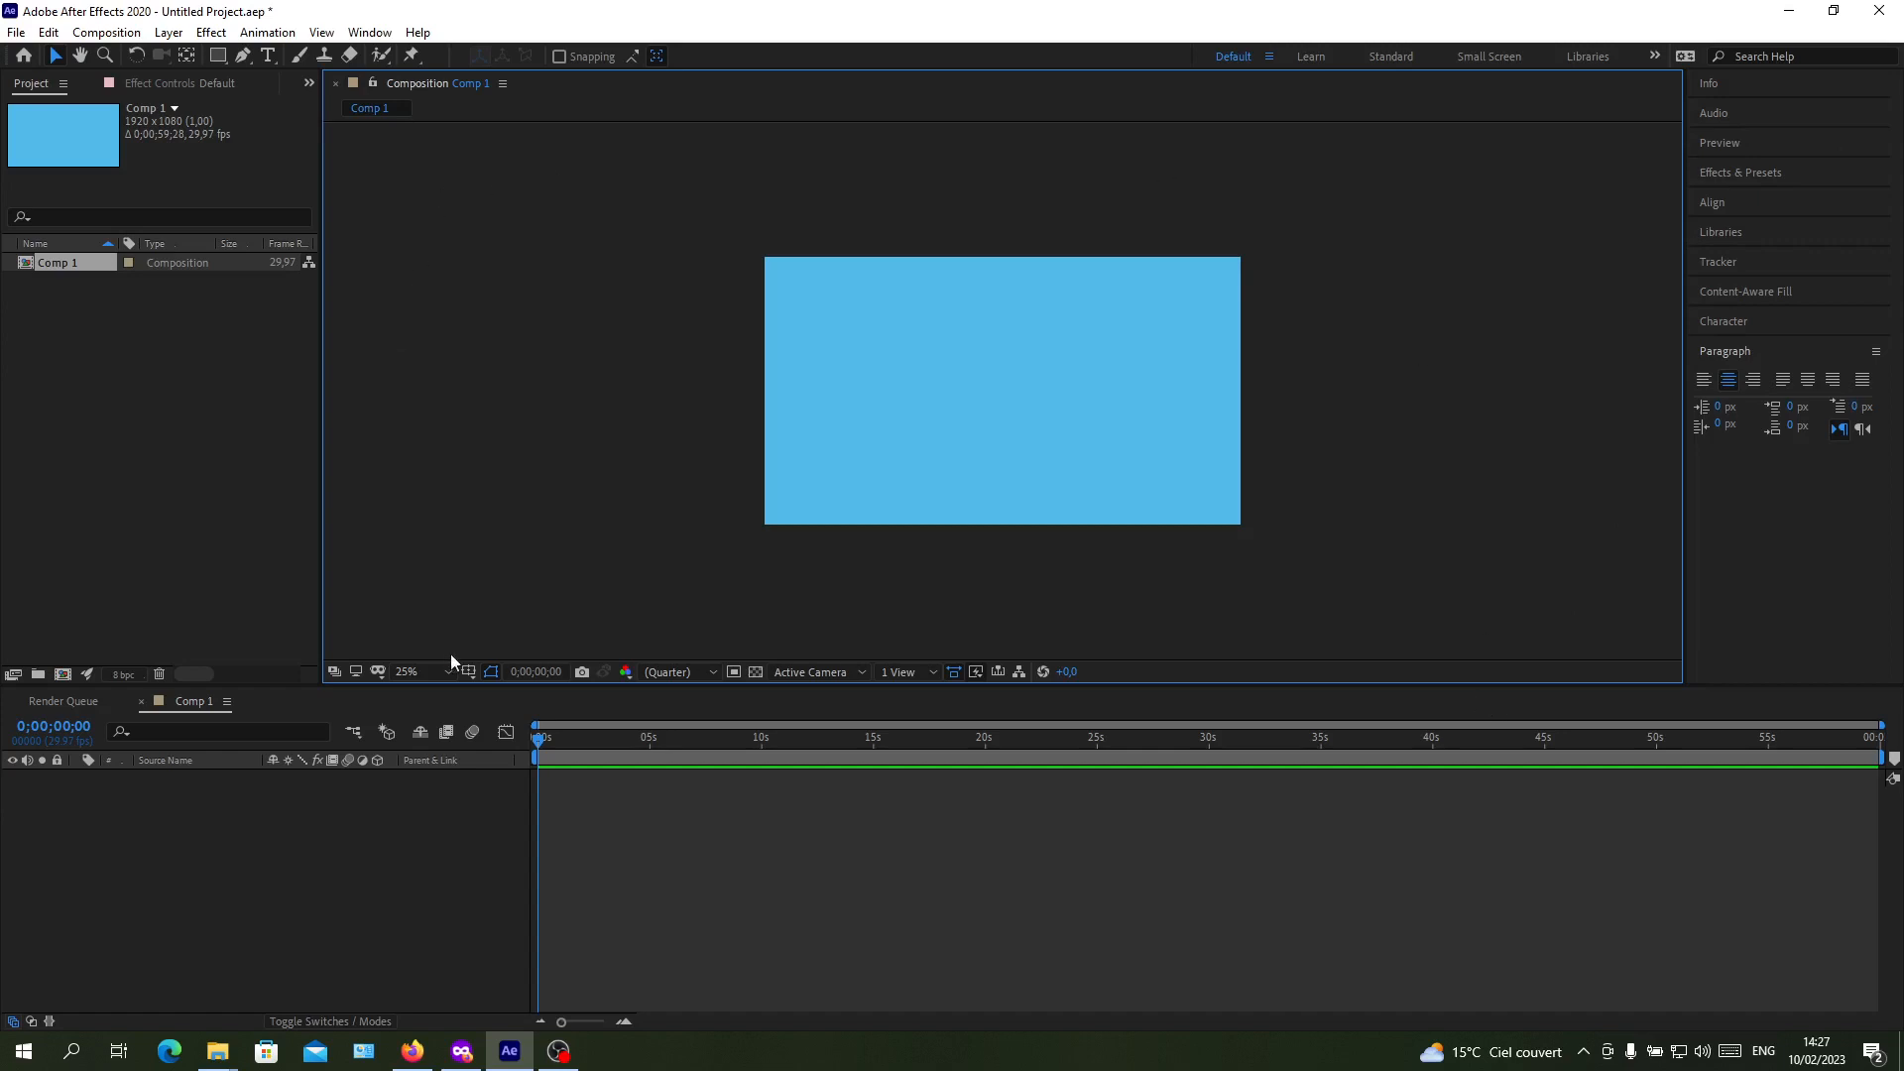
mouse_move(564, 678)
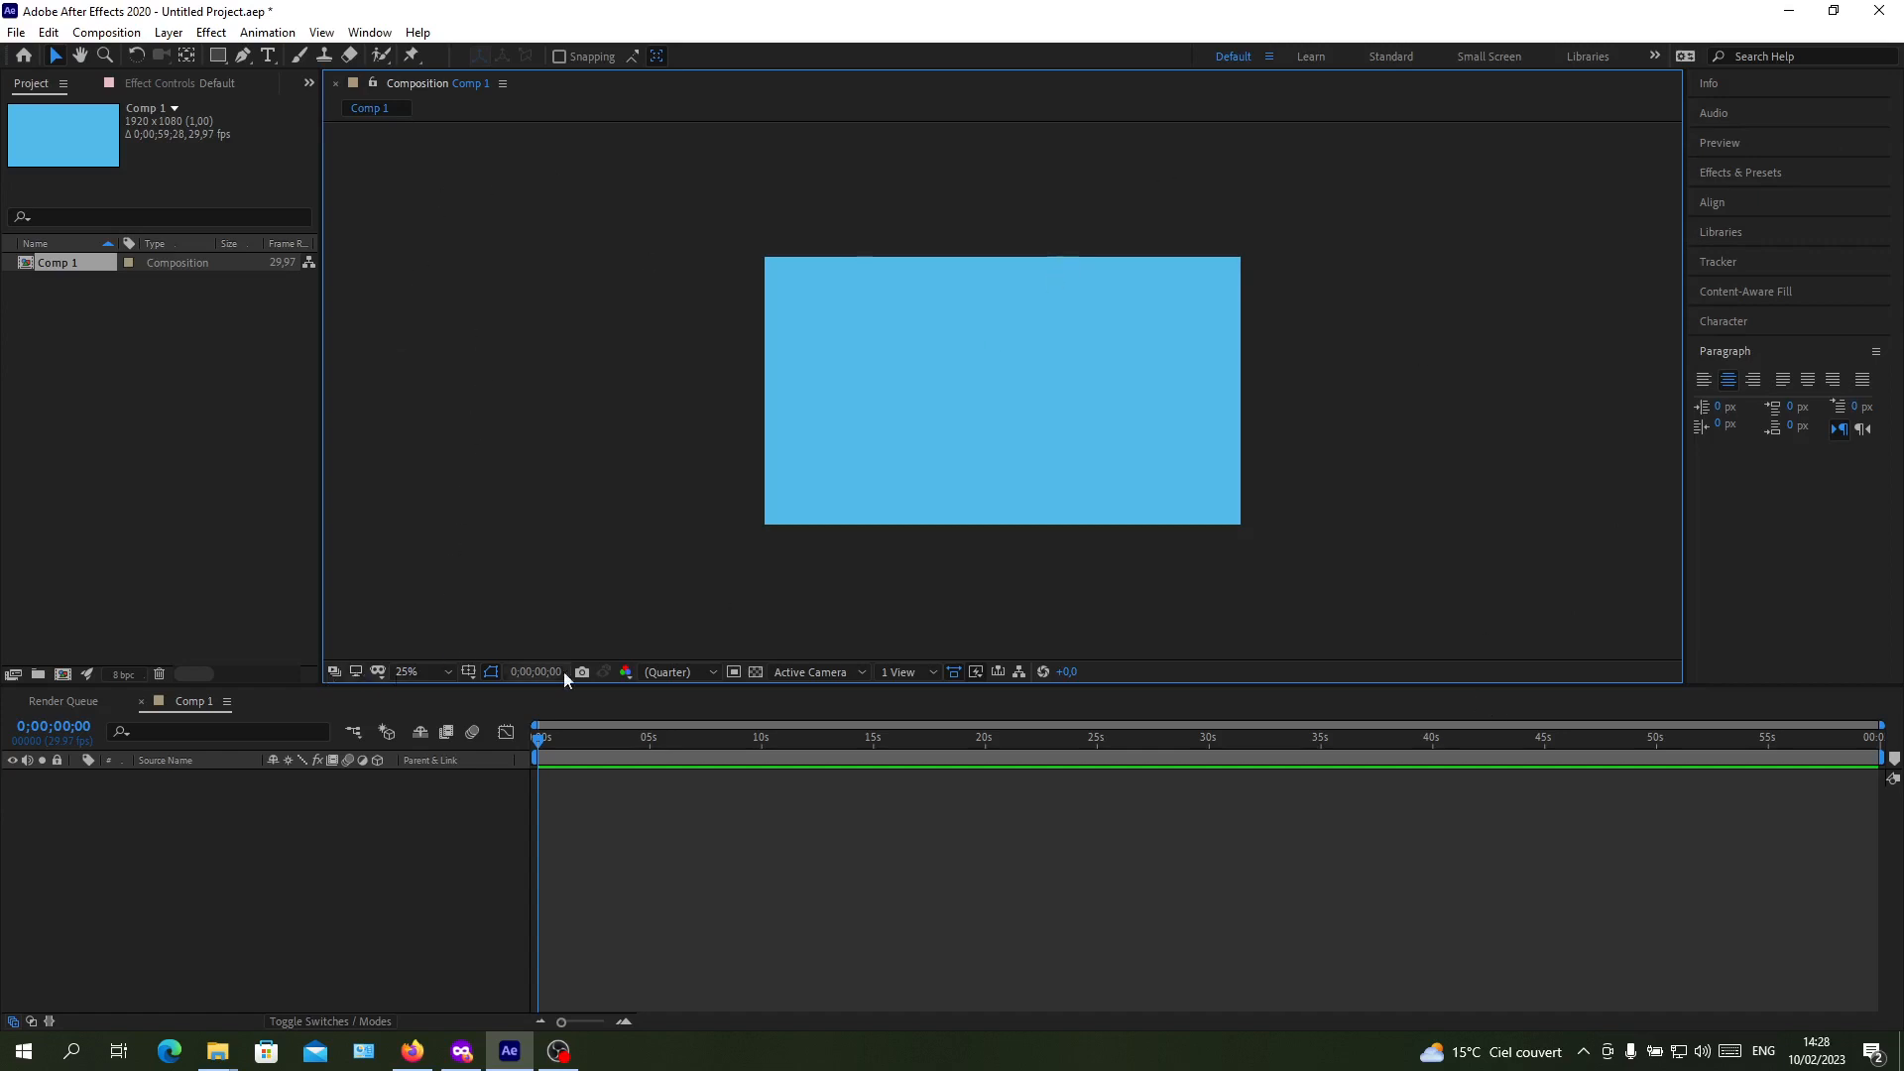
mouse_move(861, 686)
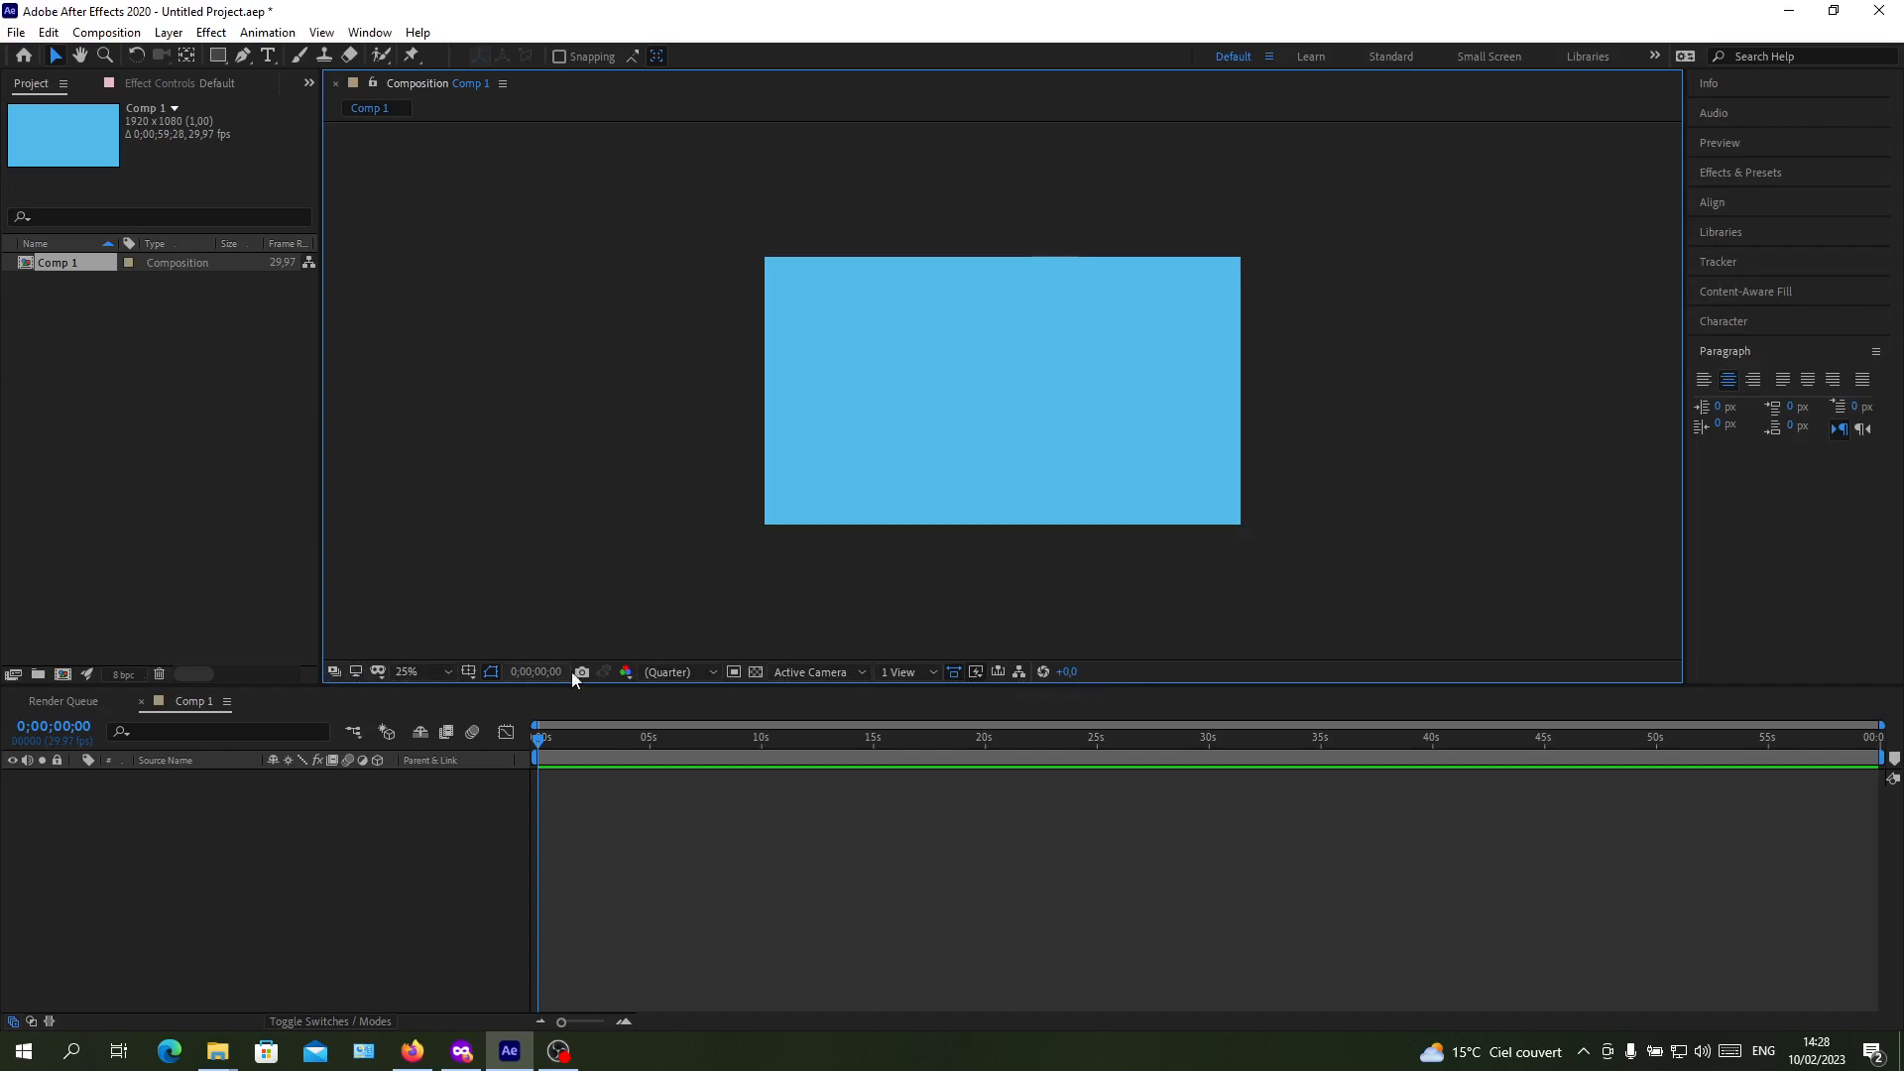
mouse_move(1113, 663)
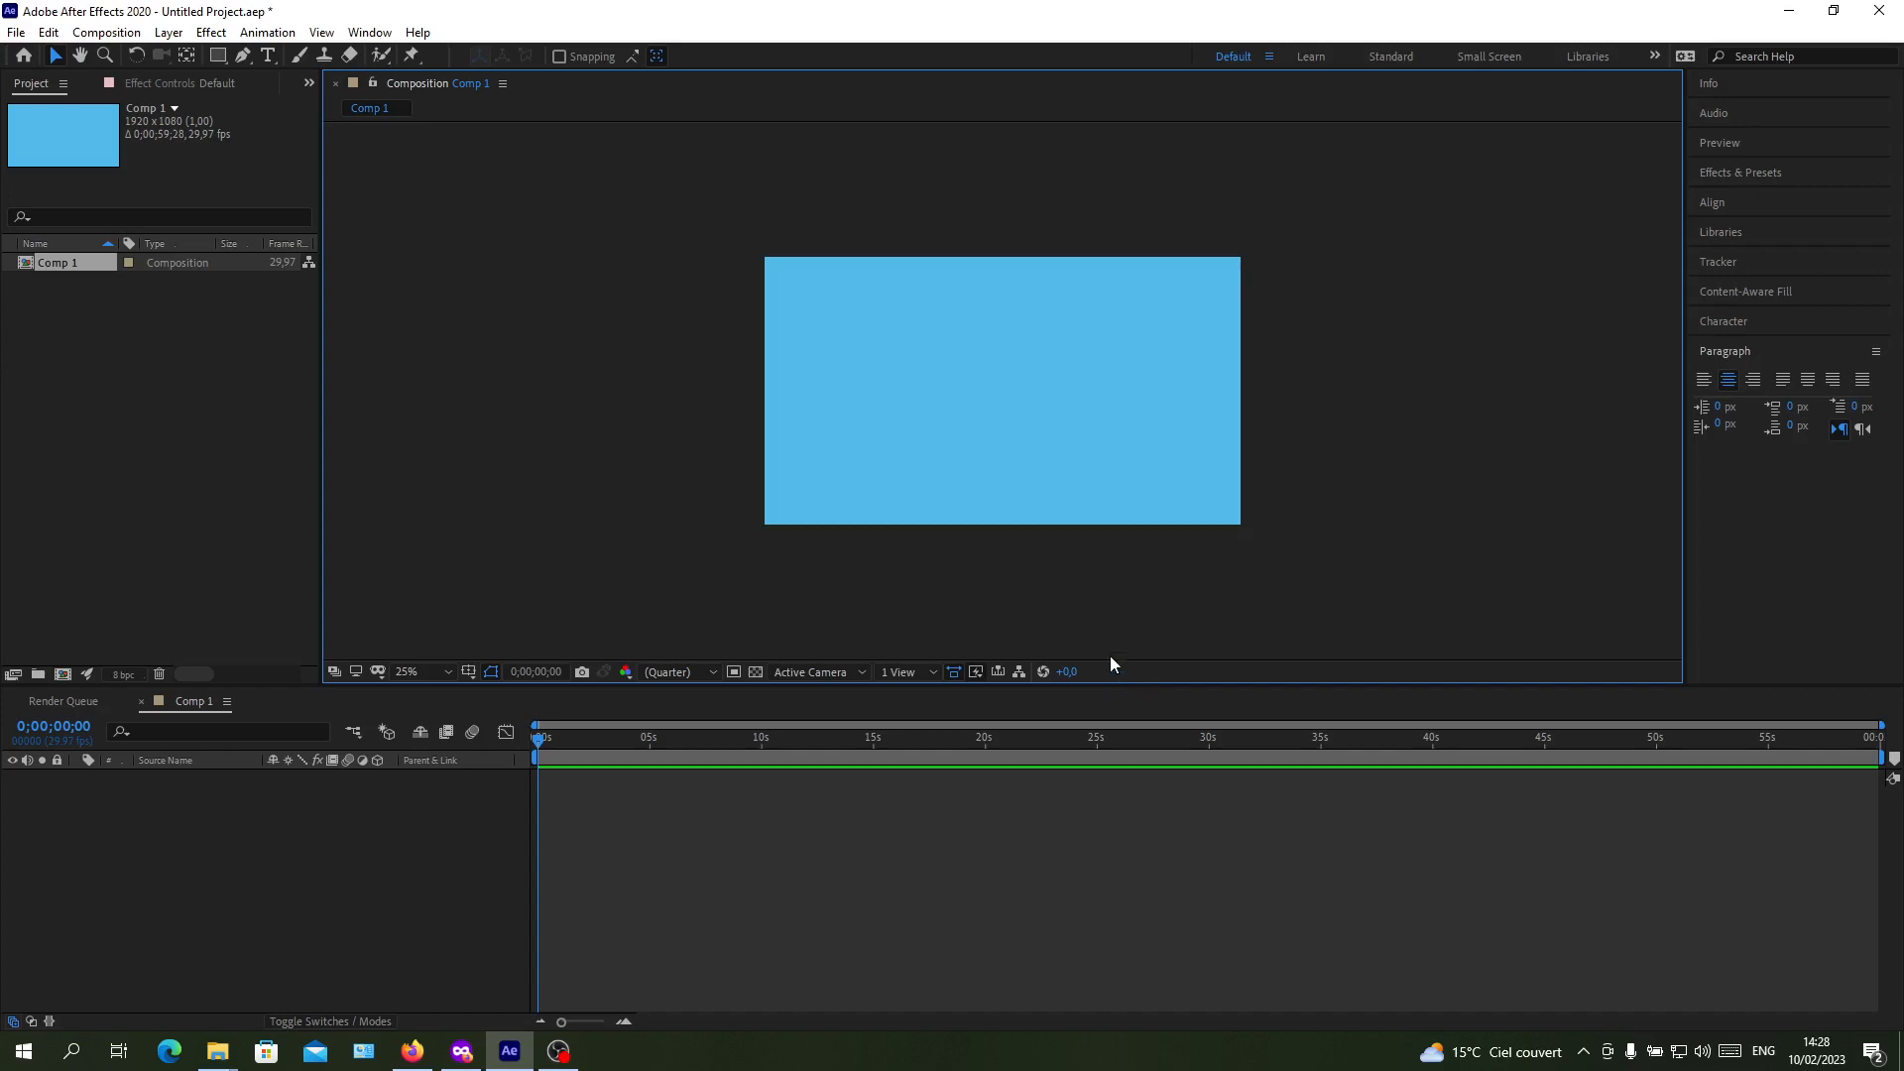
mouse_move(910, 555)
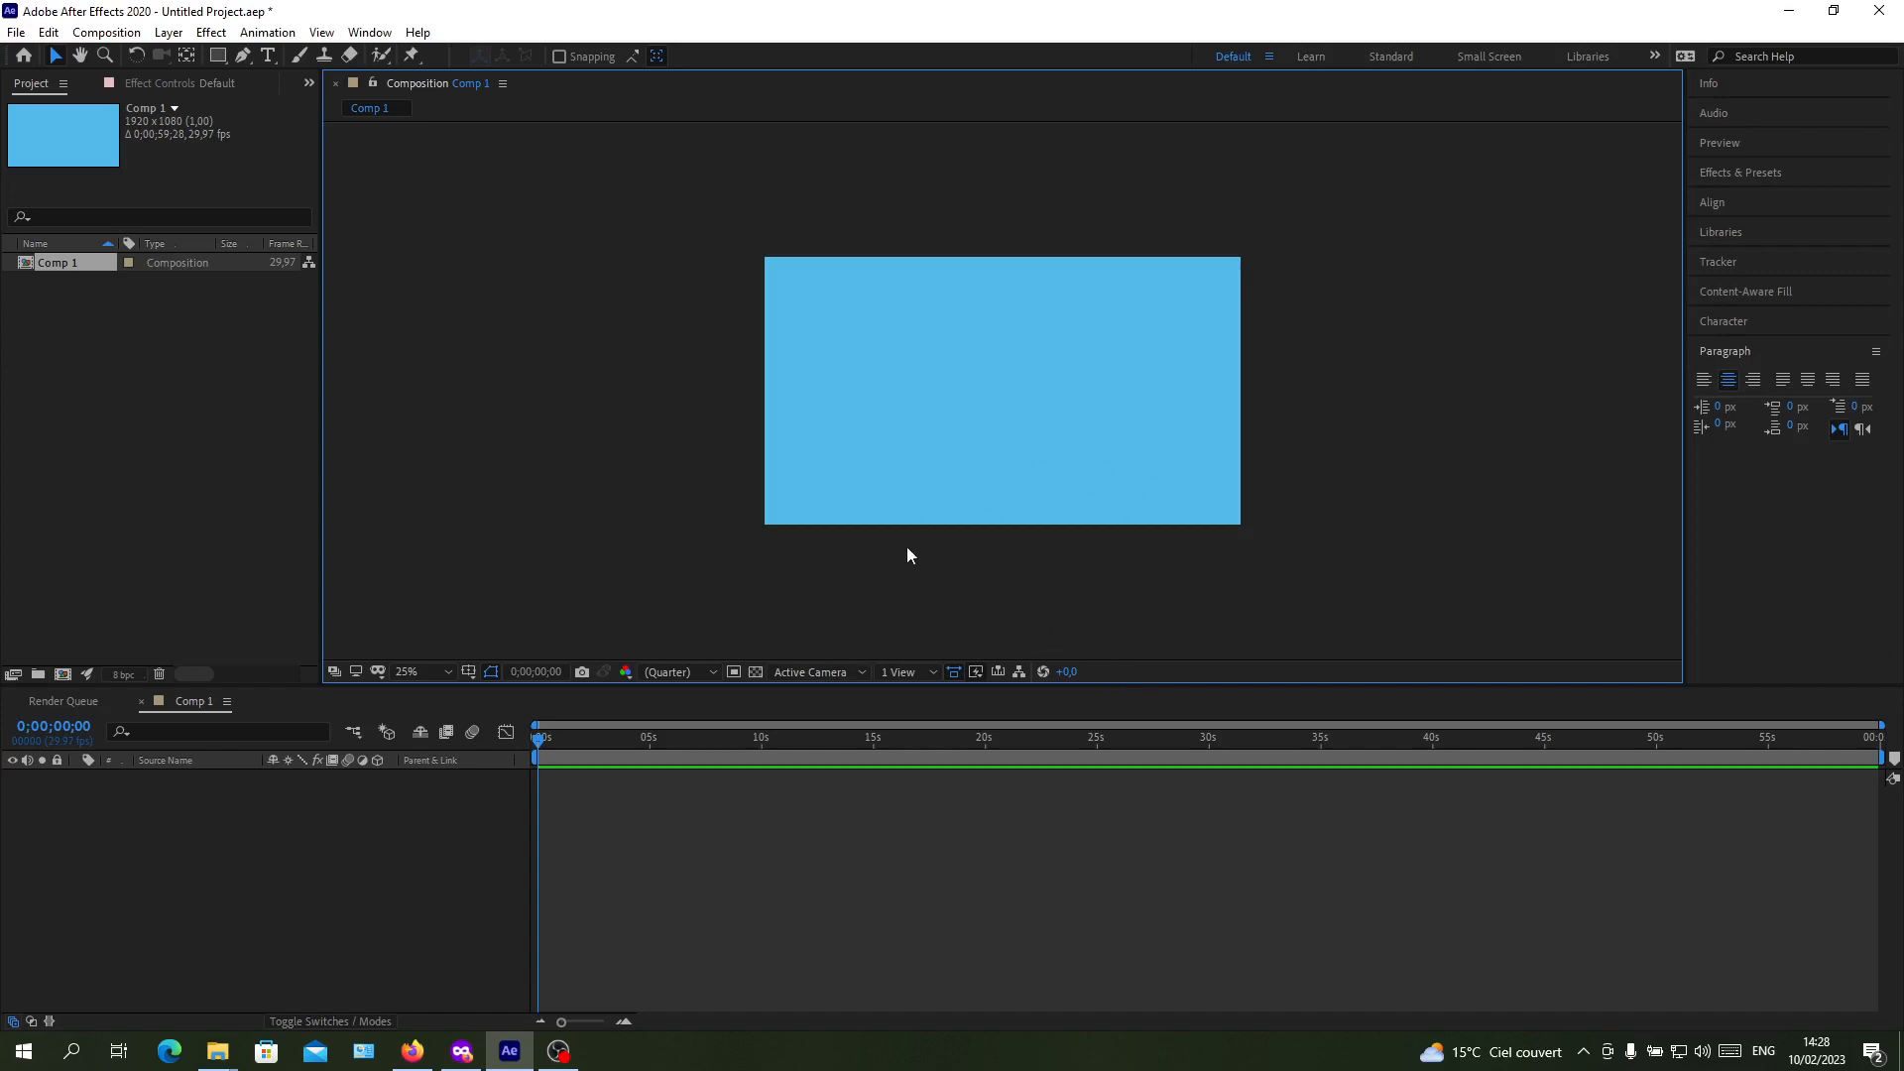
mouse_move(754, 651)
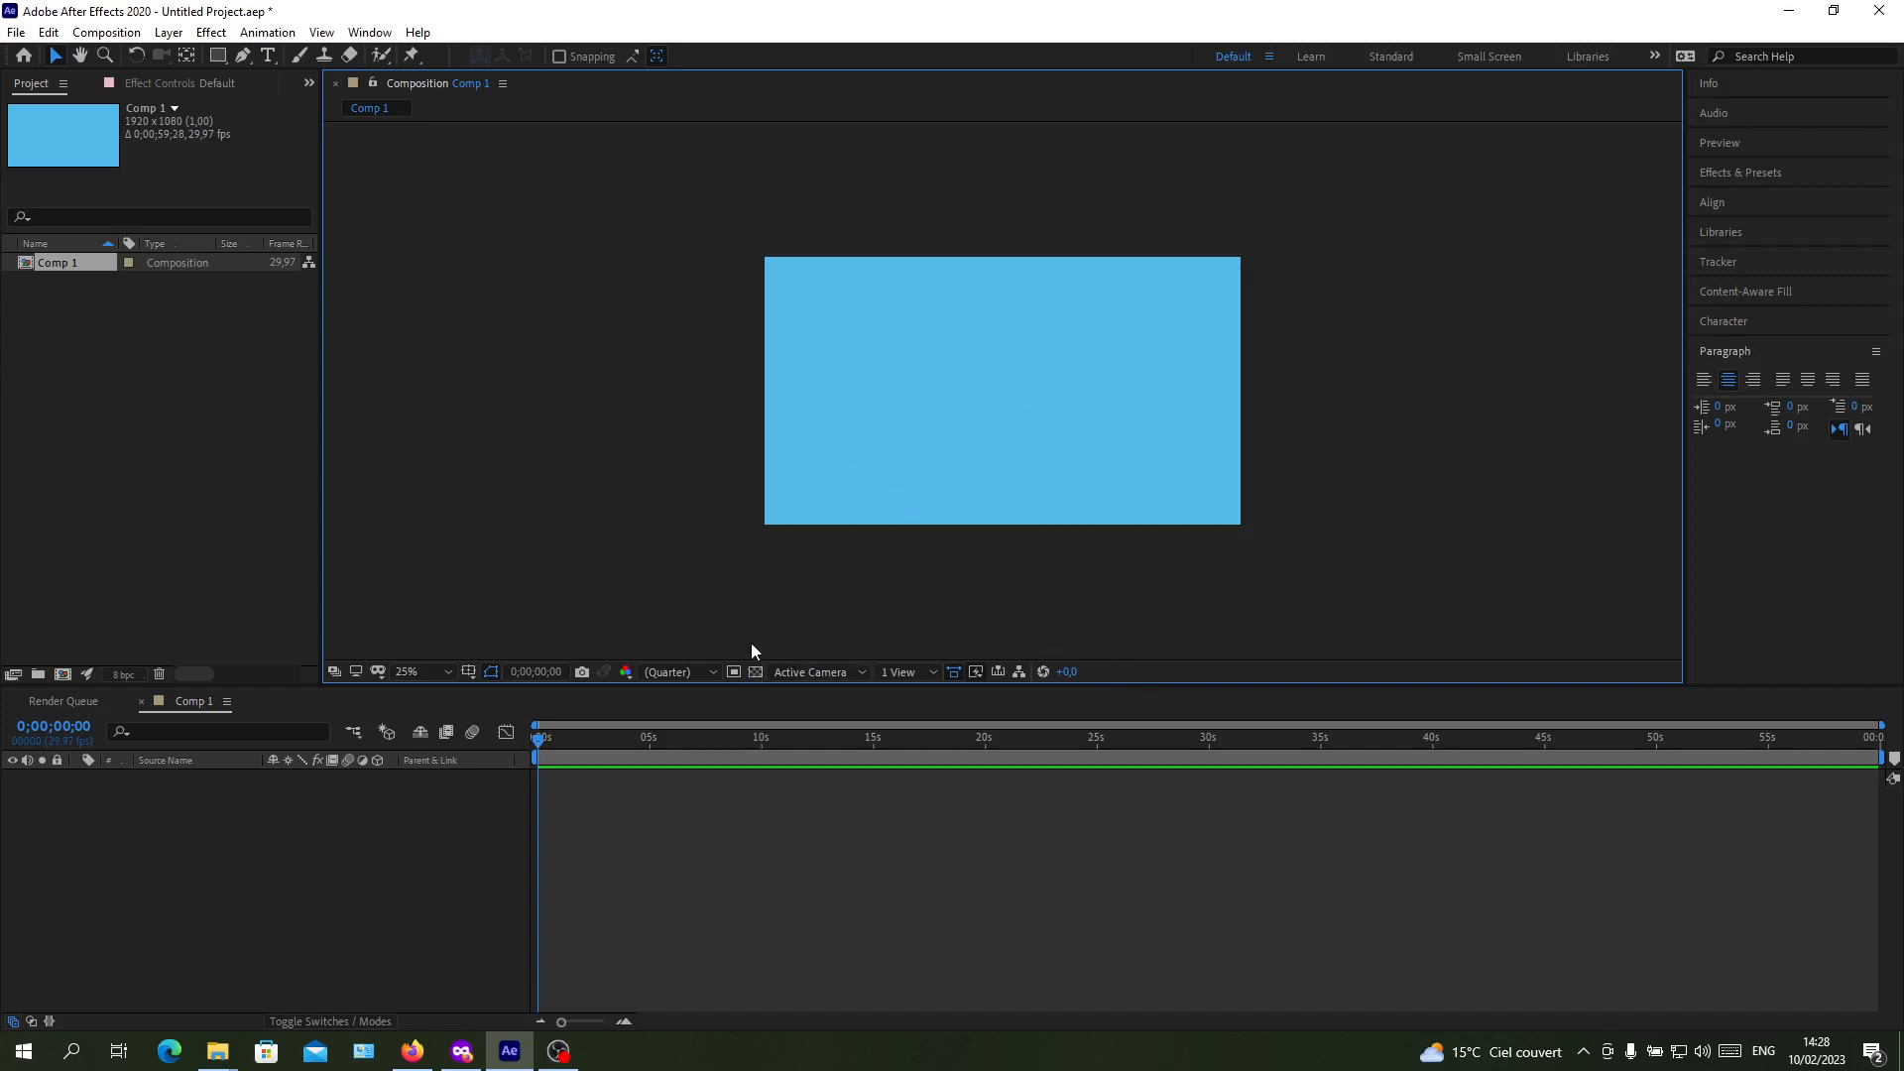
mouse_move(892, 429)
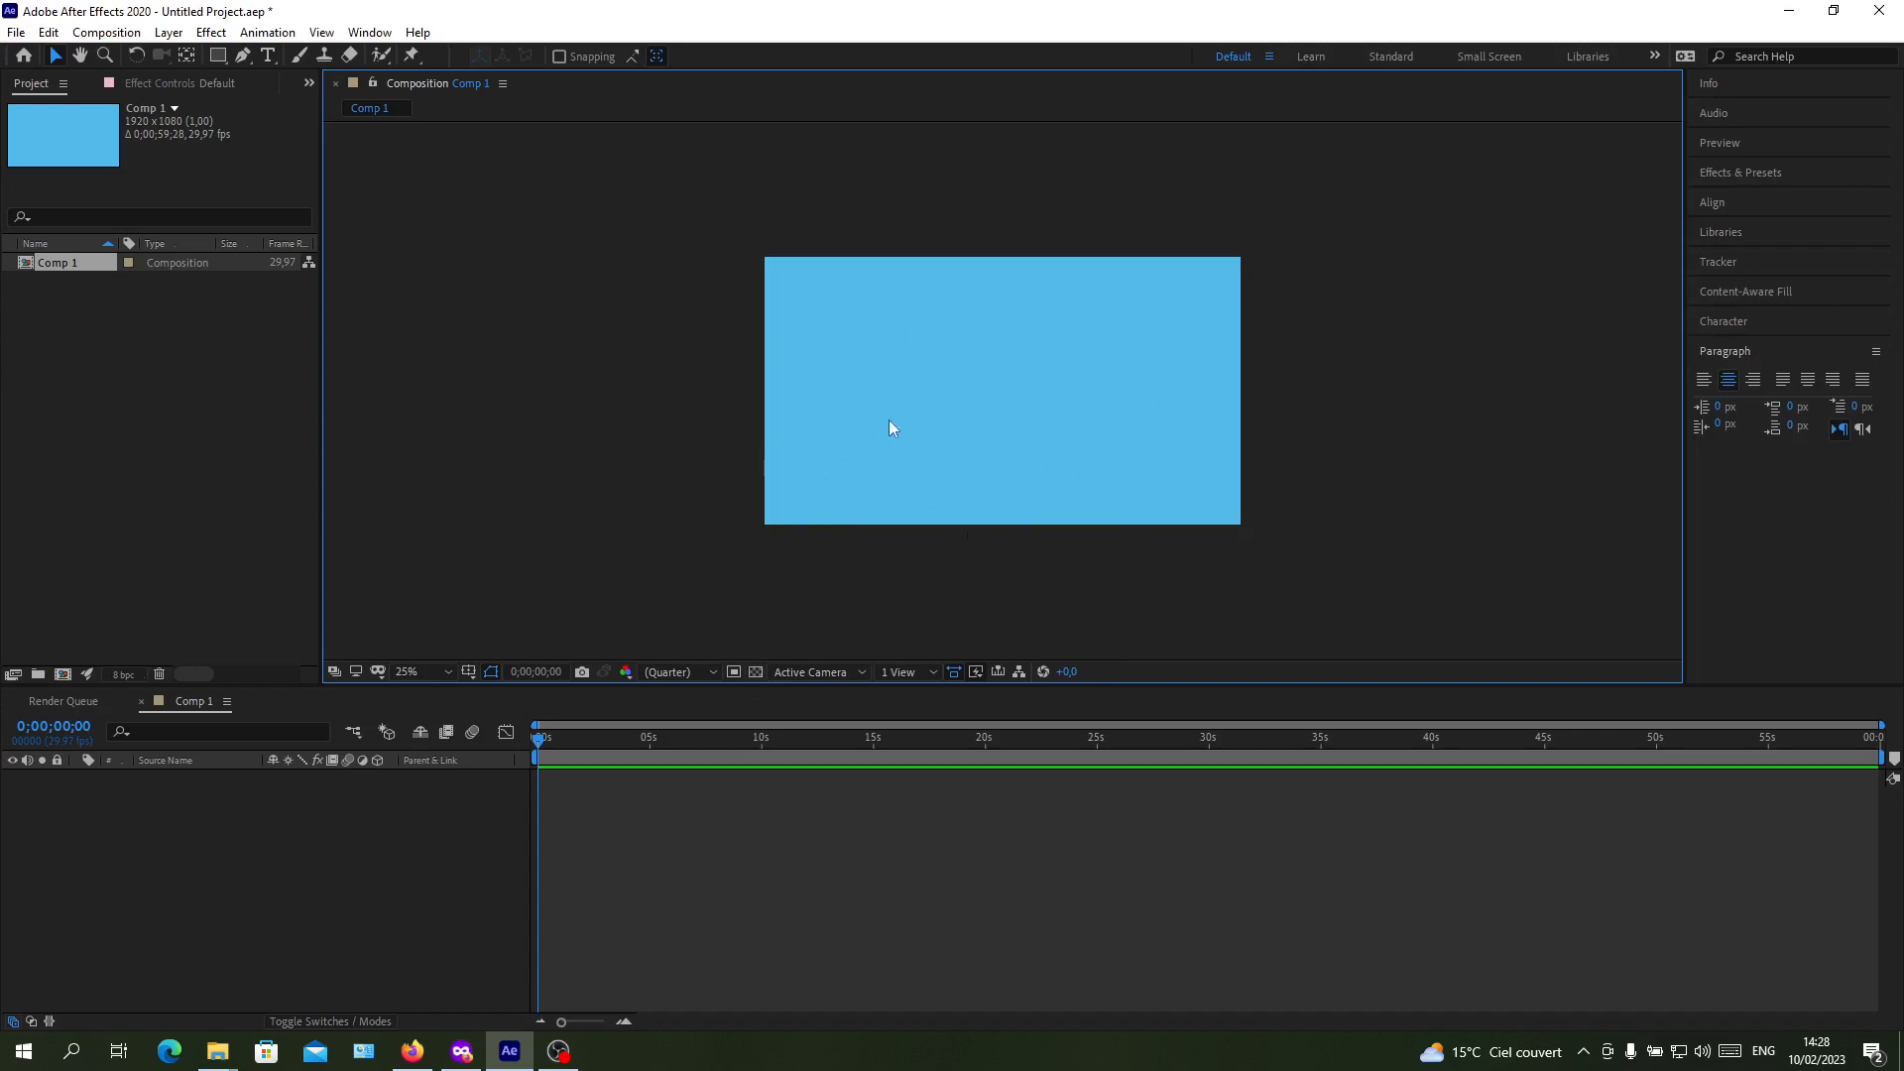
mouse_move(969, 561)
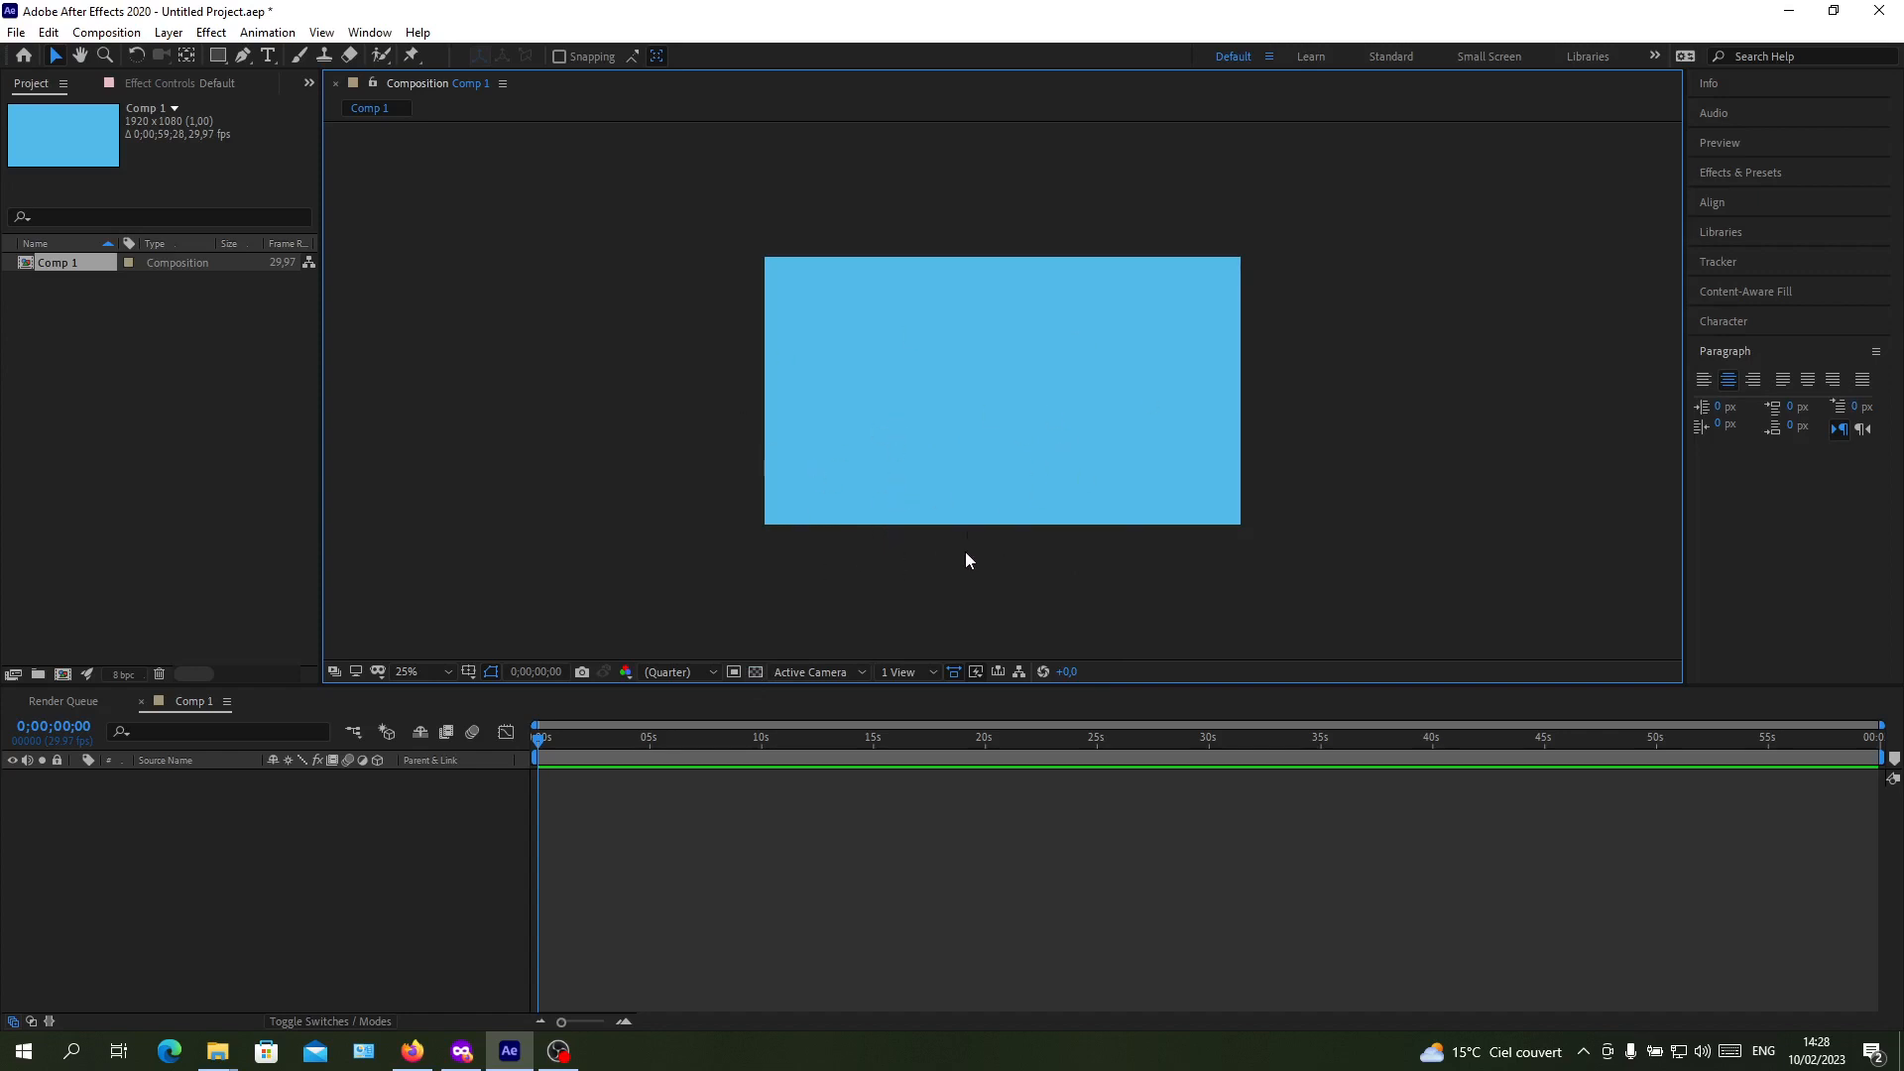
mouse_move(822, 644)
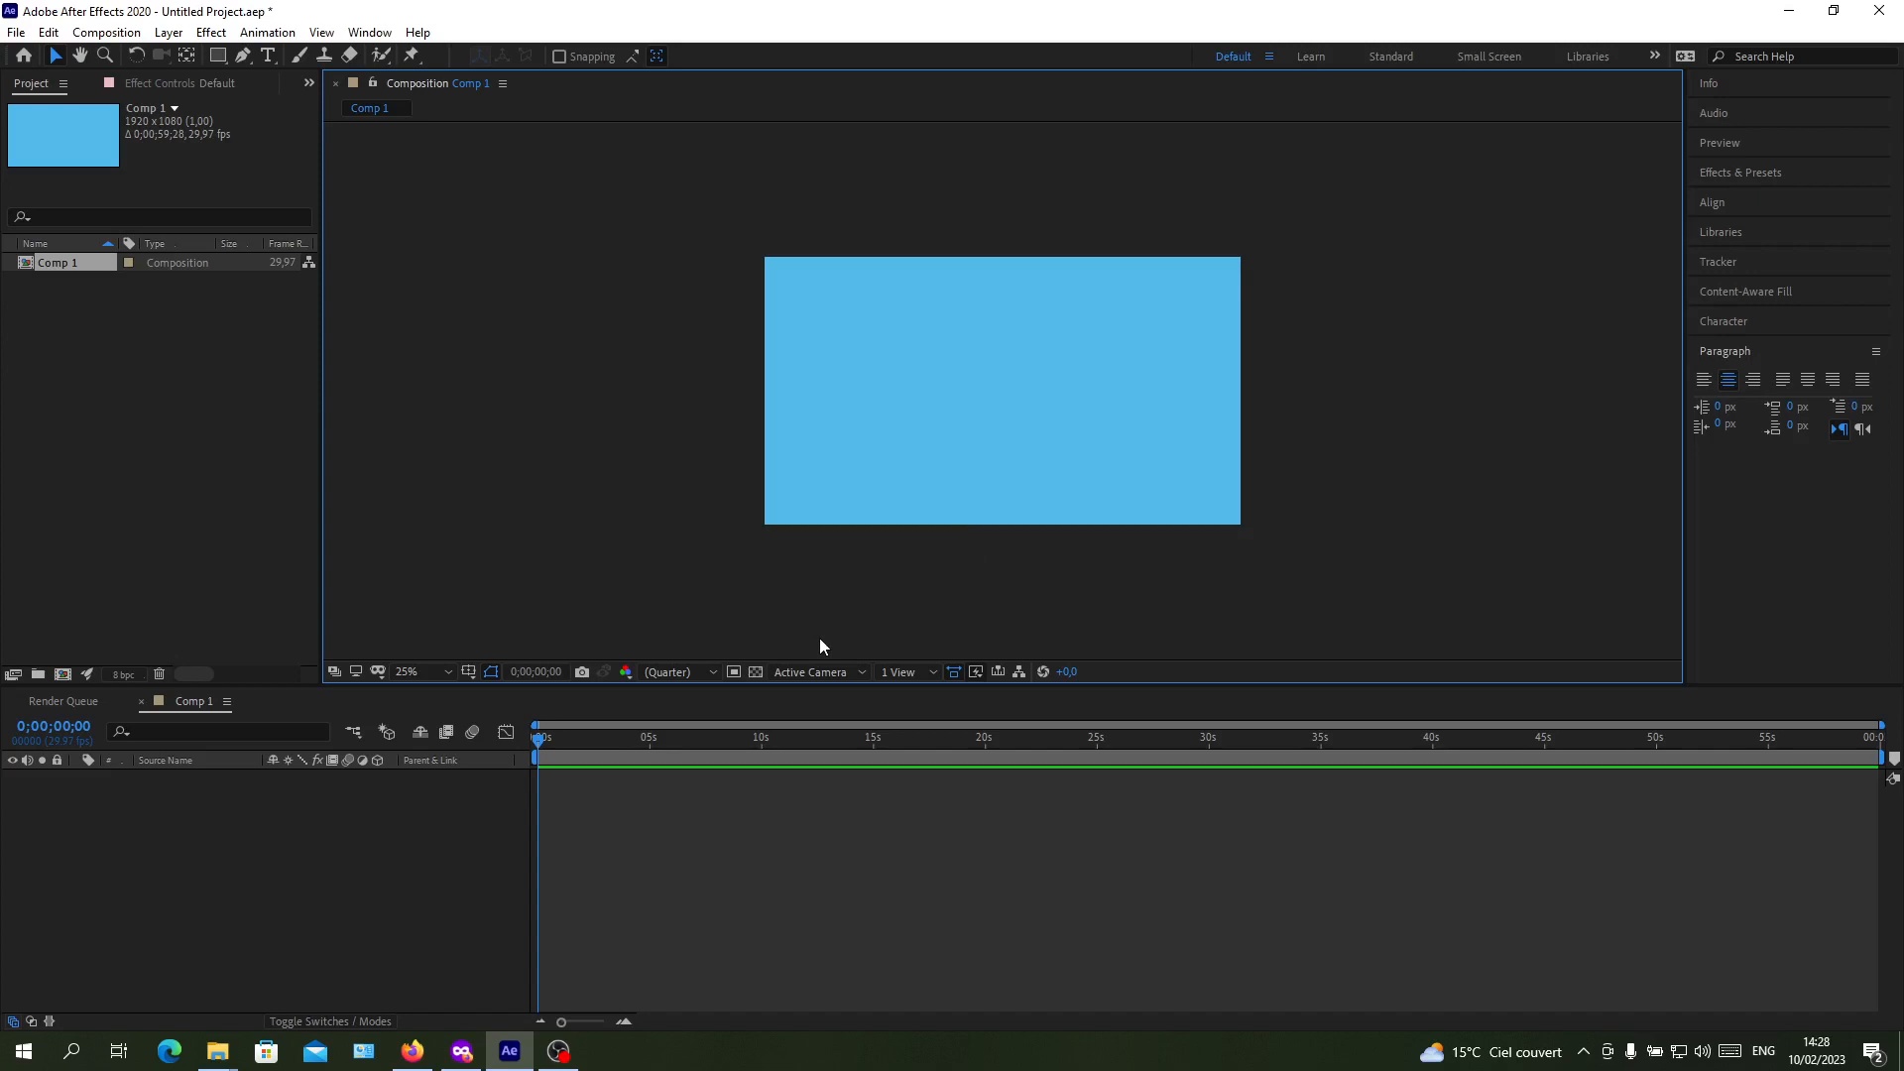
mouse_move(655, 514)
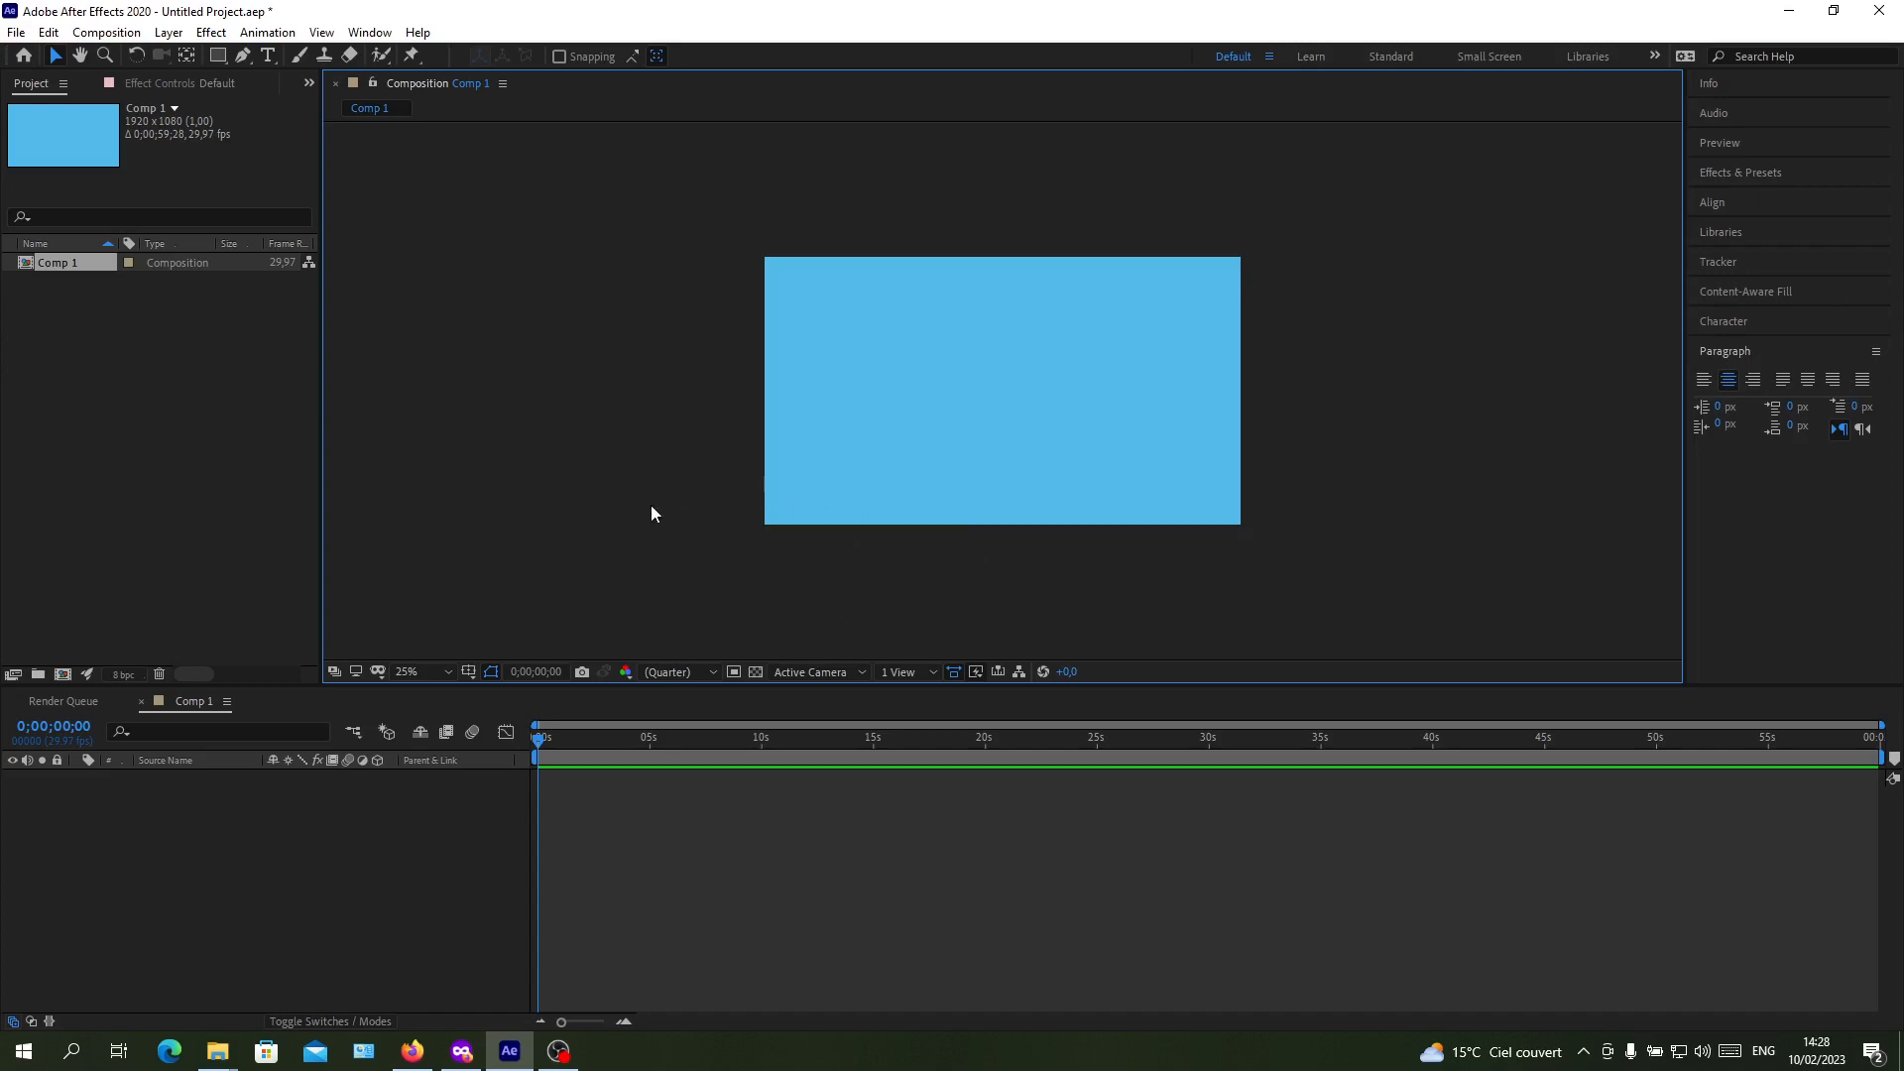
mouse_move(759, 685)
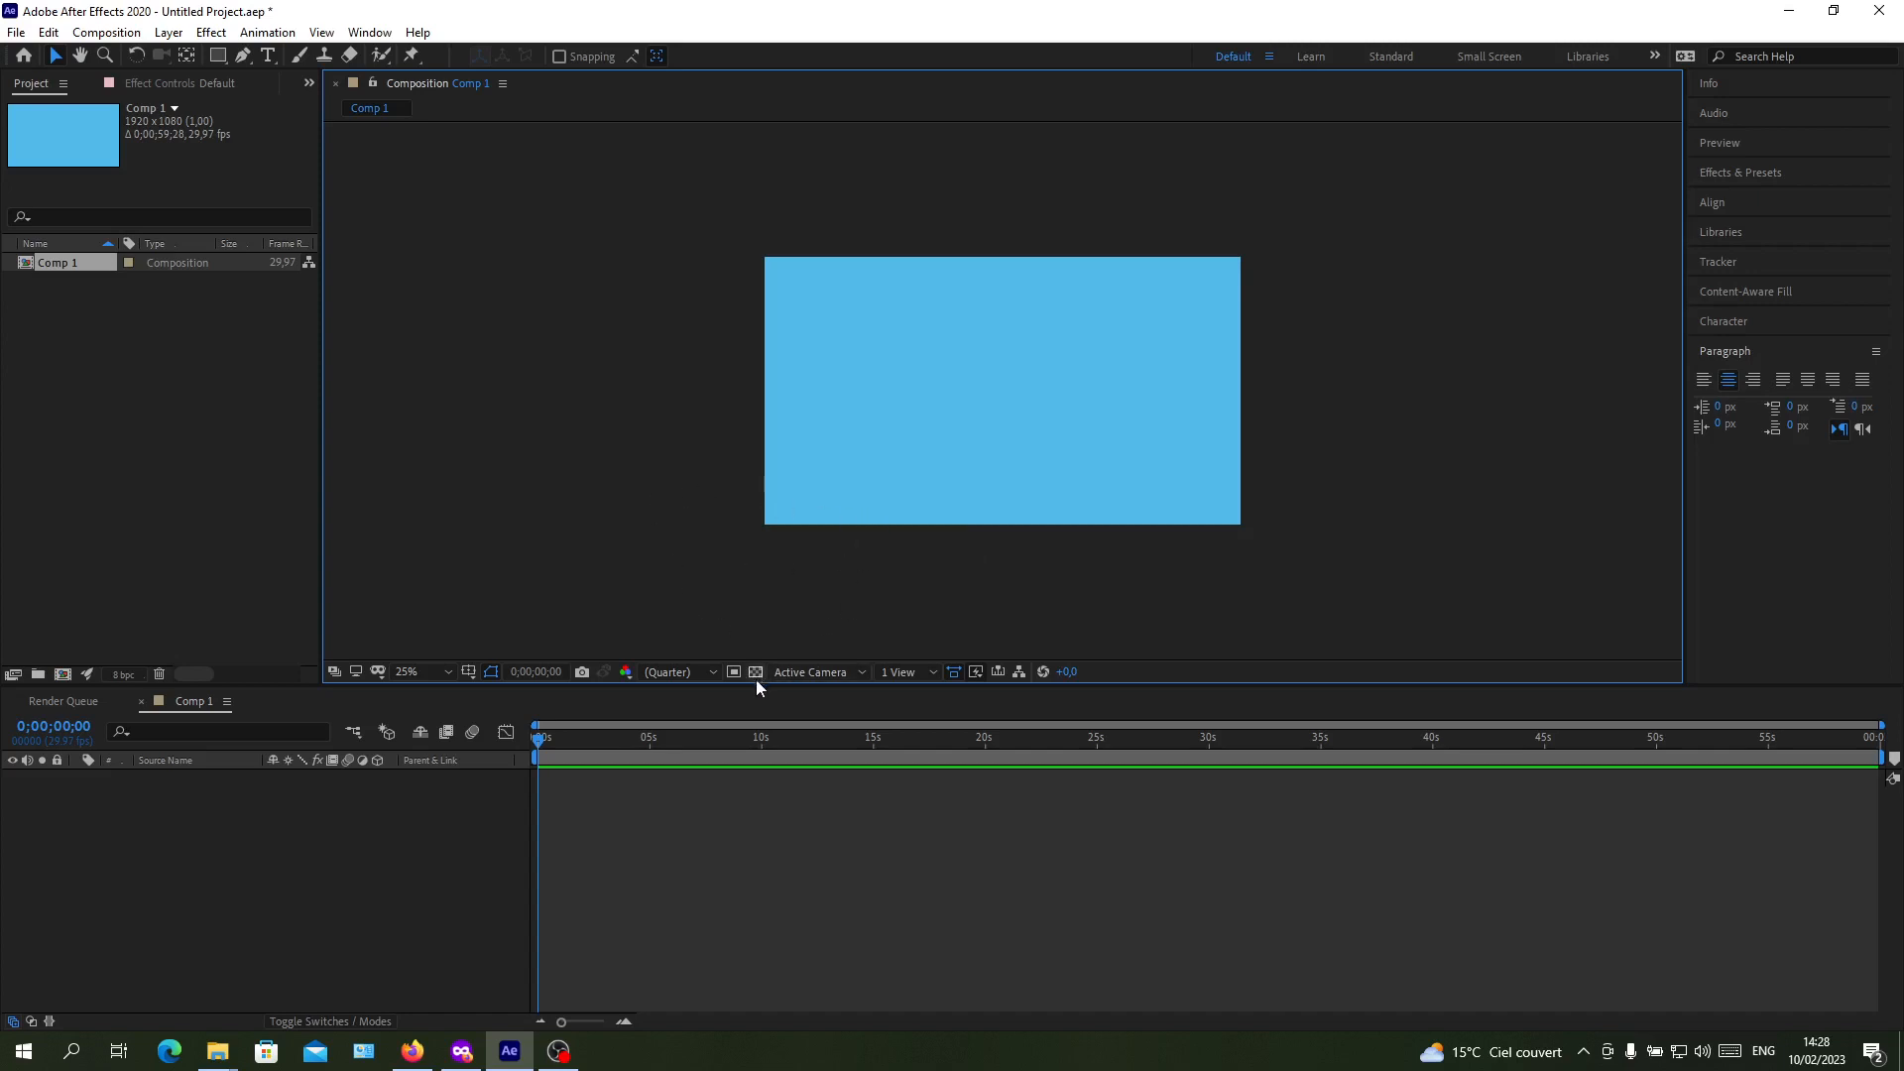
mouse_move(732, 672)
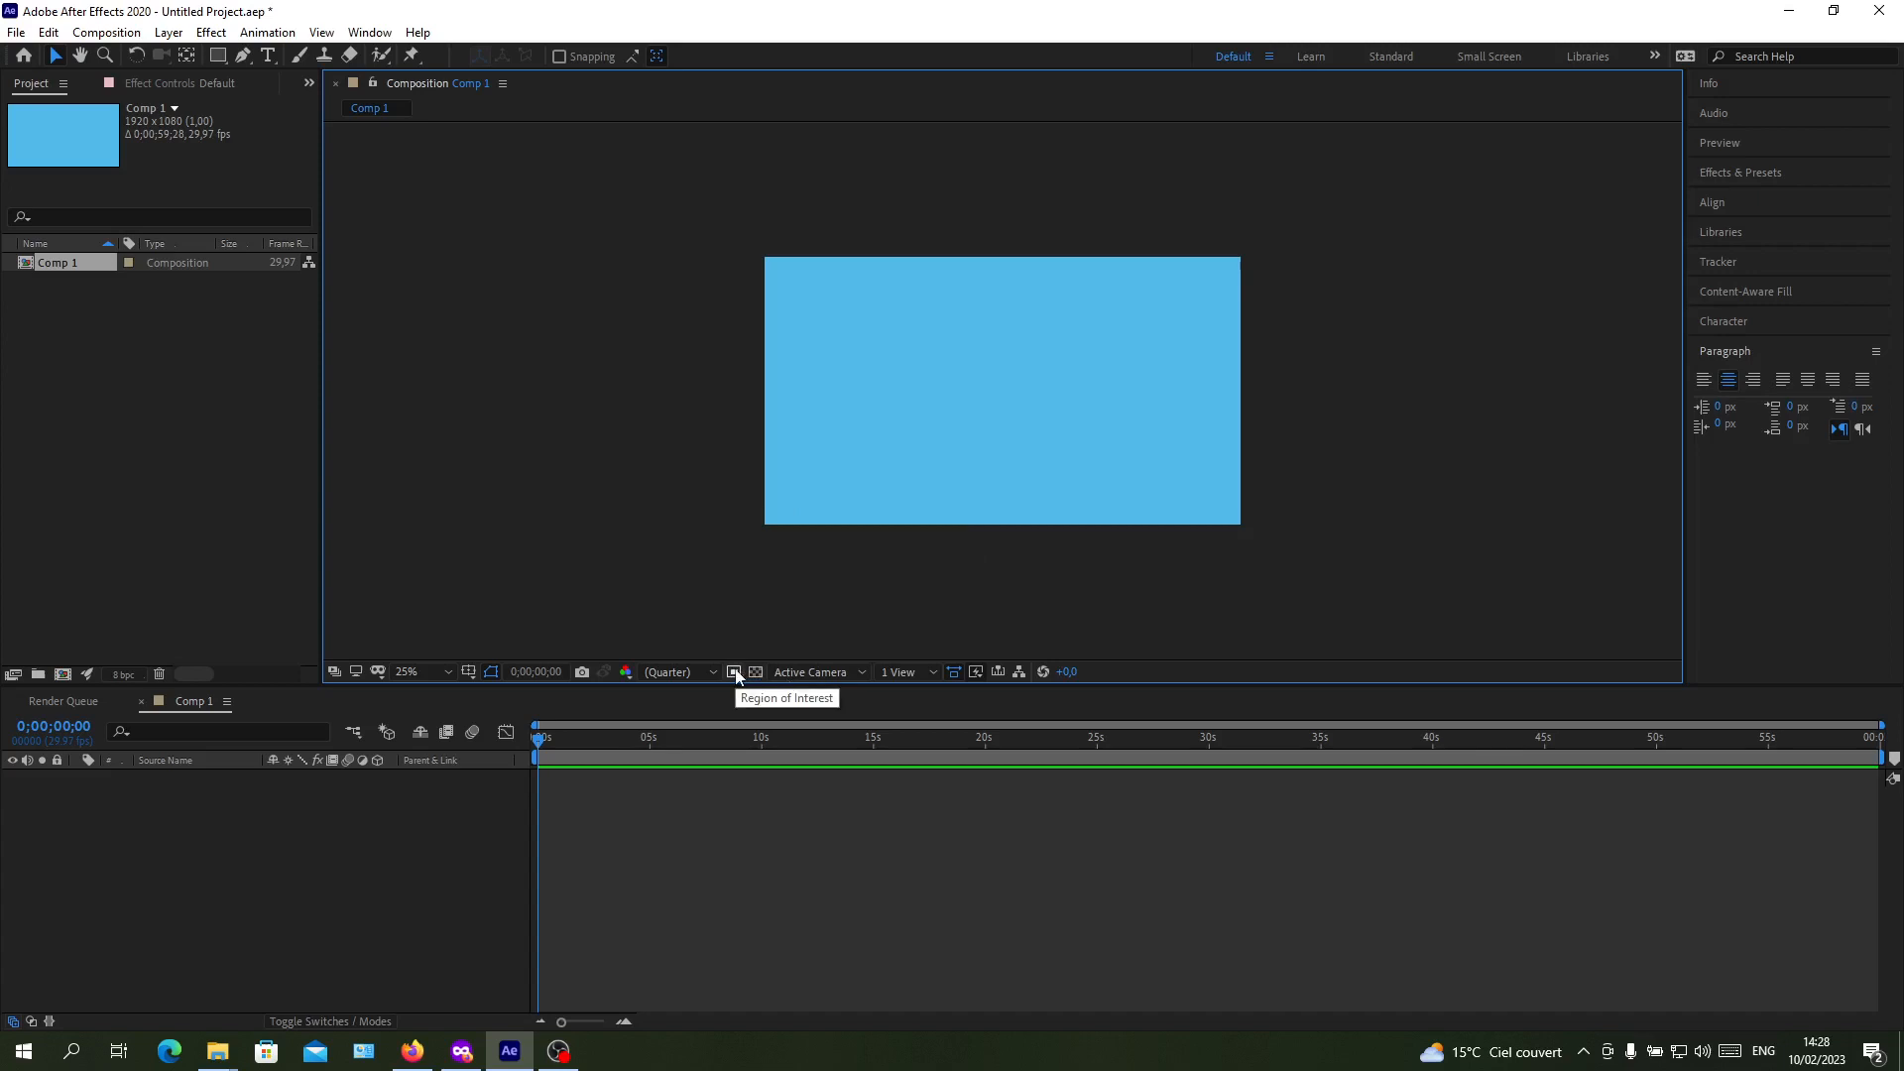
mouse_move(753, 681)
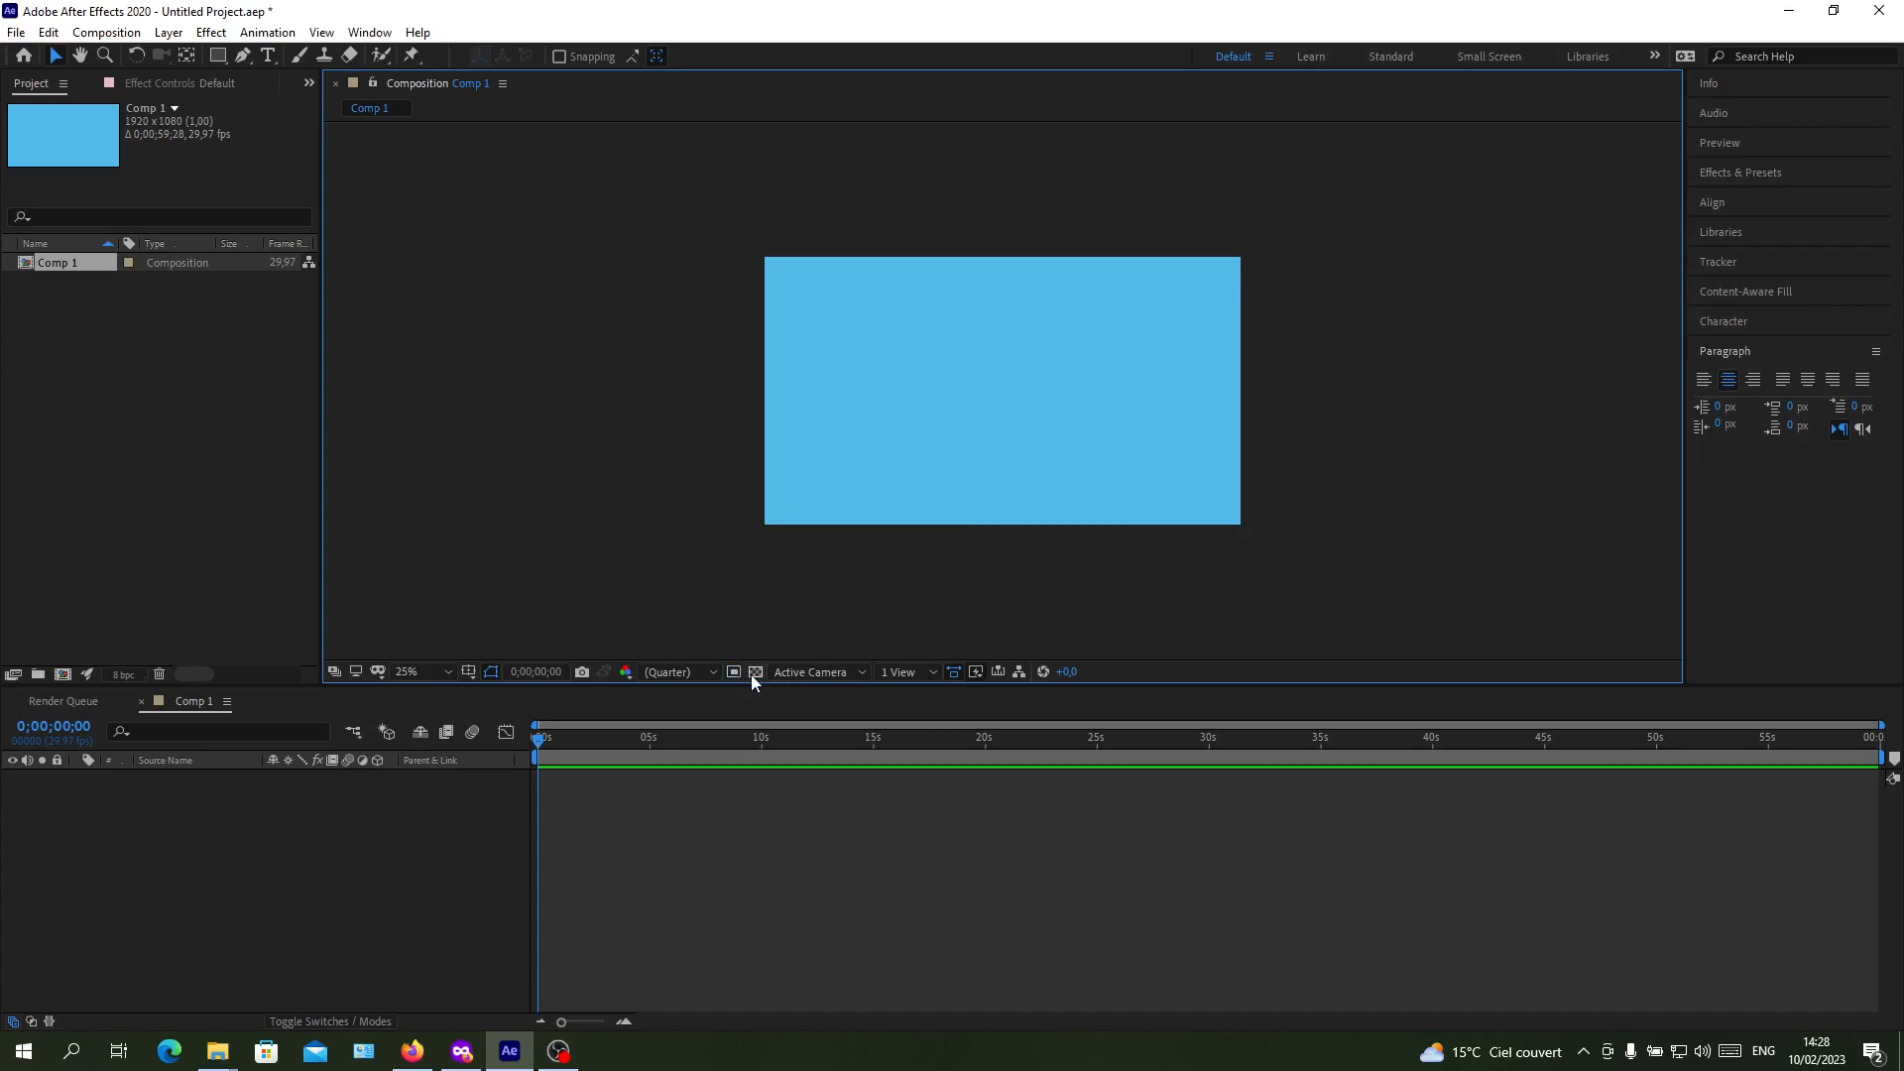
Step: Turn on the transparency grid so Comp 1 shows a checkerboard background
click(756, 672)
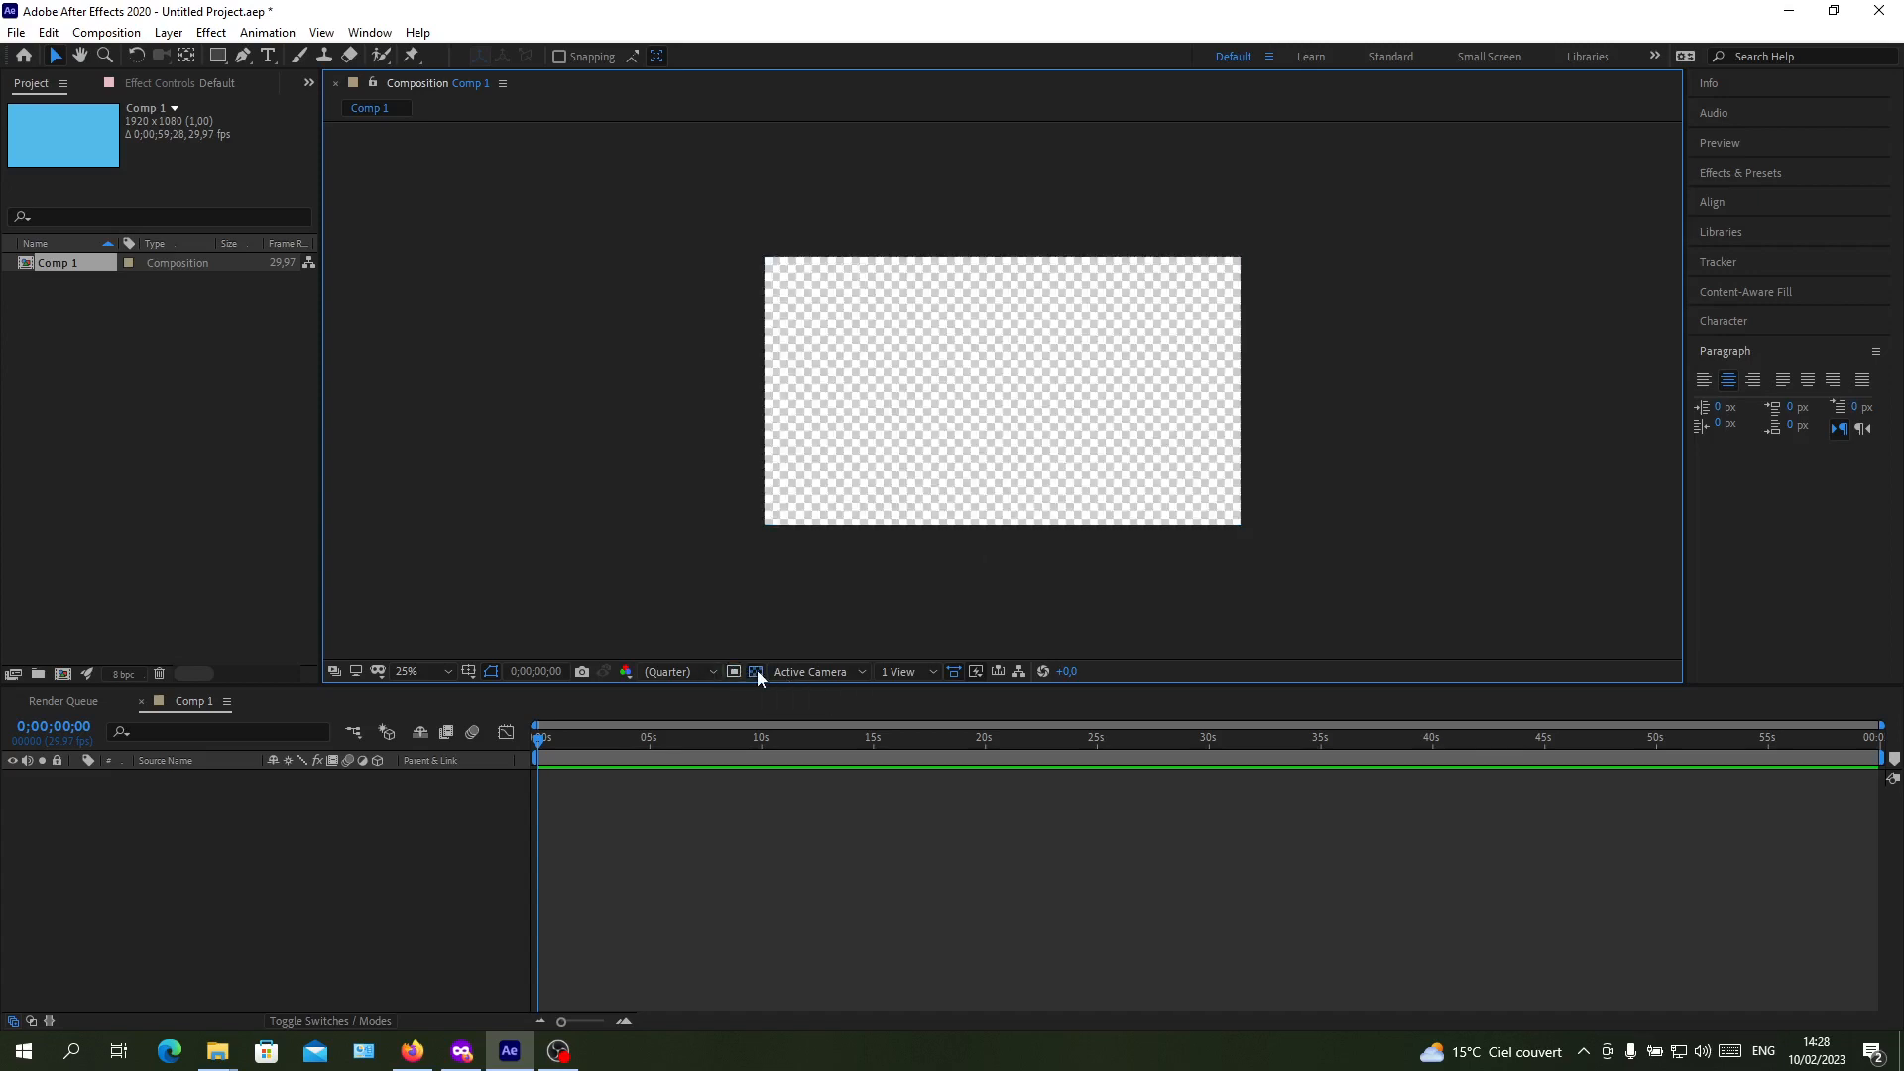
click(406, 671)
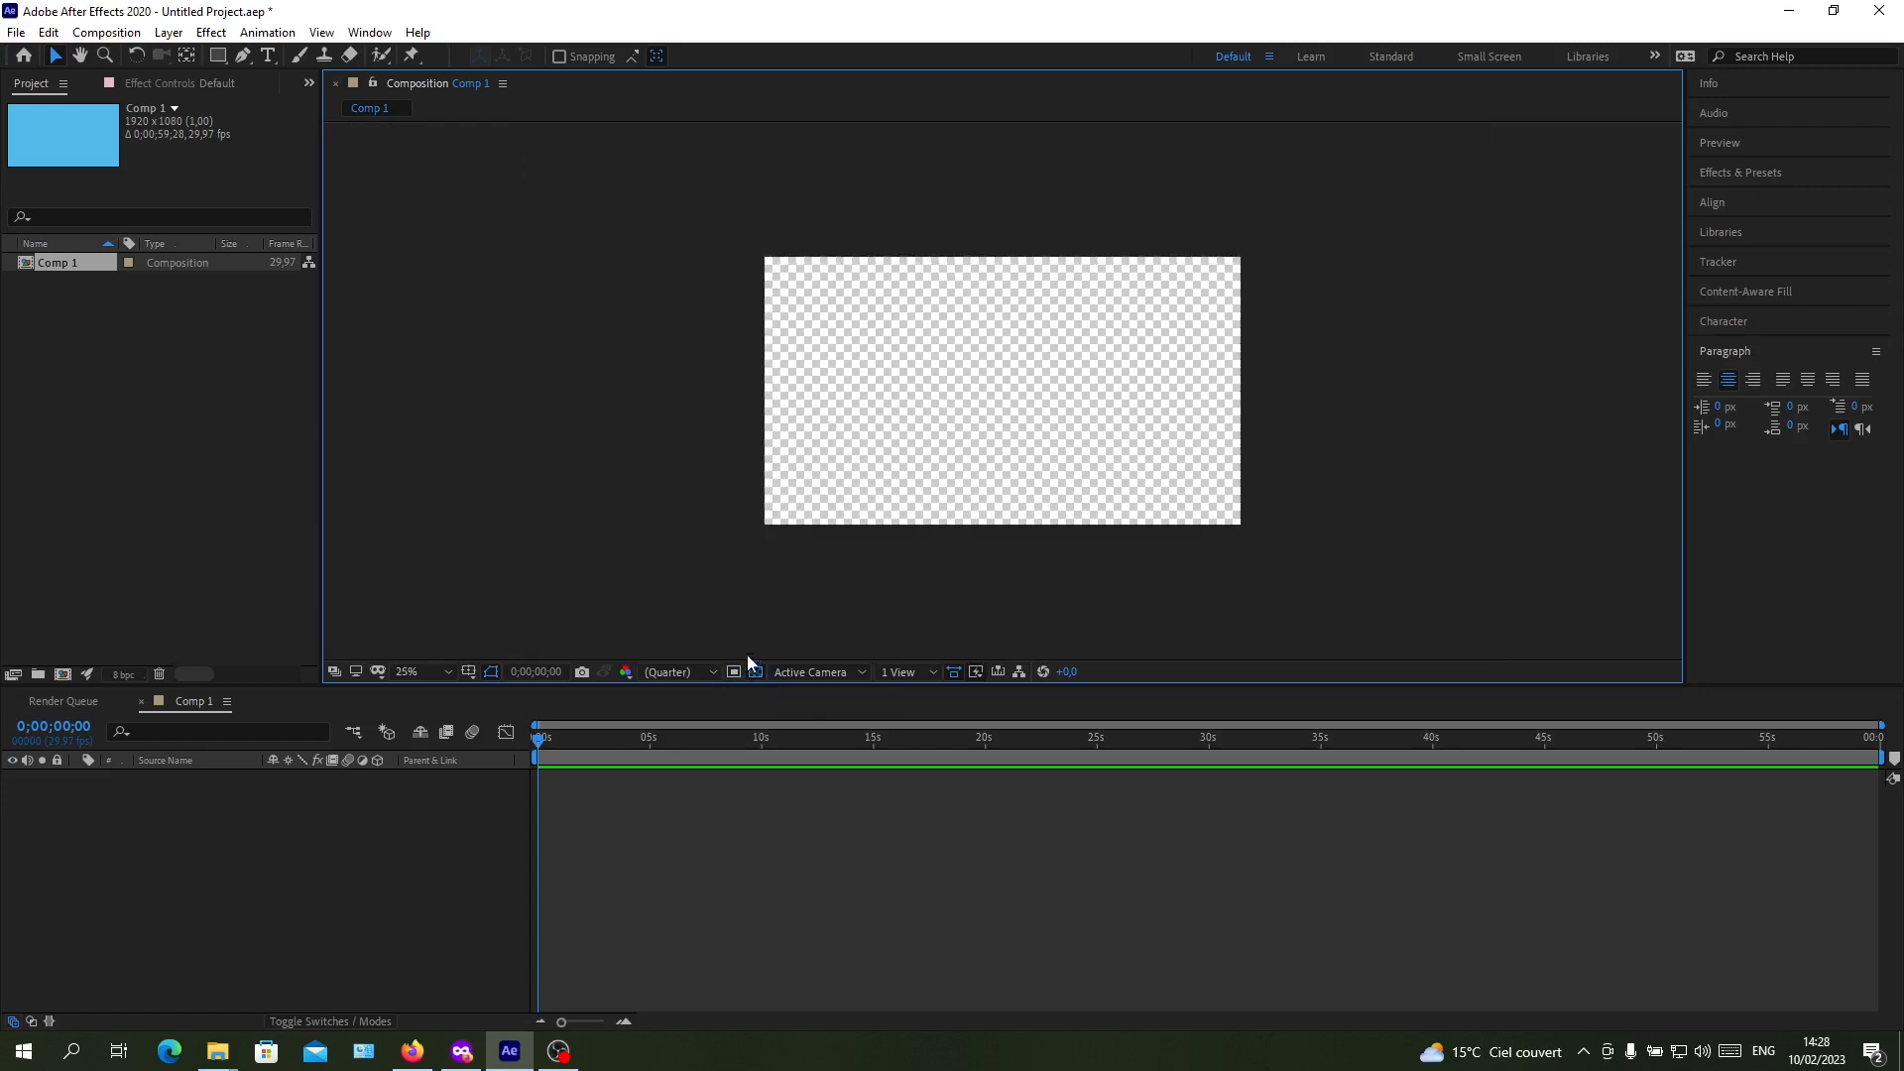
mouse_move(755, 672)
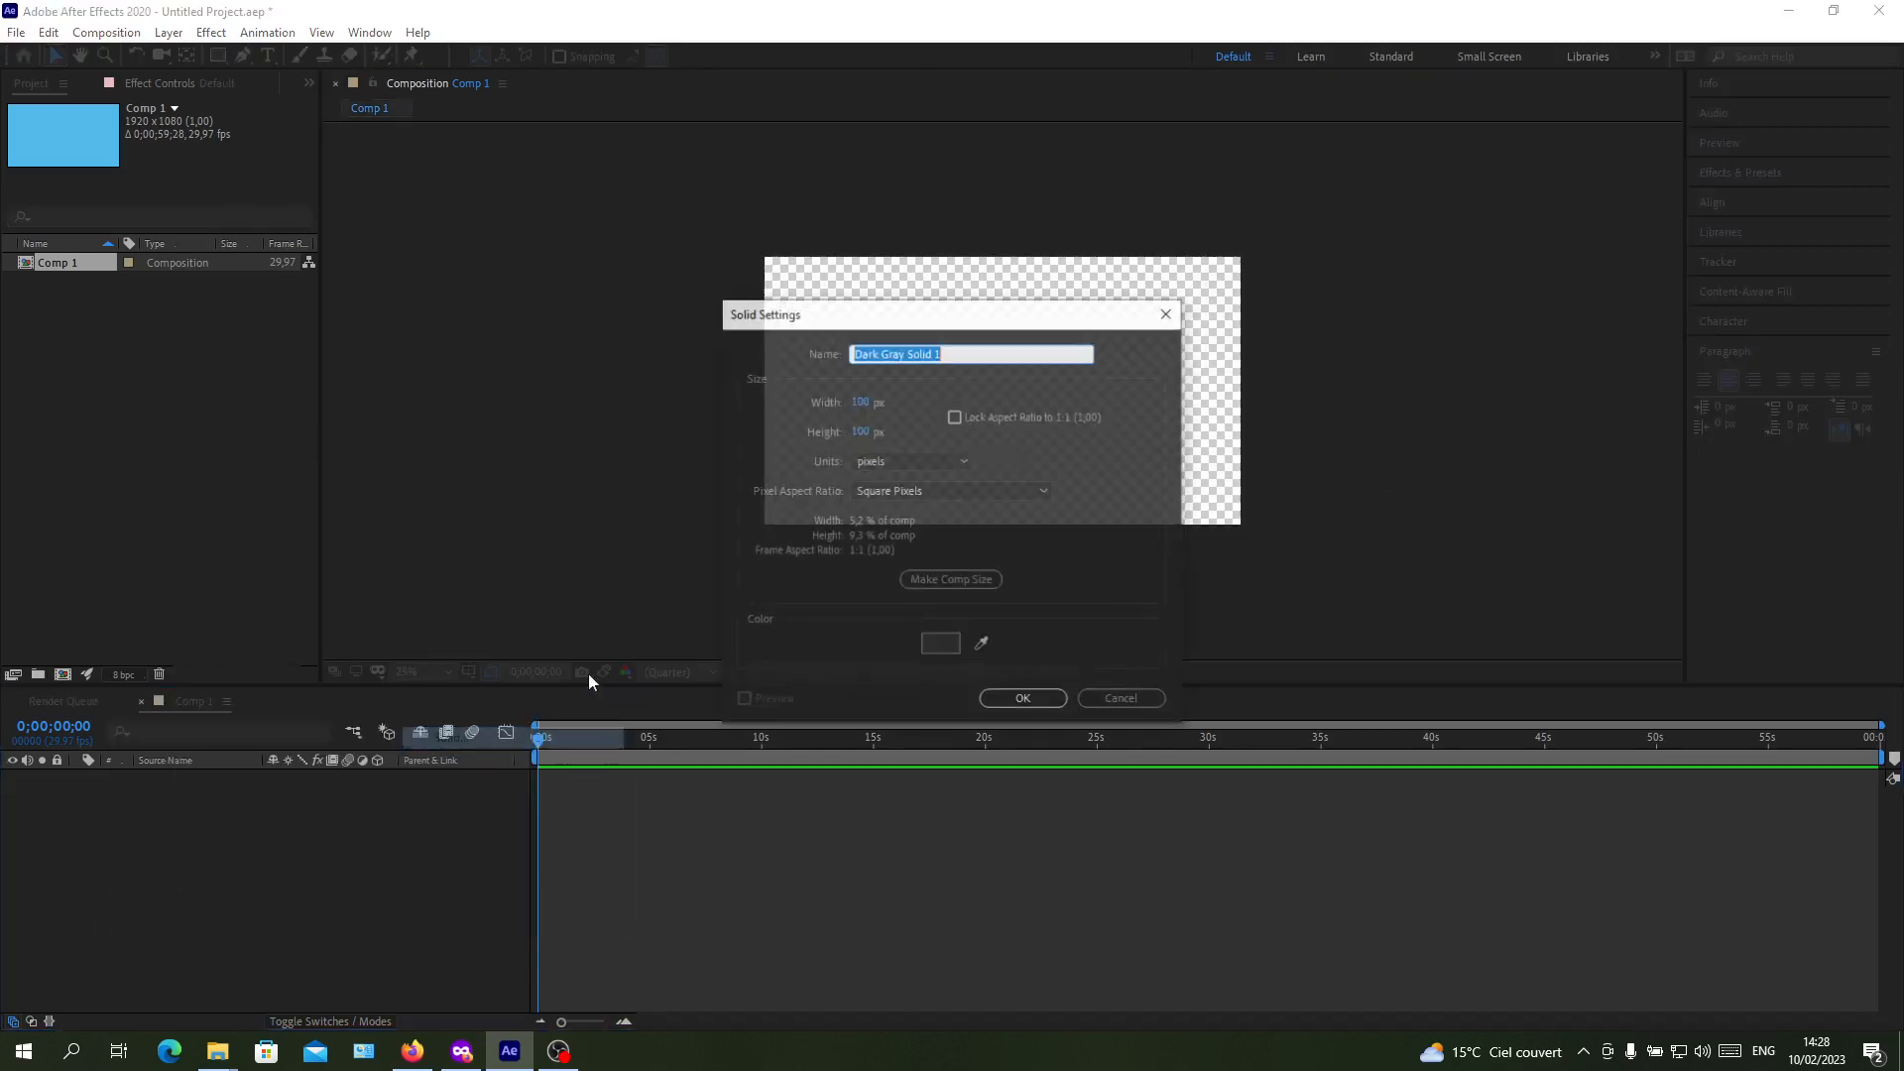
Step: Accept the Dark Gray Solid 1 solid settings to add the square layer
click(1022, 698)
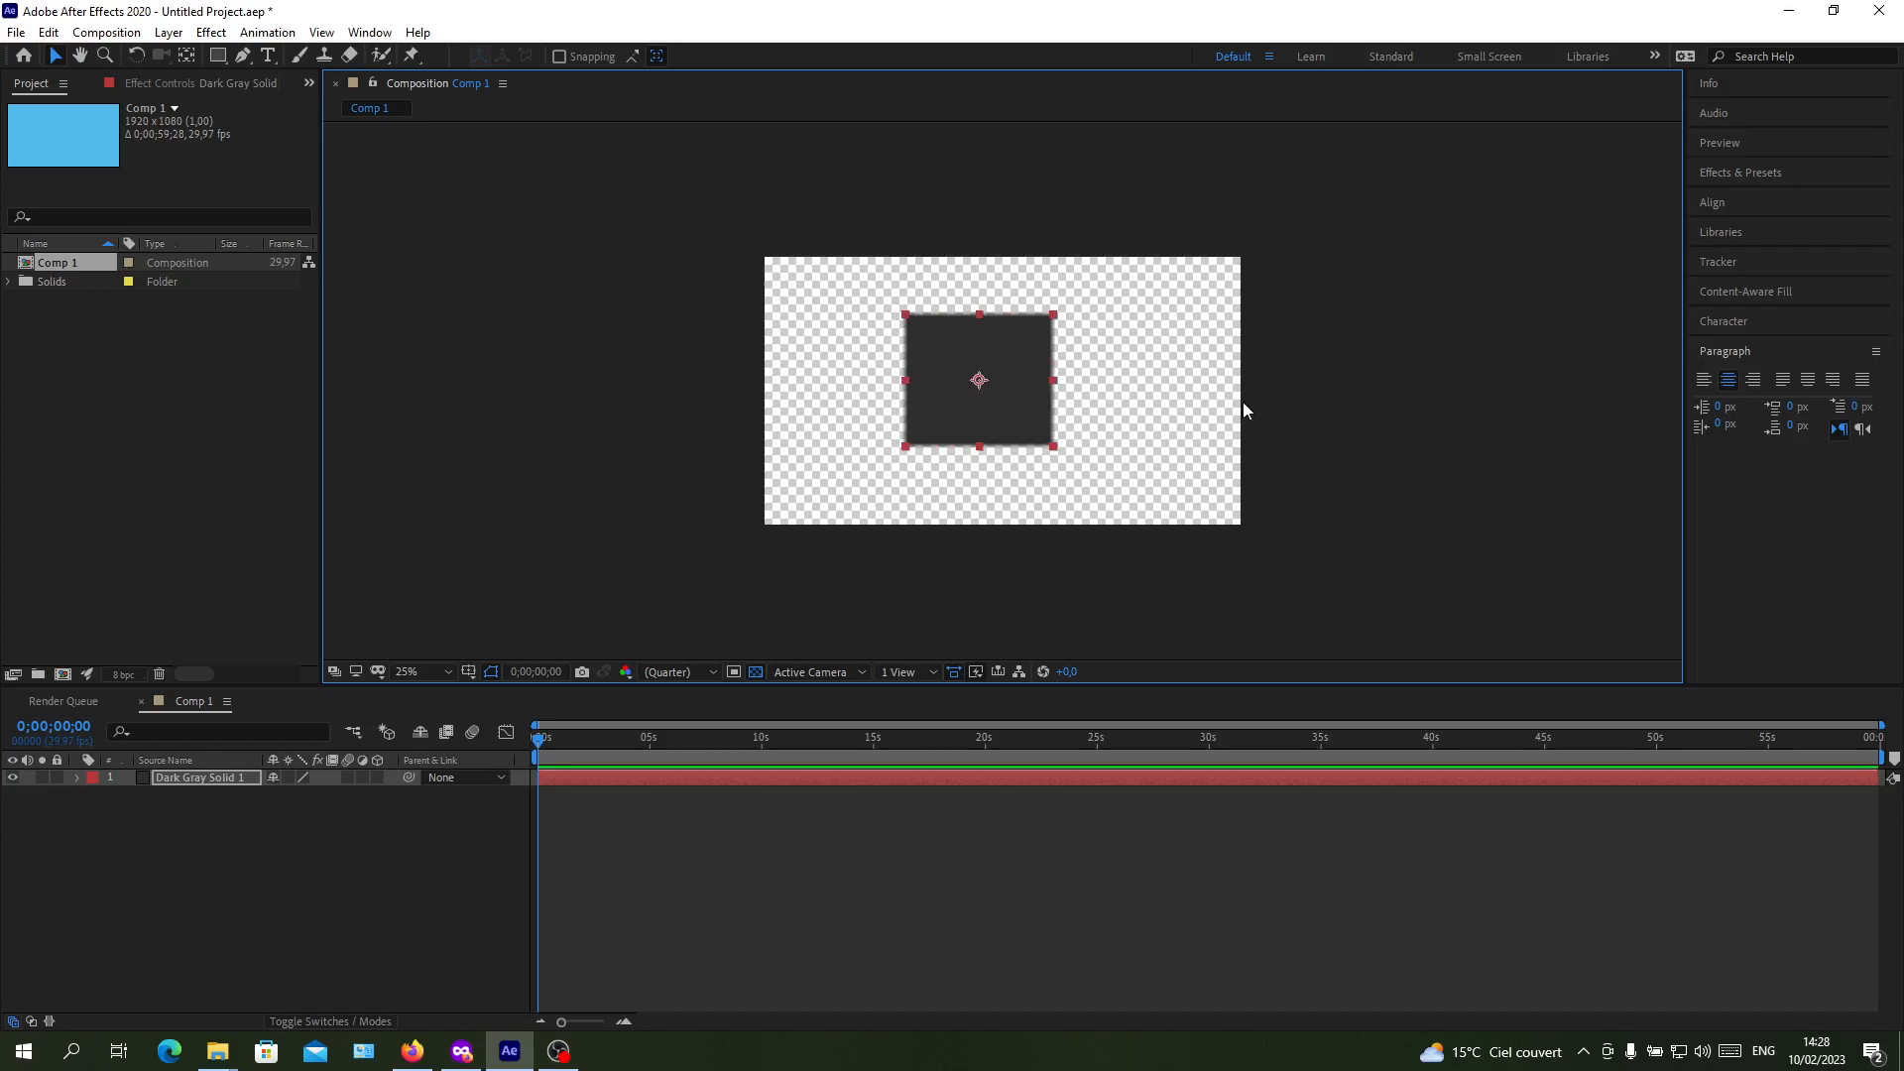
Step: Deselect Dark Gray Solid 1 by clicking empty space in the Composition panel
click(602, 579)
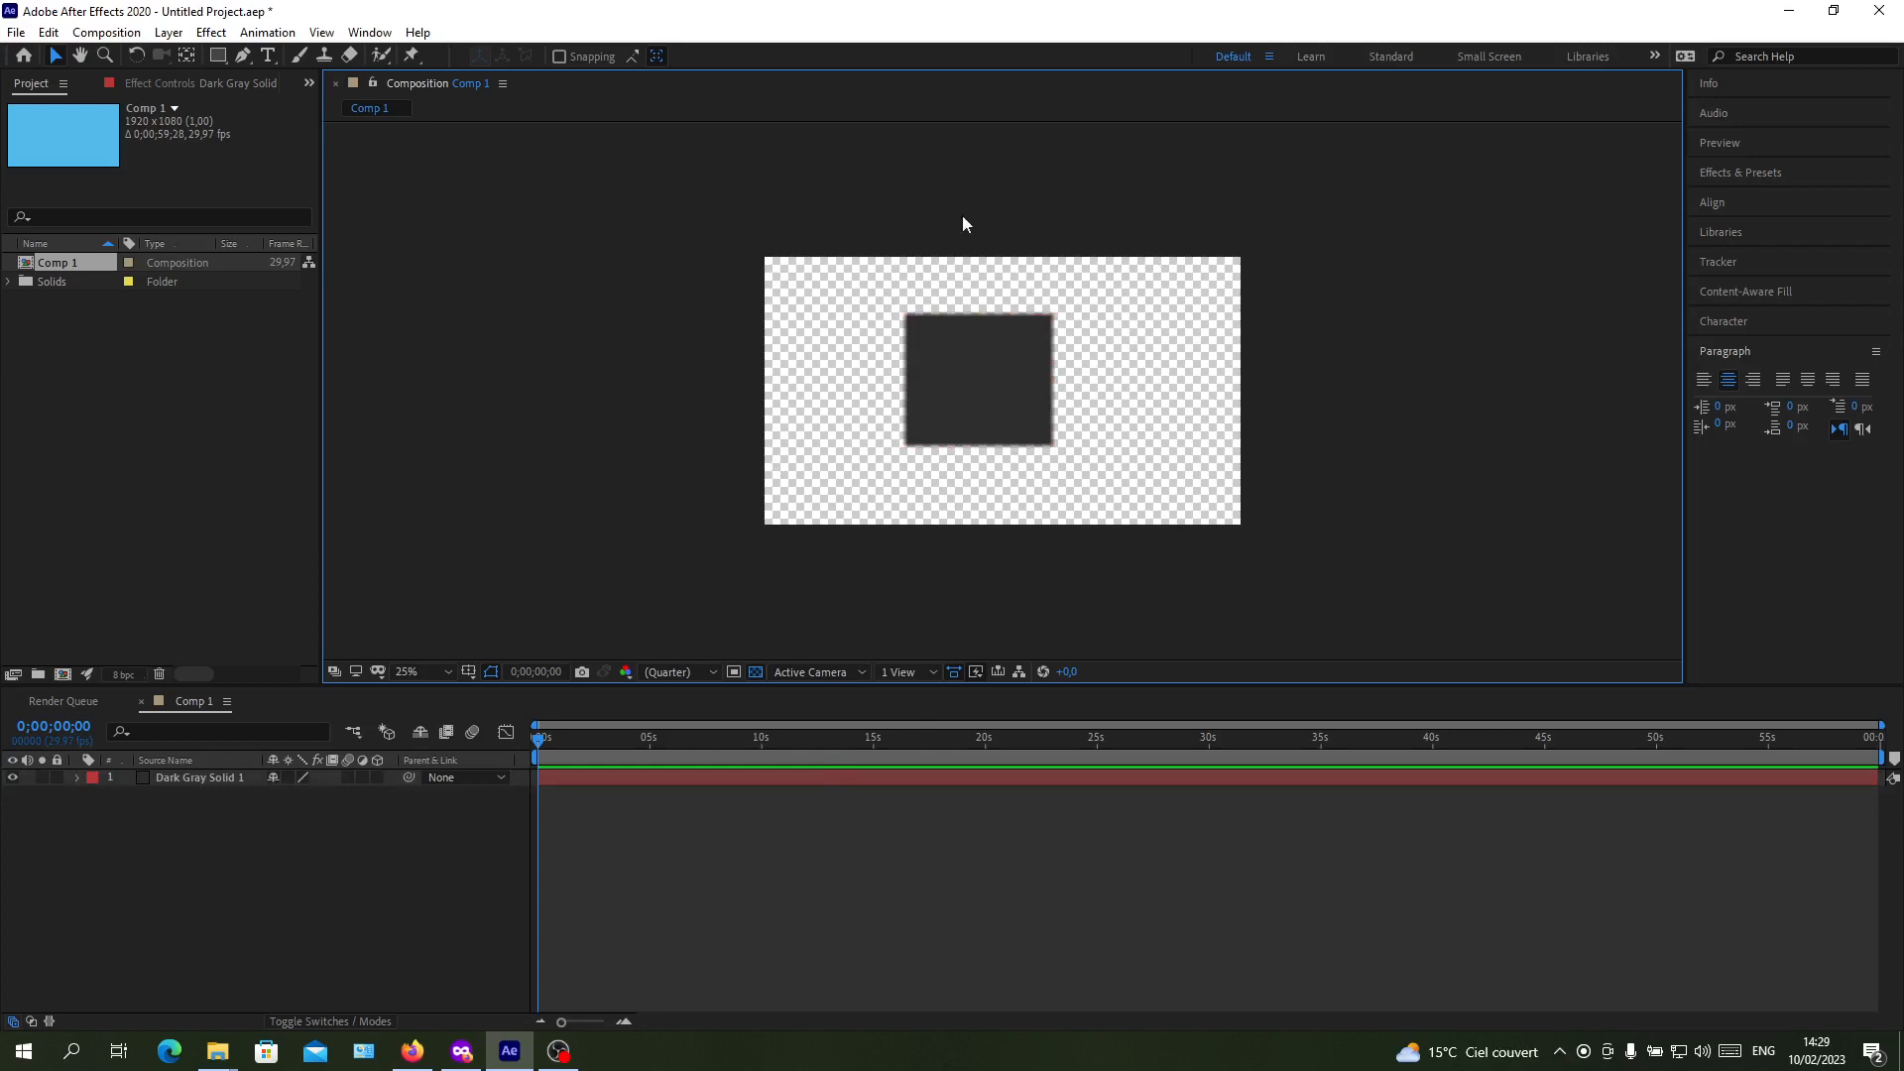
mouse_move(1194, 327)
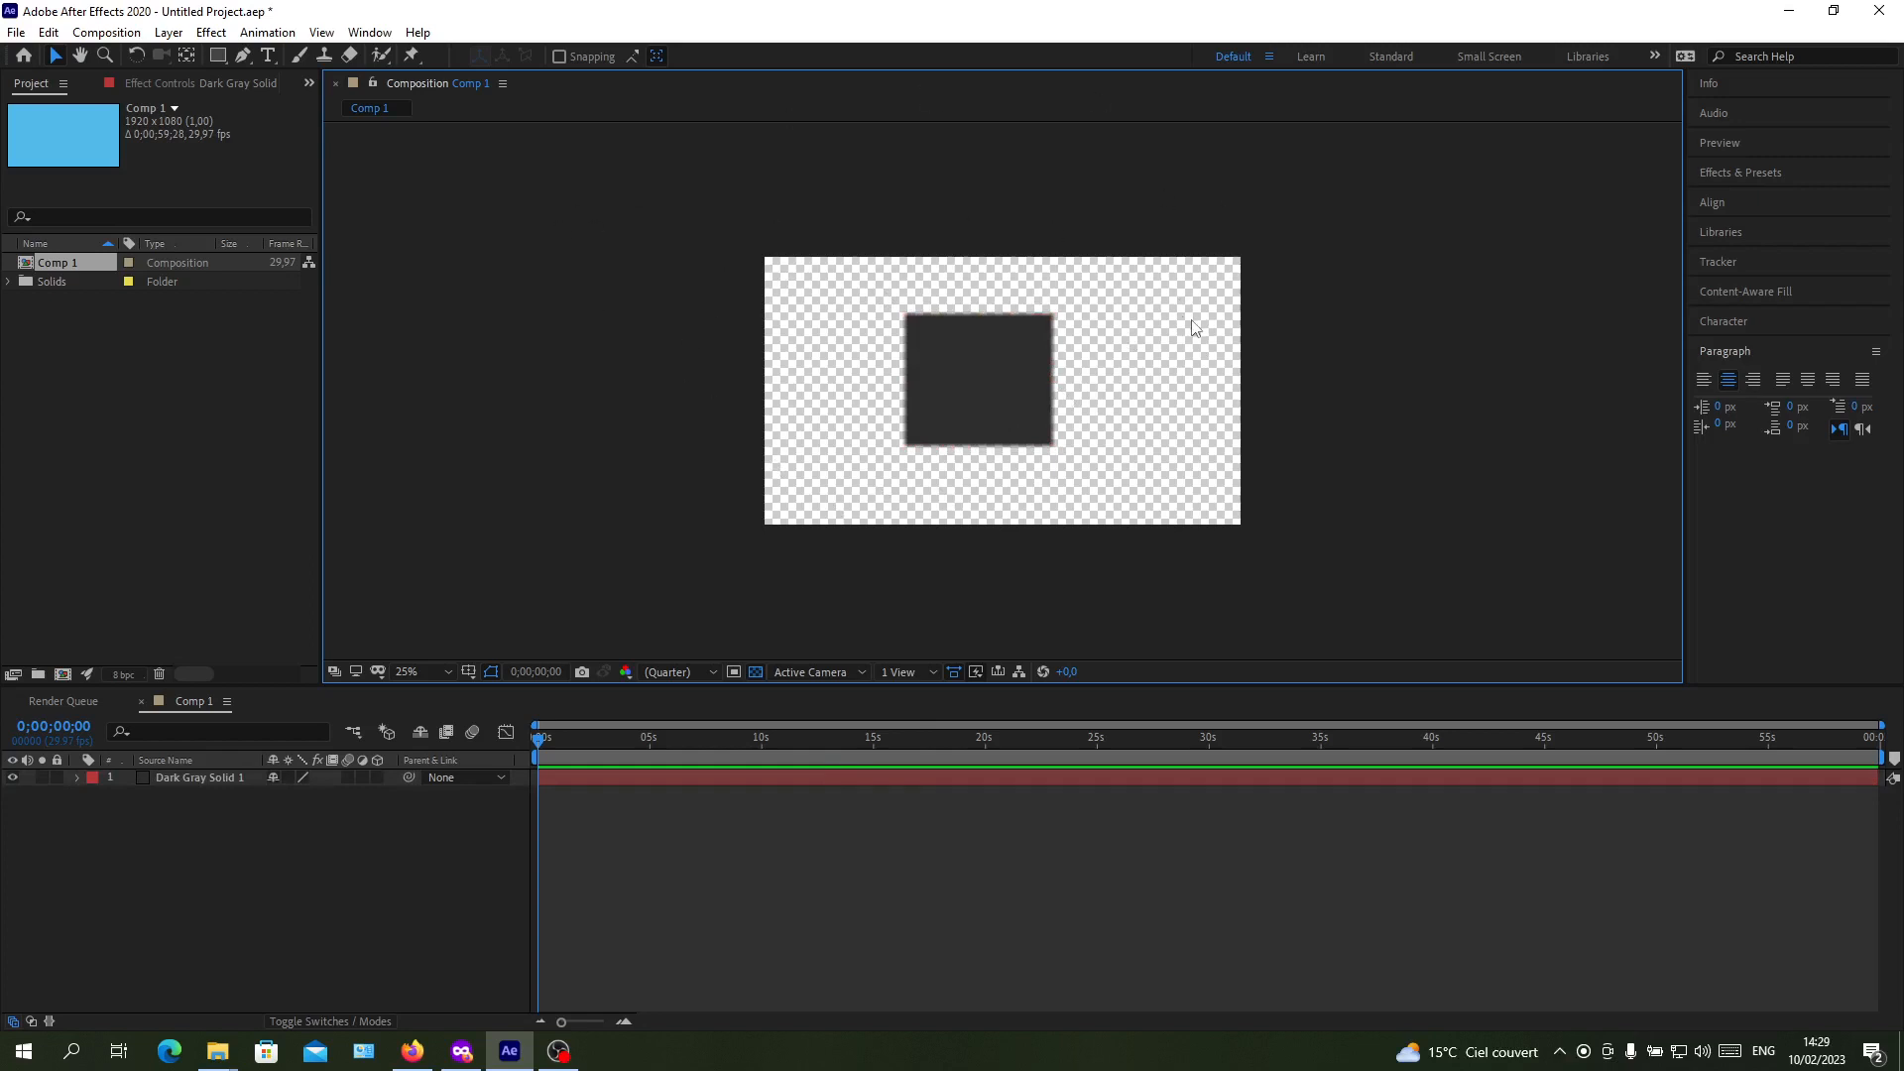
mouse_move(1082, 328)
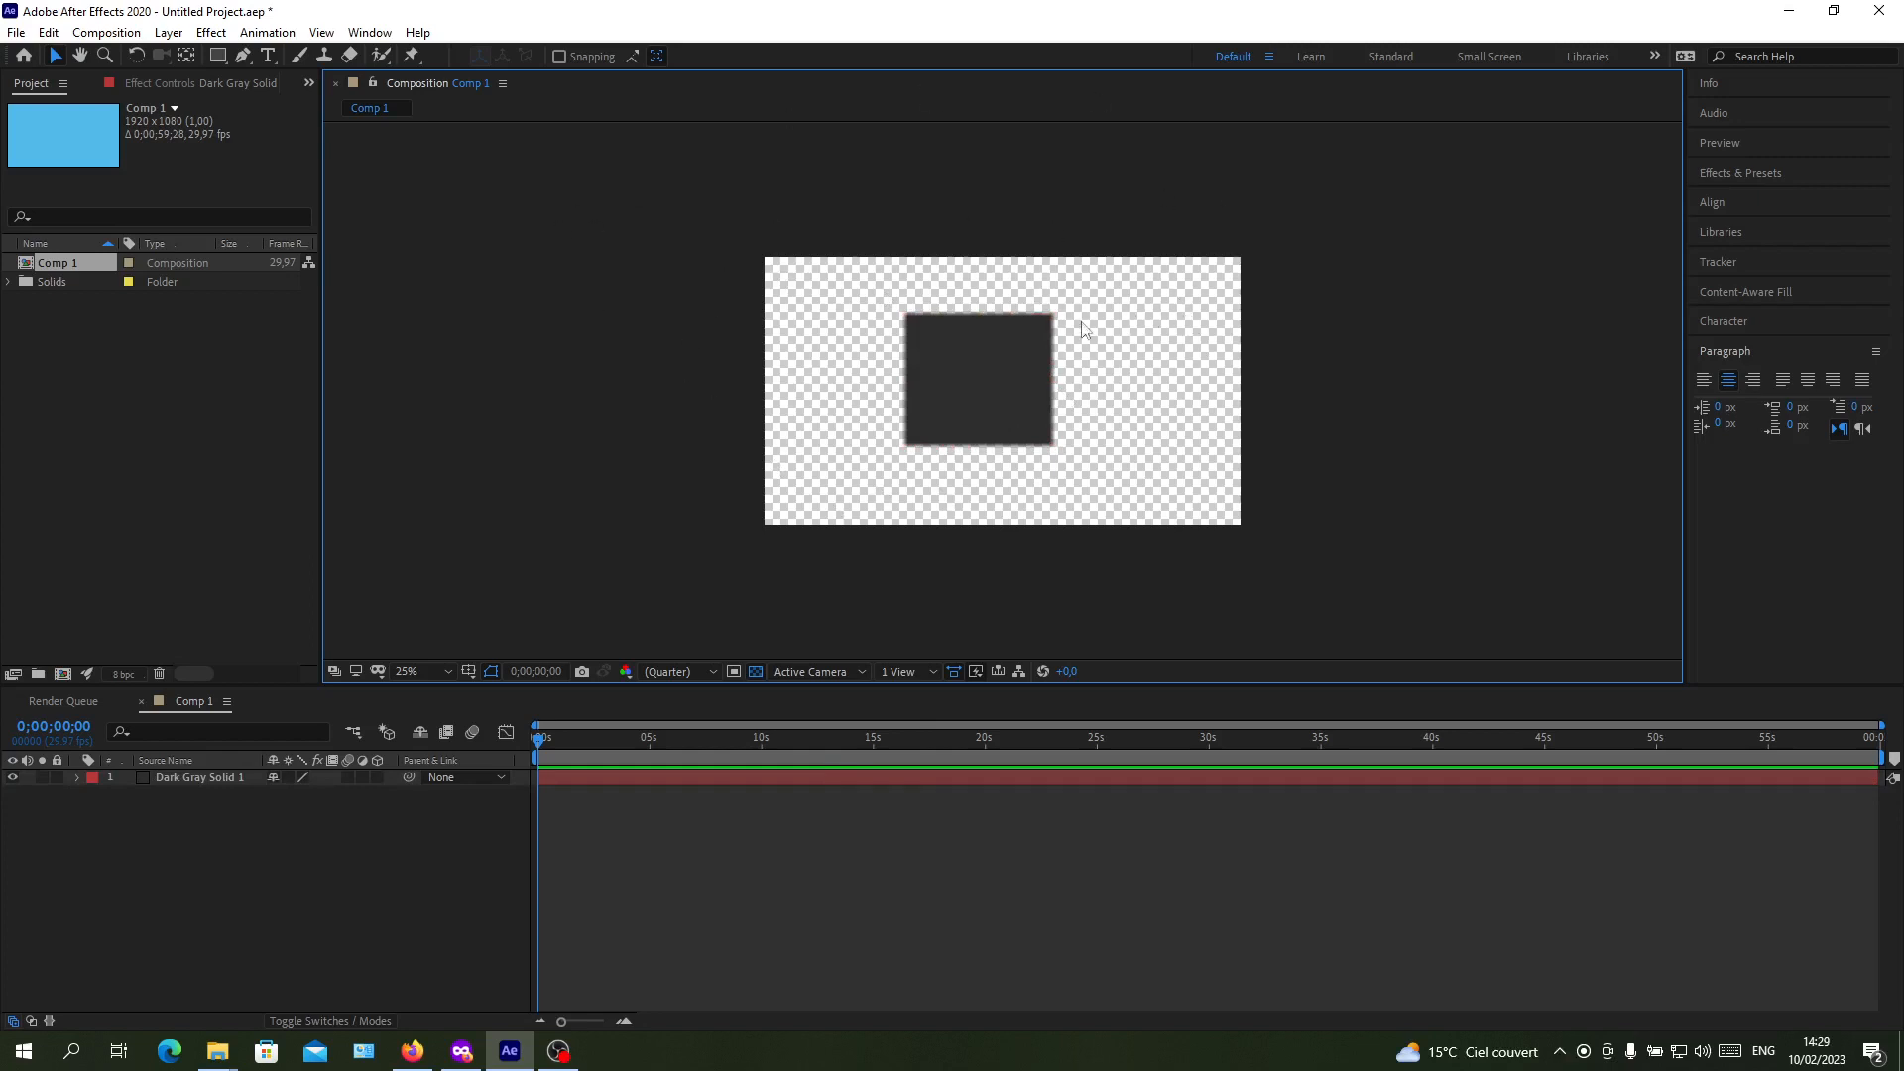